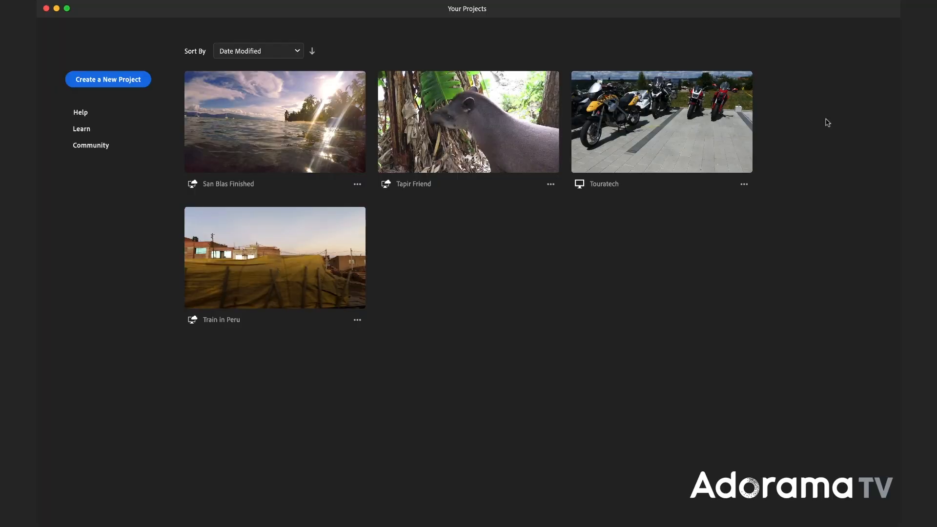
{"action": "mouse_move", "coordinate": [508, 273]}
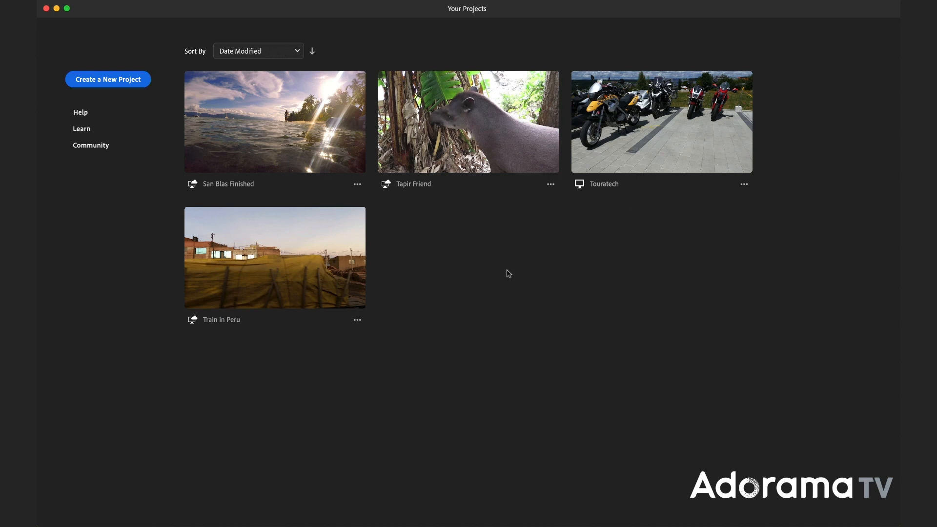
{"action": "mouse_move", "coordinate": [476, 284]}
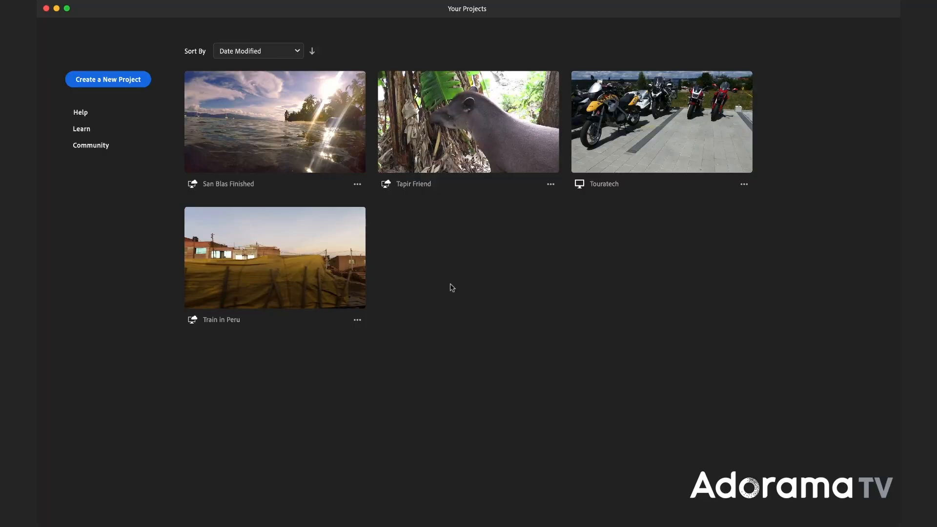
{"action": "mouse_move", "coordinate": [96, 88]}
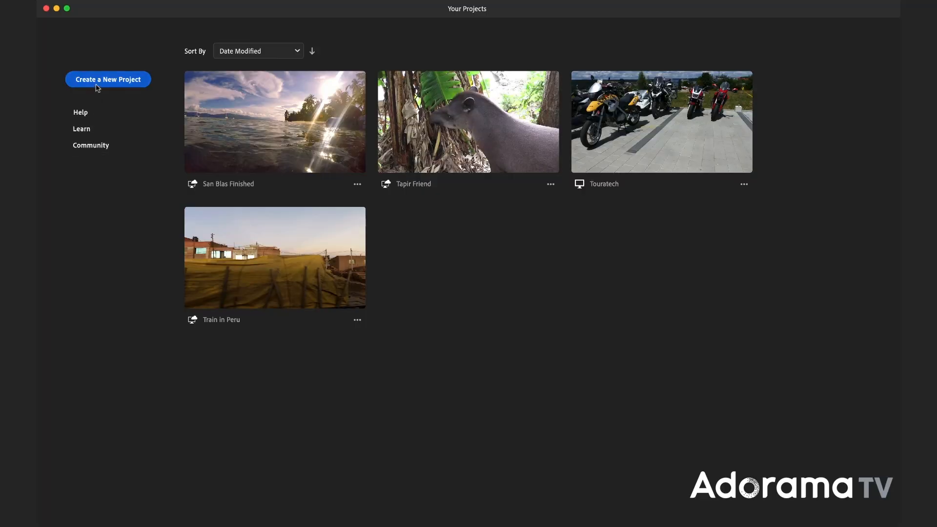
Begin a new project and select the GOPR1107 clip and beach photos from Loading Shifty on Boat
{"action": "left_click", "coordinate": [107, 79]}
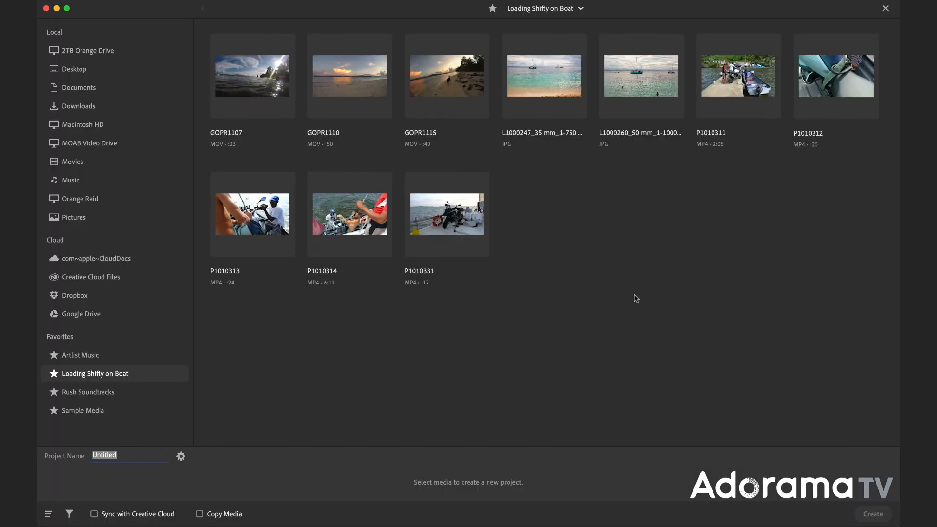
{"action": "mouse_move", "coordinate": [605, 274]}
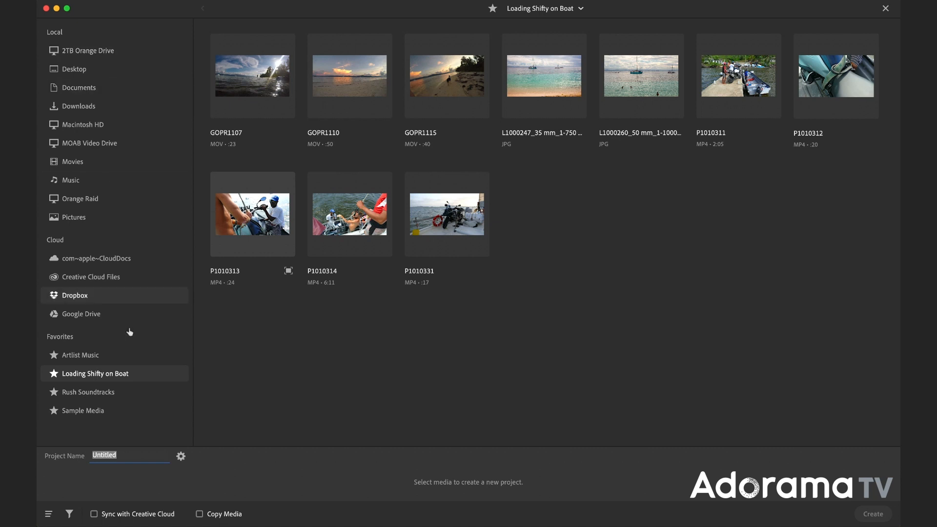
{"action": "mouse_move", "coordinate": [88, 376]}
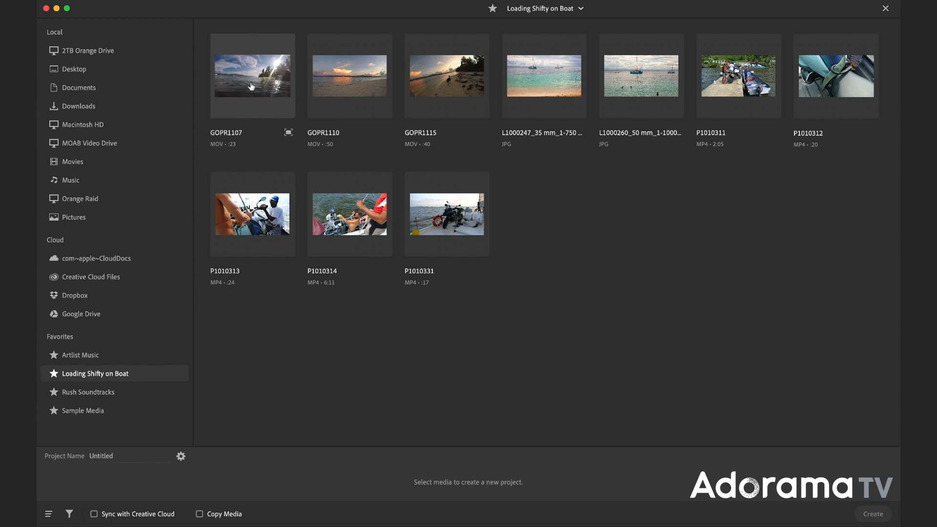
{"action": "mouse_move", "coordinate": [370, 92]}
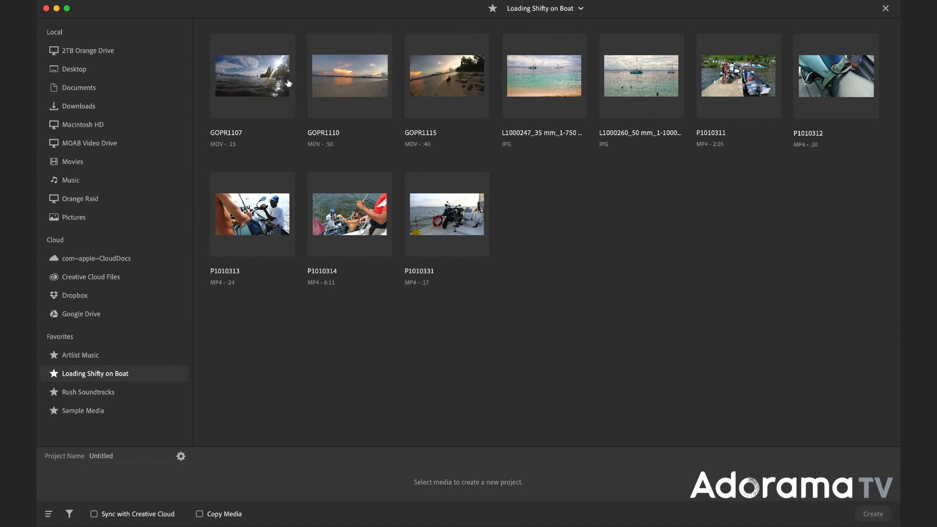
{"action": "left_click", "coordinate": [251, 76]}
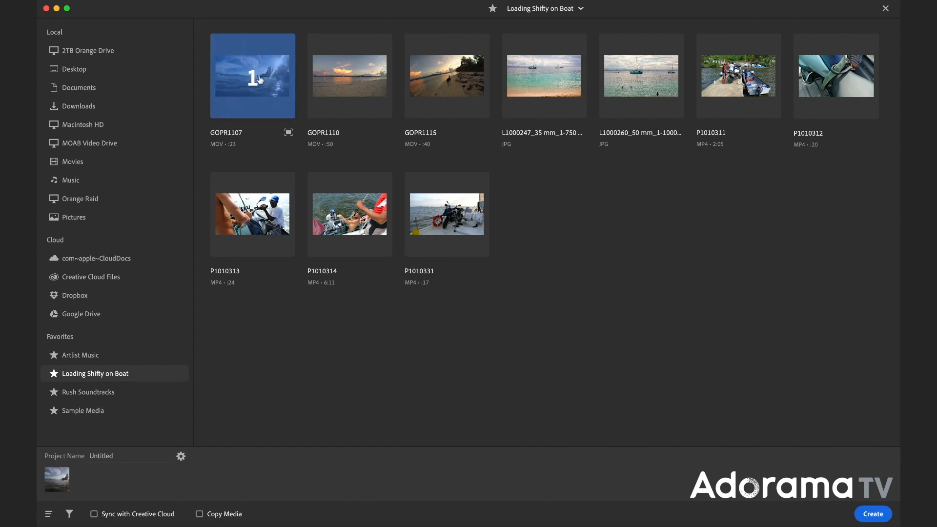
{"action": "mouse_move", "coordinate": [447, 86]}
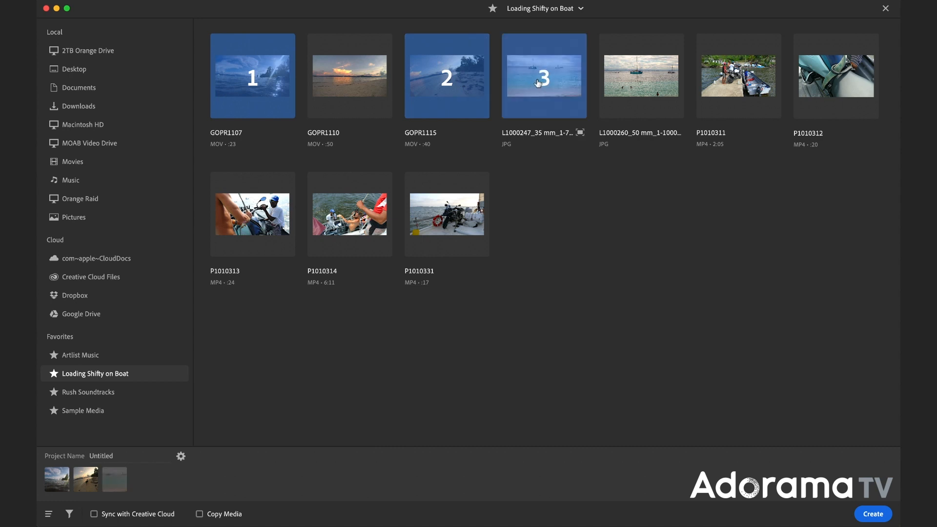
{"action": "left_click", "coordinate": [642, 76]}
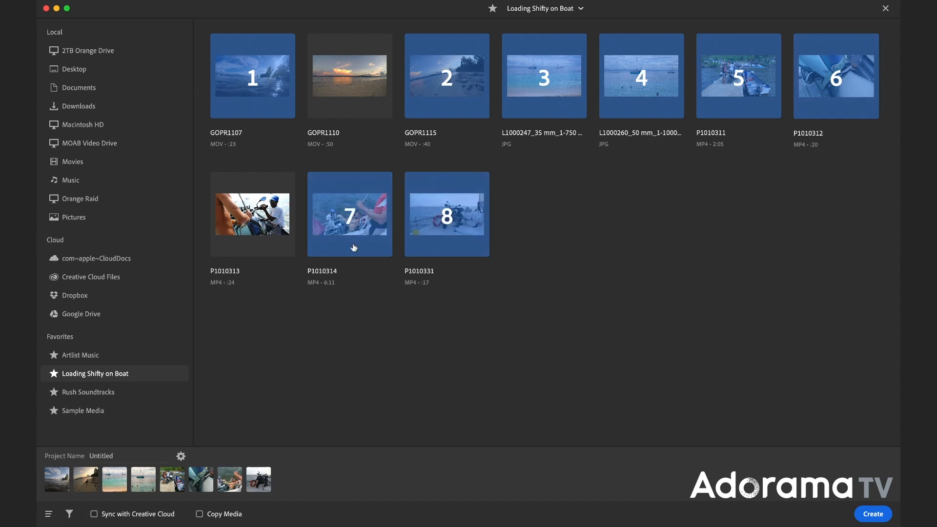
{"action": "mouse_move", "coordinate": [315, 414]}
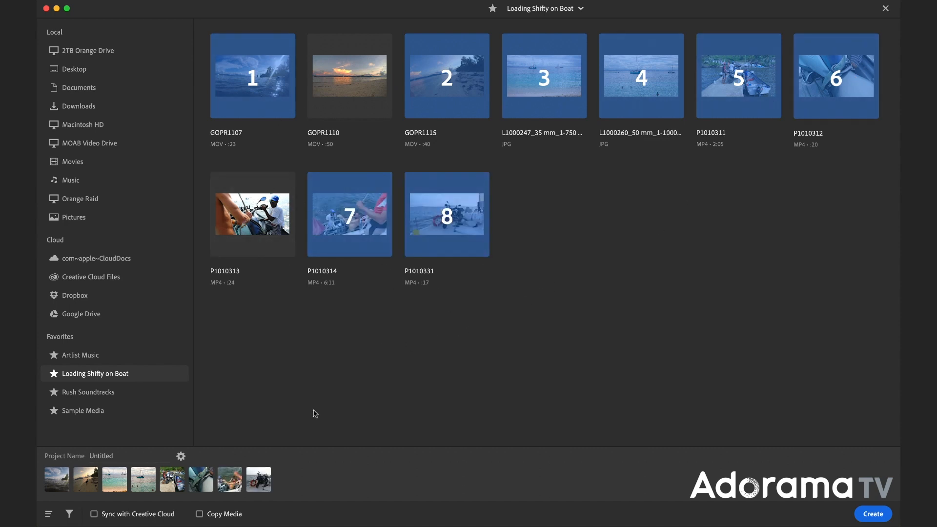
{"action": "mouse_move", "coordinate": [200, 485]}
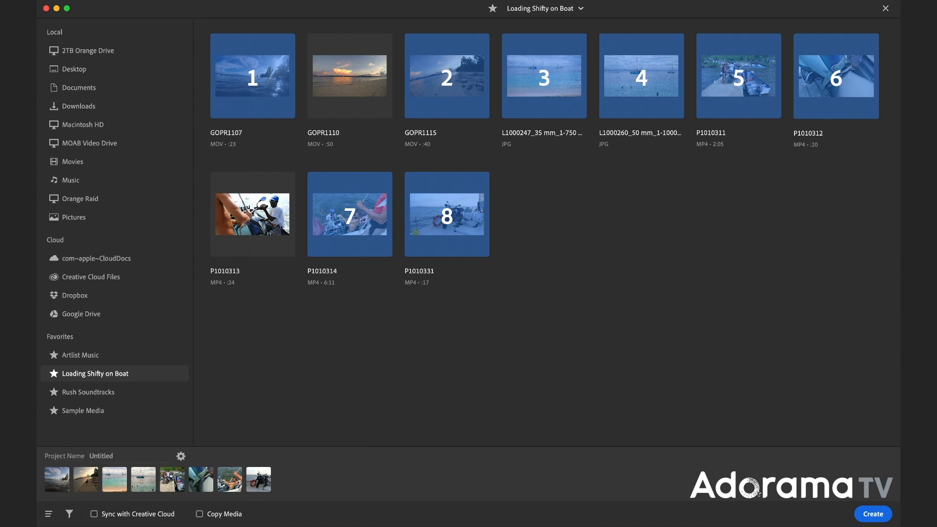
Create the project from the chosen media and briefly play back the new sequence
{"action": "left_click", "coordinate": [873, 514]}
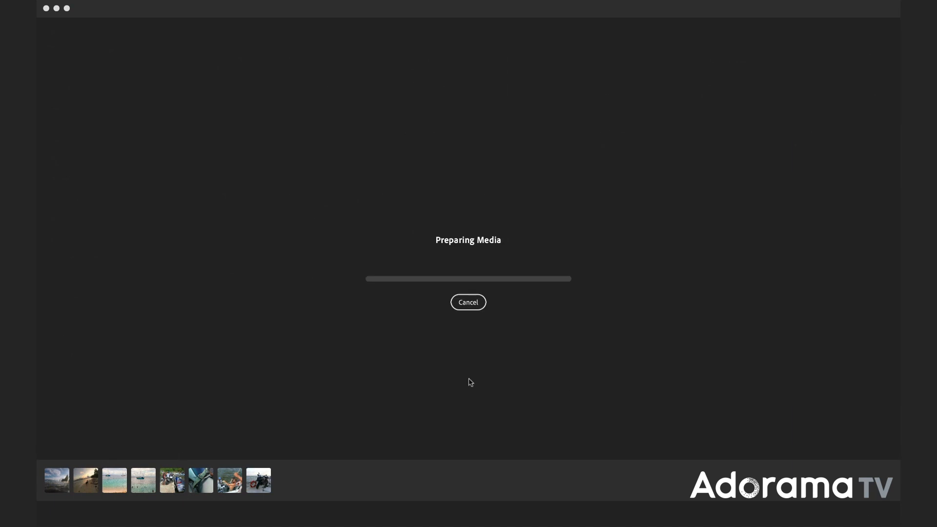
{"action": "mouse_move", "coordinate": [371, 395]}
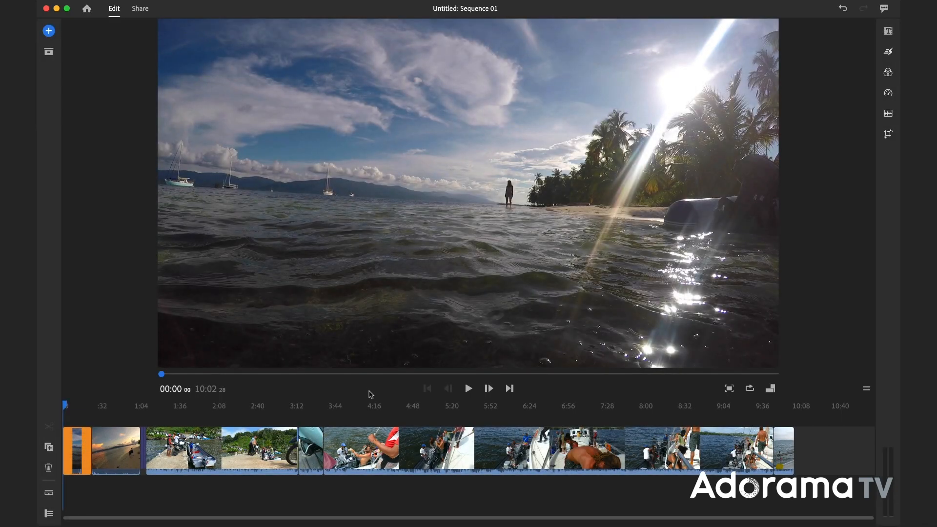
{"action": "left_click", "coordinate": [469, 388]}
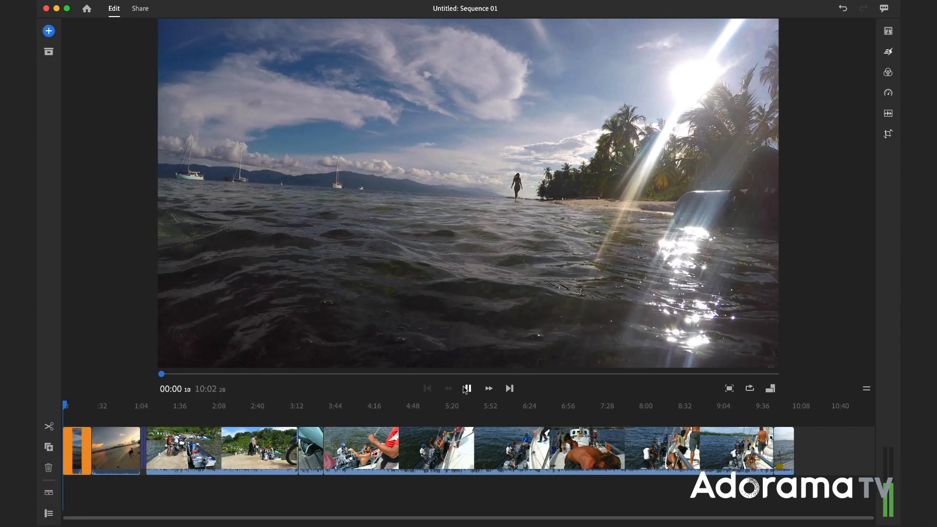
{"action": "left_click", "coordinate": [468, 388]}
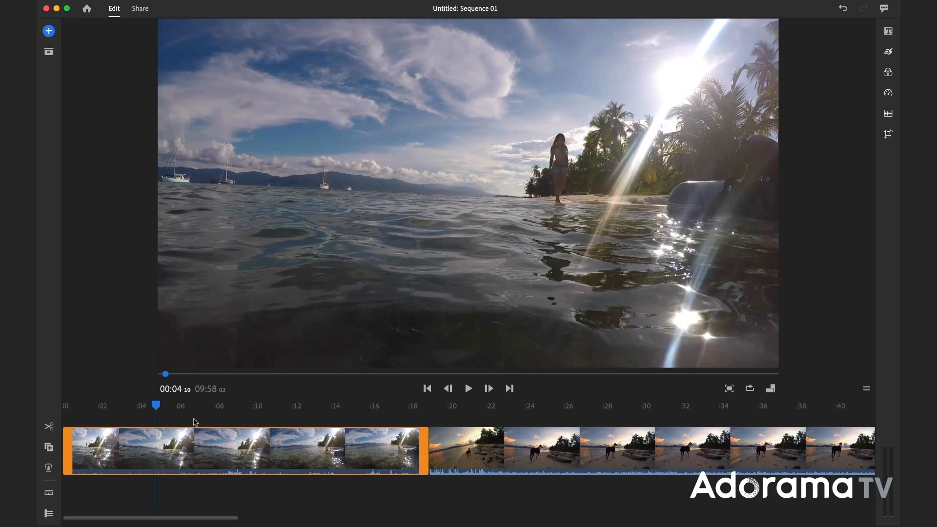
Select the dog-on-beach clip, then return to the projects list for San Blas Finished
{"action": "left_click", "coordinate": [469, 389]}
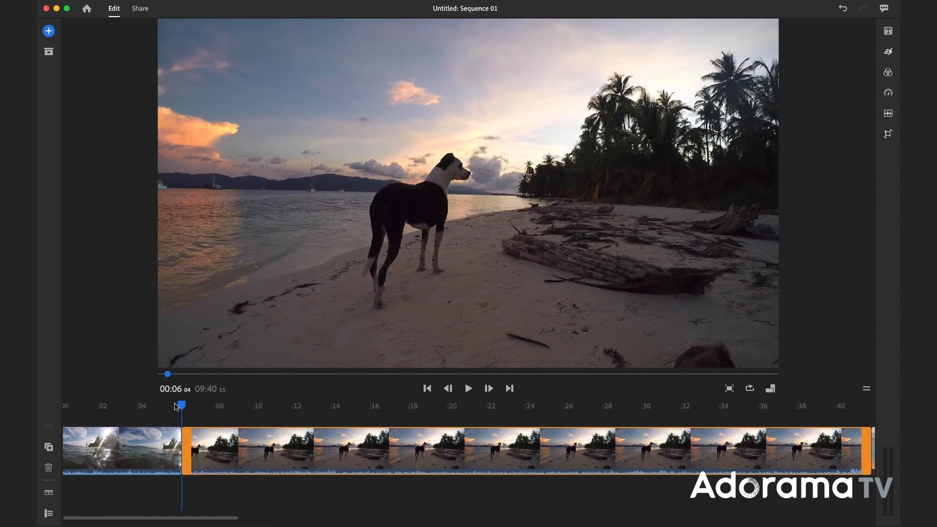
{"action": "left_click", "coordinate": [291, 406]}
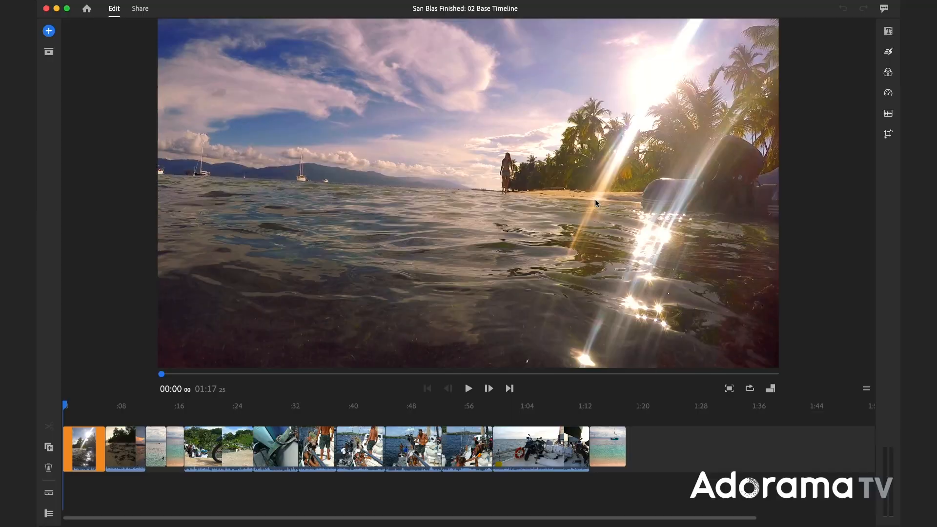
{"action": "mouse_move", "coordinate": [70, 408]}
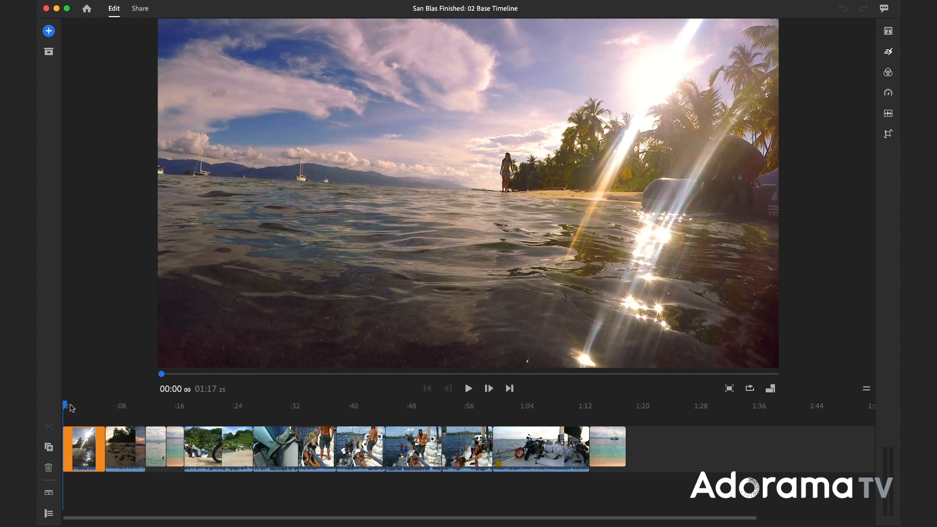
{"action": "left_click", "coordinate": [229, 406]}
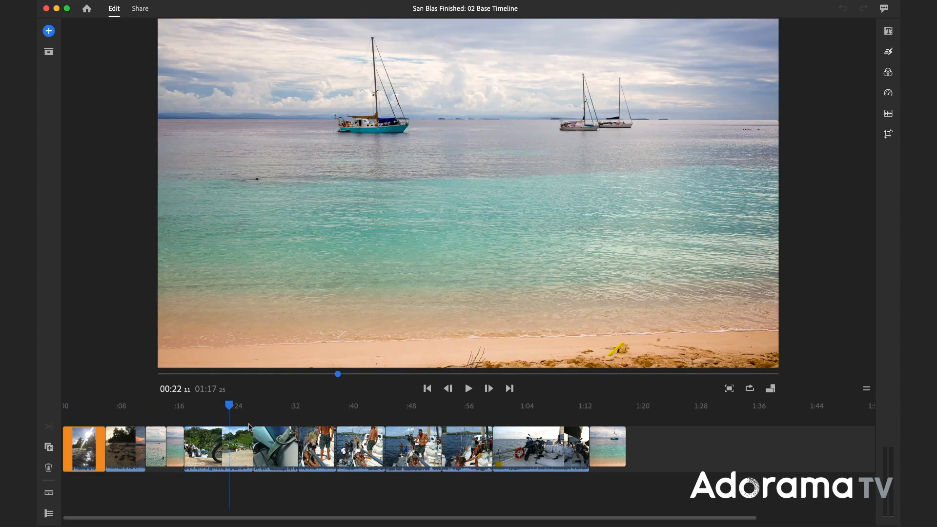
{"action": "left_click", "coordinate": [579, 405]}
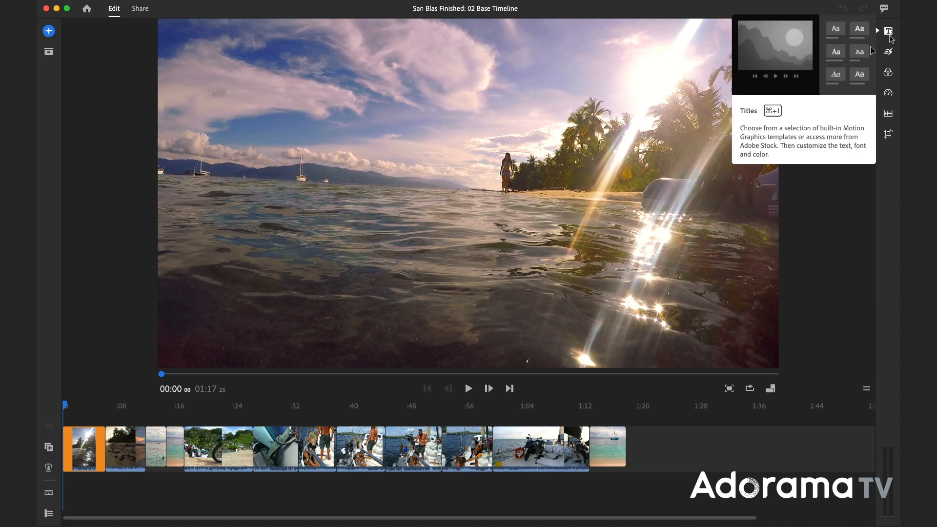
{"action": "left_click", "coordinate": [836, 29]}
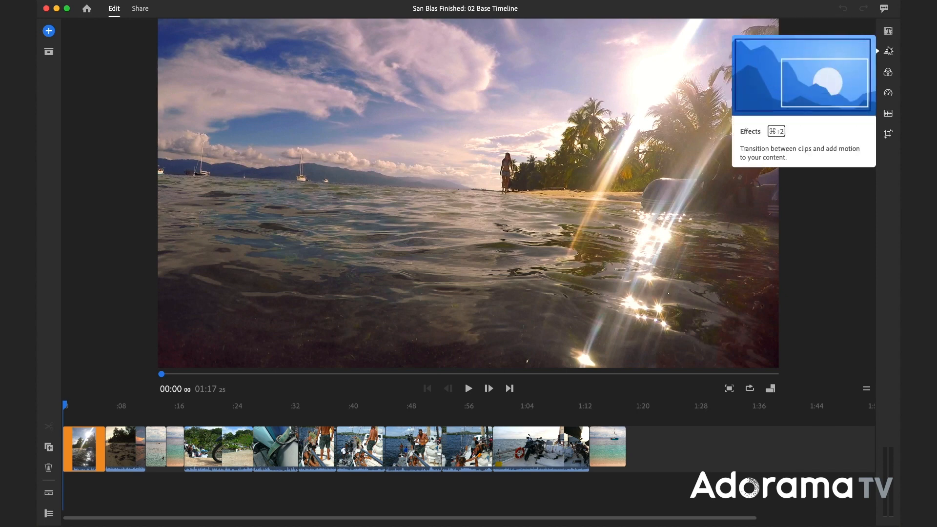
{"action": "mouse_move", "coordinate": [888, 93]}
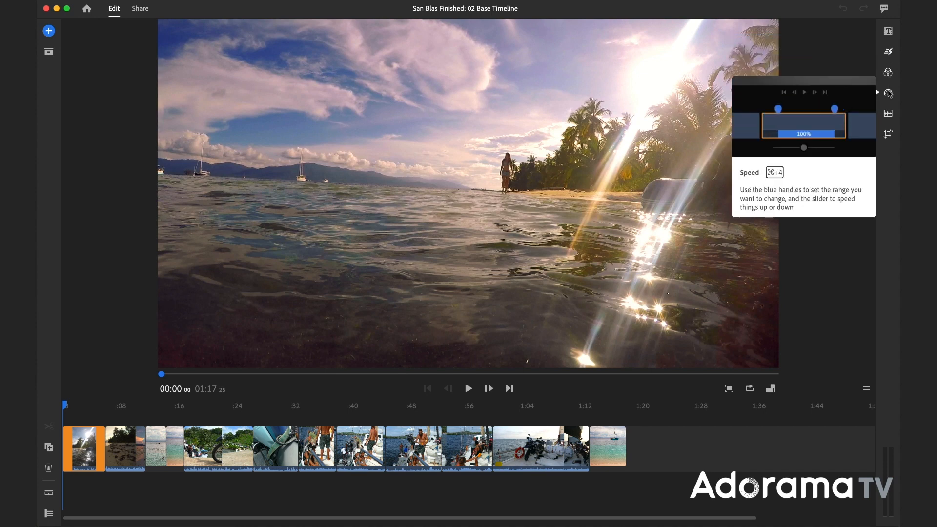
{"action": "left_click_drag", "start_coordinate": [803, 148], "coordinate": [789, 147]}
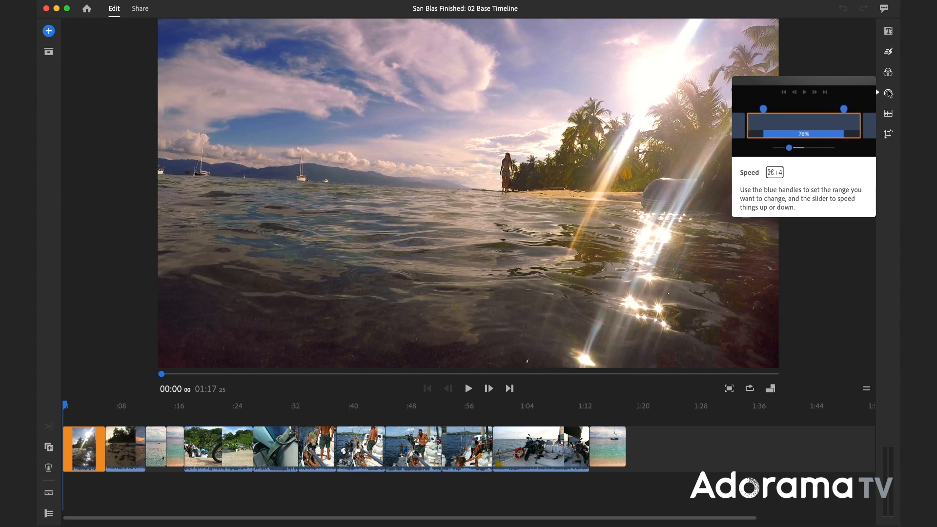
{"action": "mouse_move", "coordinate": [888, 134]}
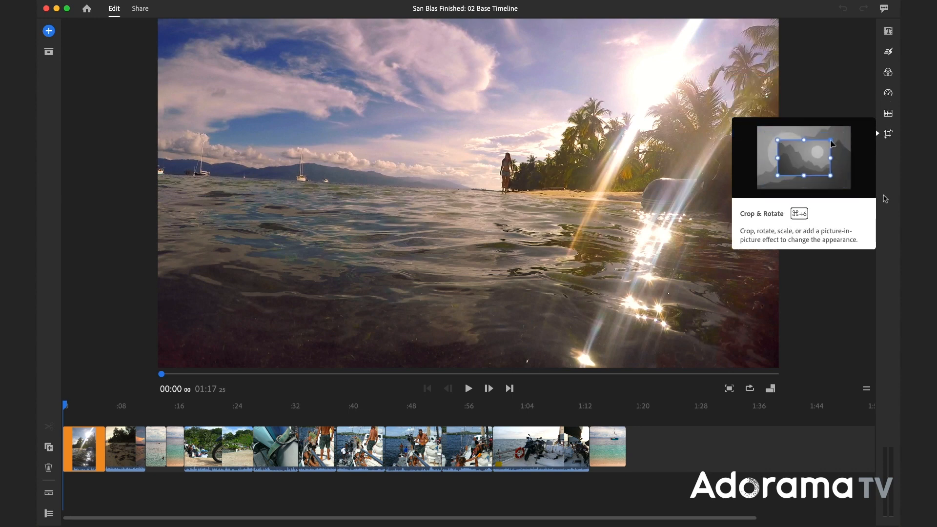
{"action": "mouse_move", "coordinate": [576, 271]}
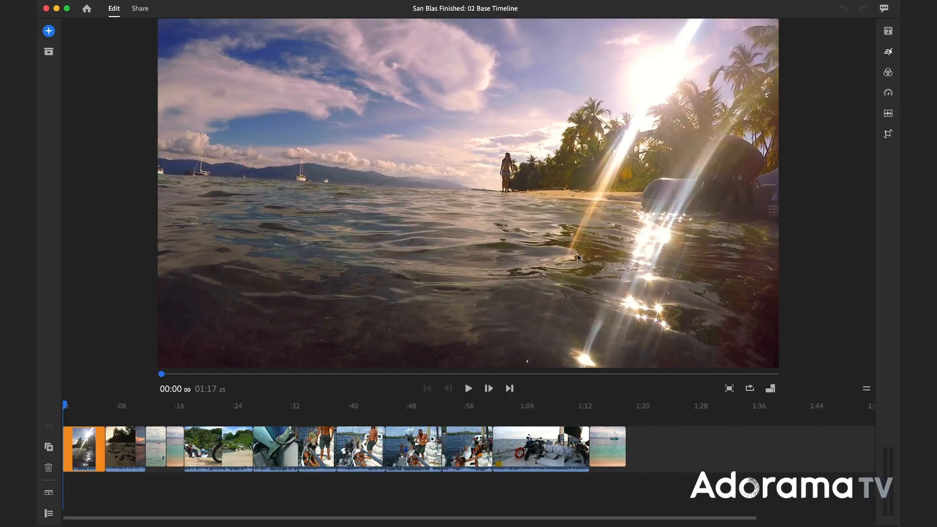
{"action": "left_click", "coordinate": [468, 389]}
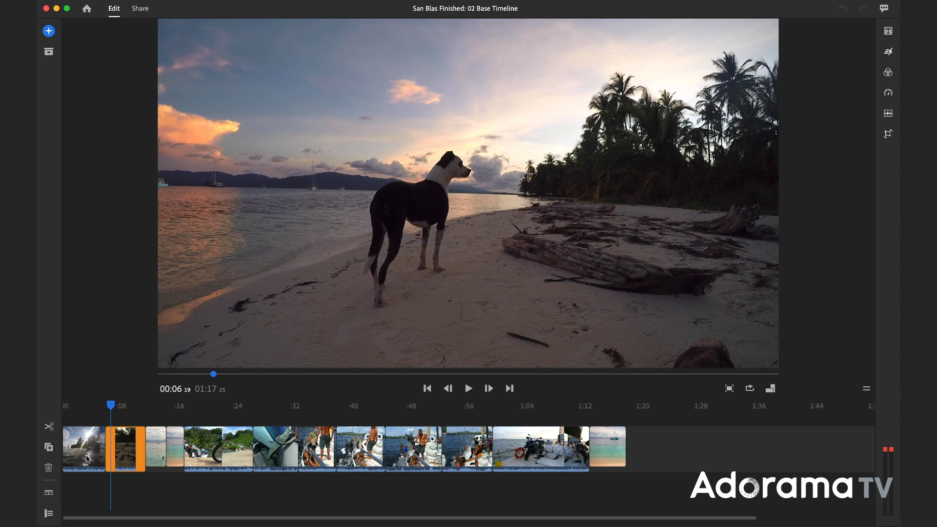
{"action": "mouse_move", "coordinate": [122, 449]}
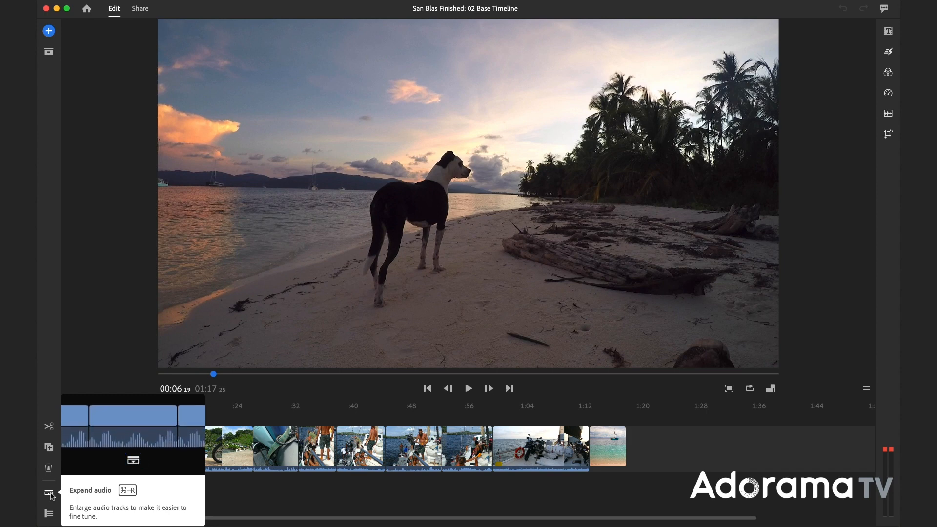
Show the audio tracks and mute the audio of the first two opening clips
{"action": "left_click", "coordinate": [48, 493]}
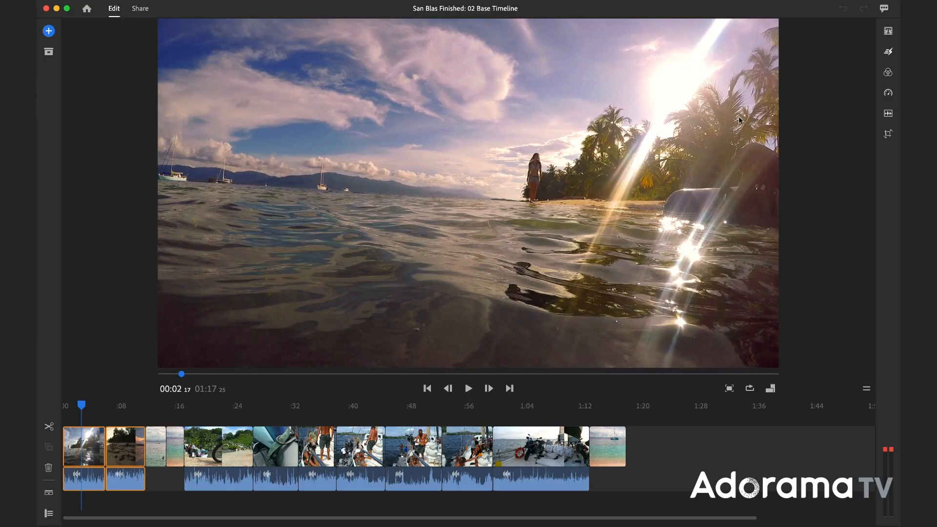
{"action": "left_click", "coordinate": [888, 114]}
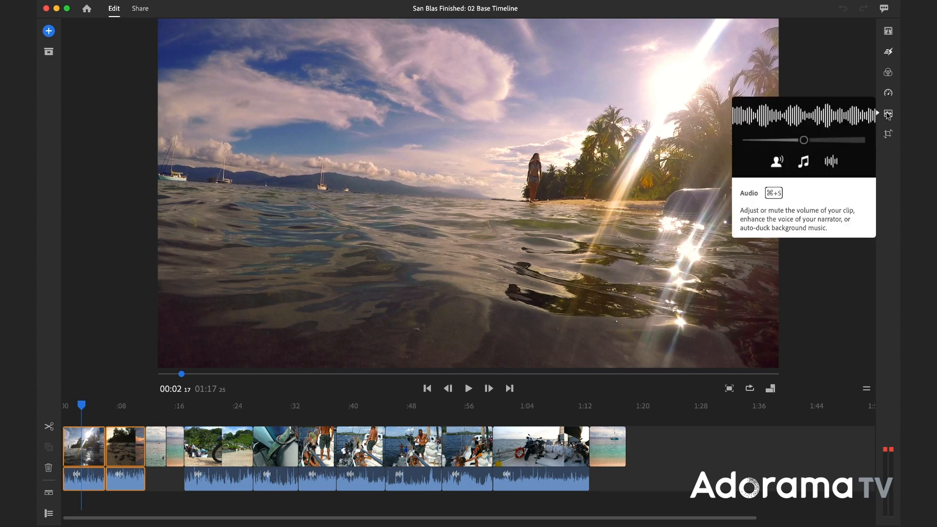
{"action": "left_click", "coordinate": [887, 113]}
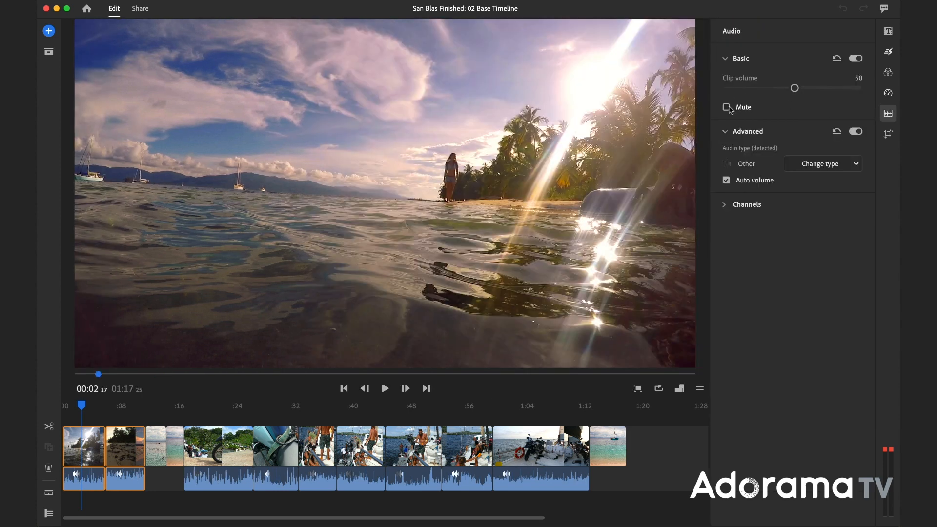
{"action": "left_click", "coordinate": [726, 107]}
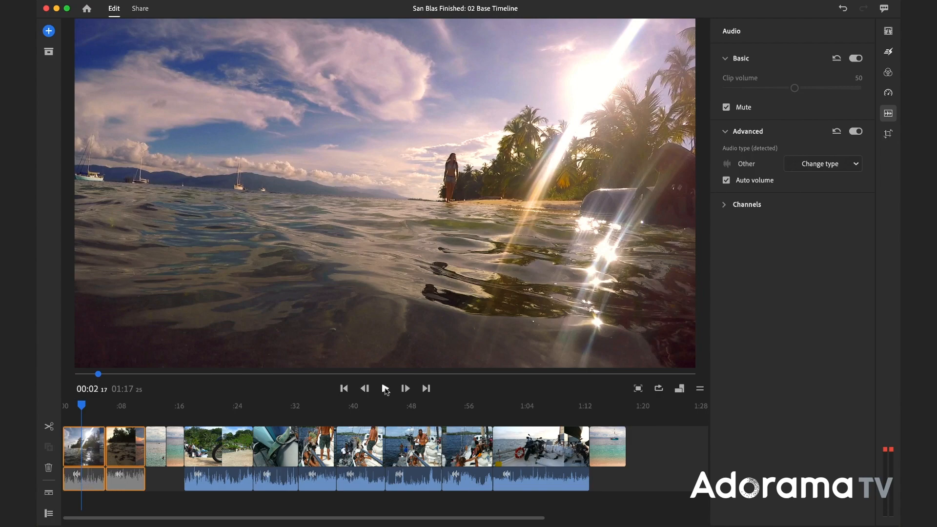
Play back the opening to confirm the muted clips are silent
{"action": "left_click", "coordinate": [384, 389]}
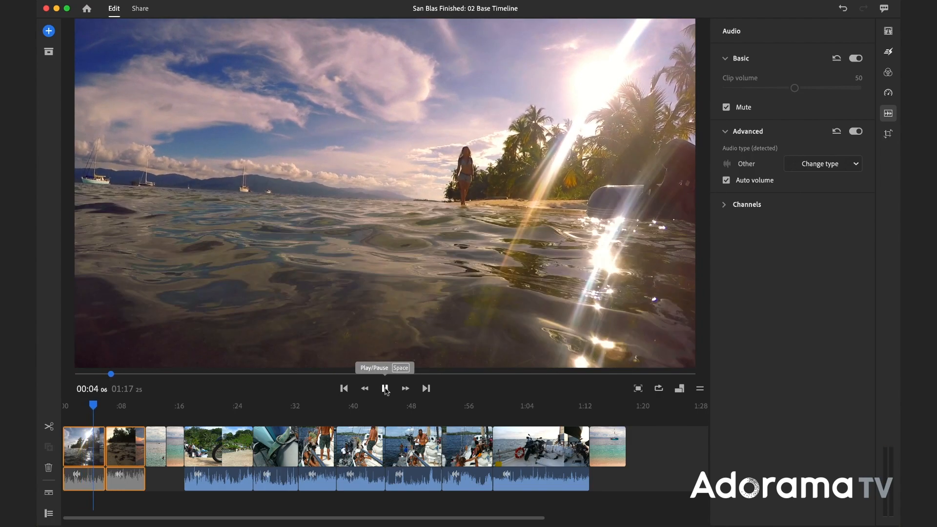
{"action": "left_click", "coordinate": [385, 388]}
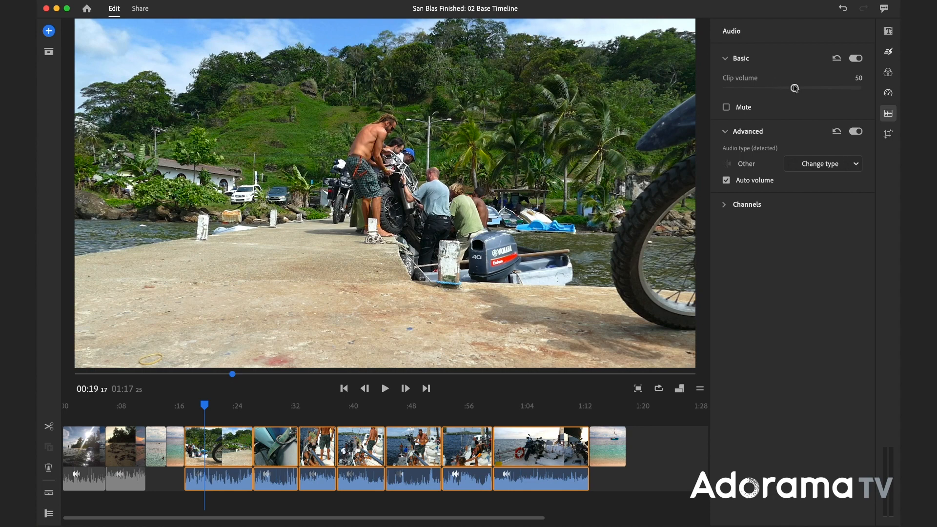
Lower the selected dock and boat clips' volume from 50 to 30 and preview it
{"action": "left_click_drag", "start_coordinate": [795, 89], "coordinate": [770, 89]}
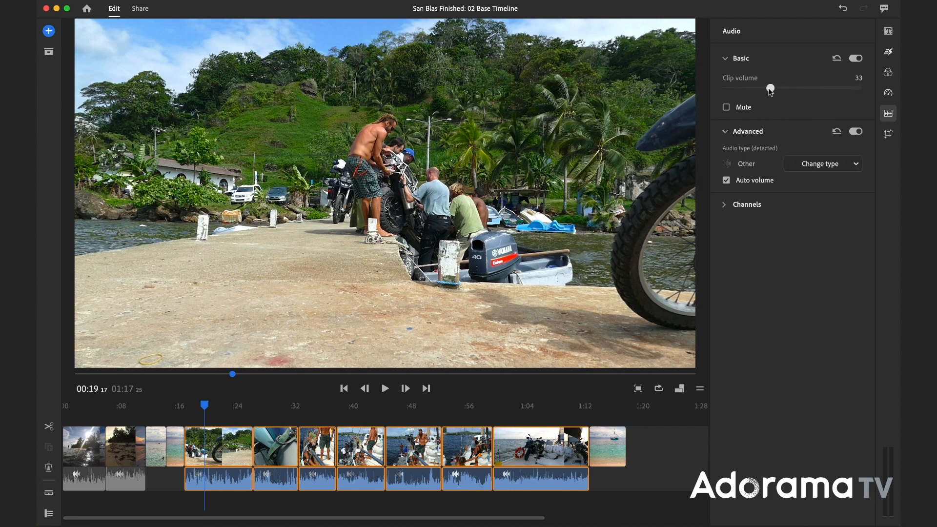
{"action": "left_click_drag", "start_coordinate": [770, 89], "coordinate": [767, 89]}
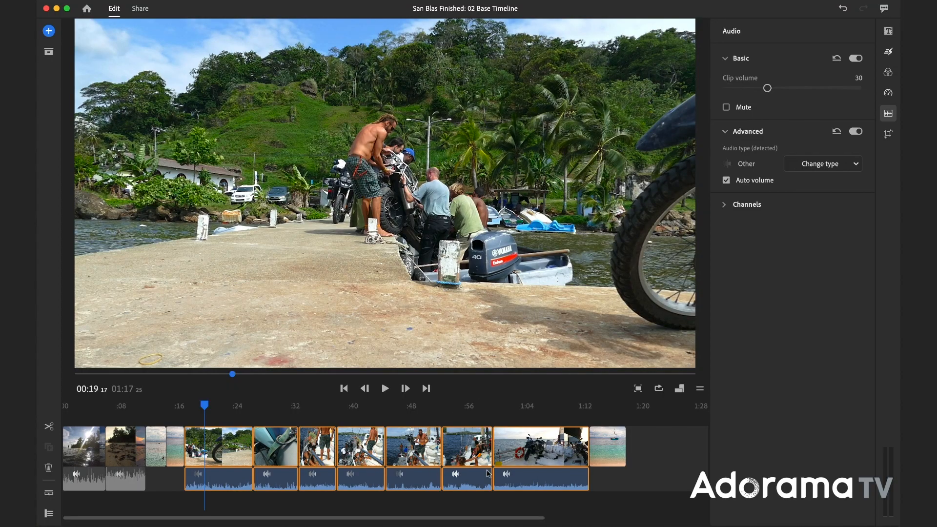
{"action": "left_click", "coordinate": [384, 388]}
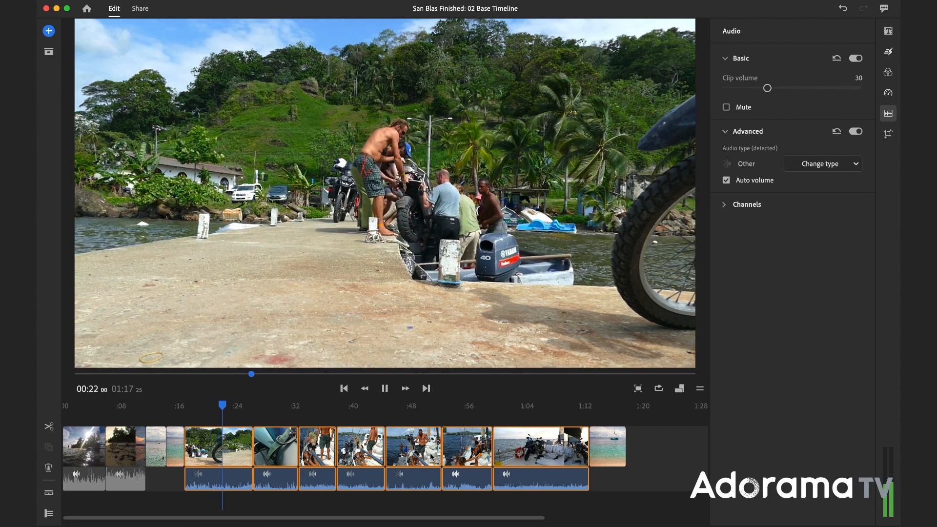
{"action": "left_click", "coordinate": [384, 389]}
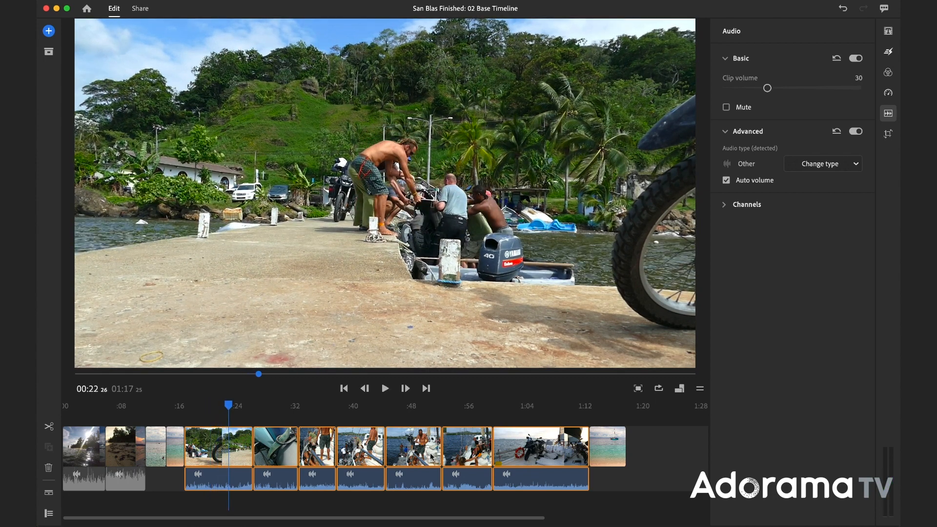
Close the audio settings and select the opening clip
{"action": "left_click", "coordinate": [888, 113]}
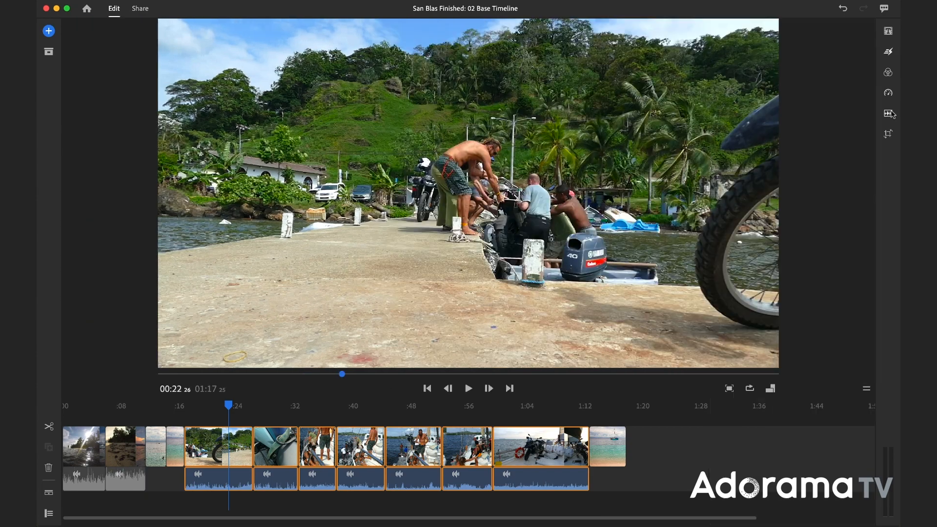
{"action": "left_click", "coordinate": [90, 405]}
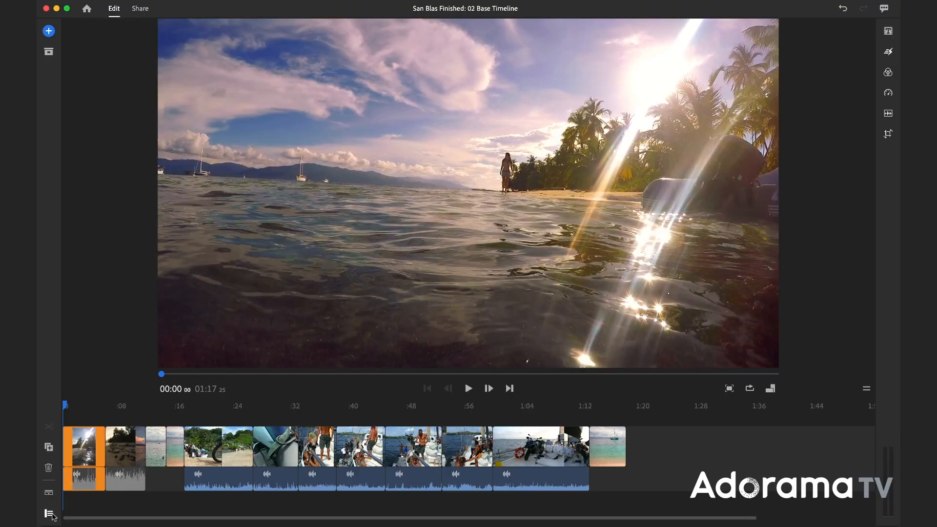
Show per-track lock, mute and hide controls and bring up the add-content choices
{"action": "left_click", "coordinate": [47, 511]}
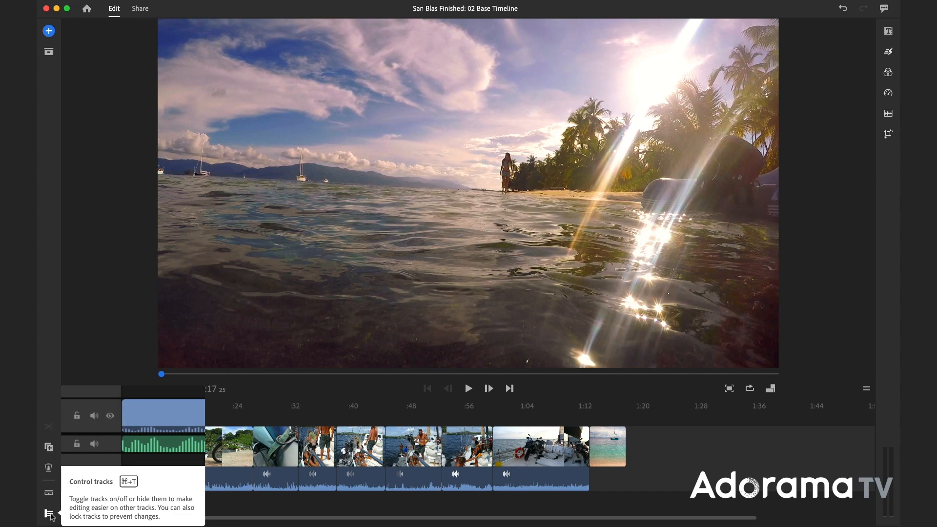
{"action": "left_click", "coordinate": [47, 512]}
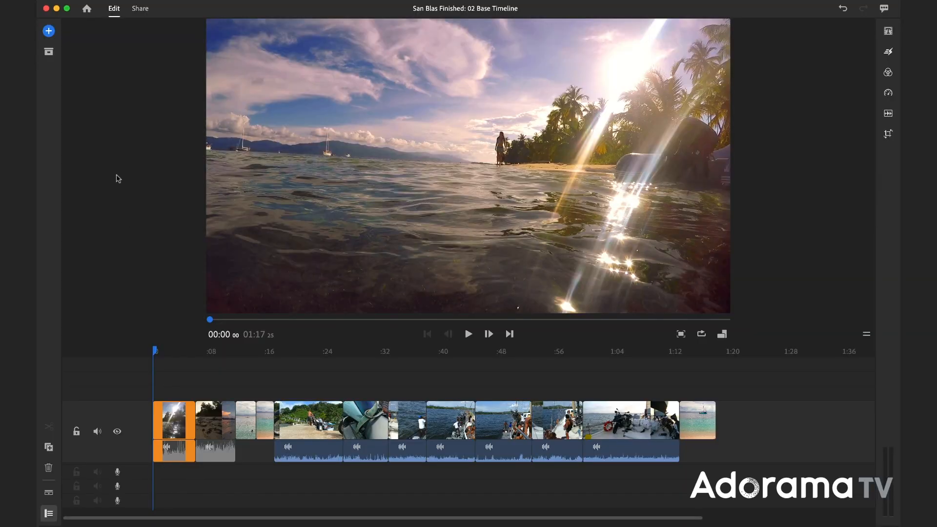
{"action": "left_click", "coordinate": [47, 30]}
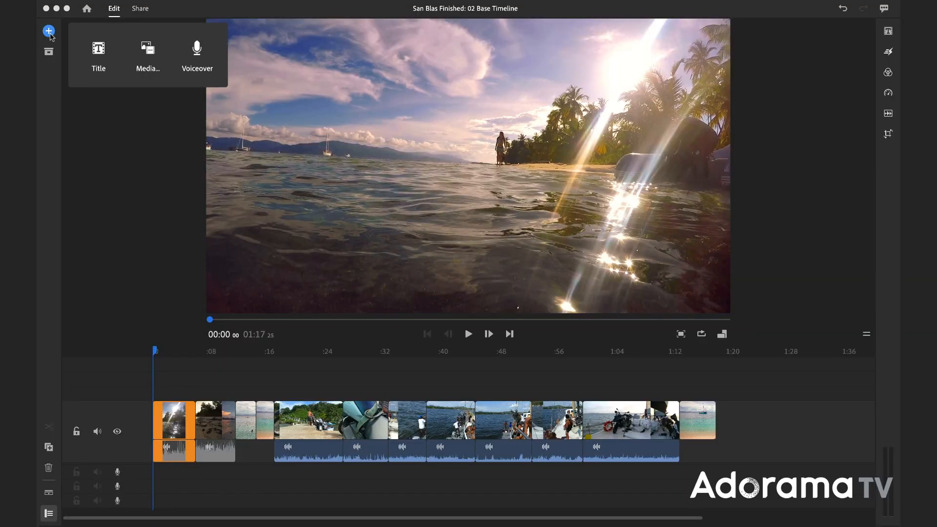
{"action": "mouse_move", "coordinate": [136, 51]}
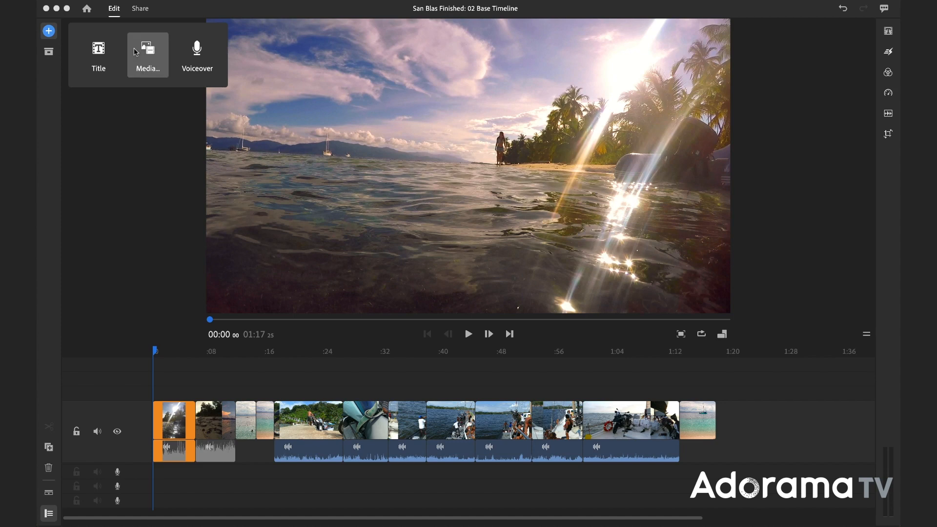
Browse the media picker through Media Browser to the Artlist Music folder's Paradise Island tracks
{"action": "left_click", "coordinate": [148, 50]}
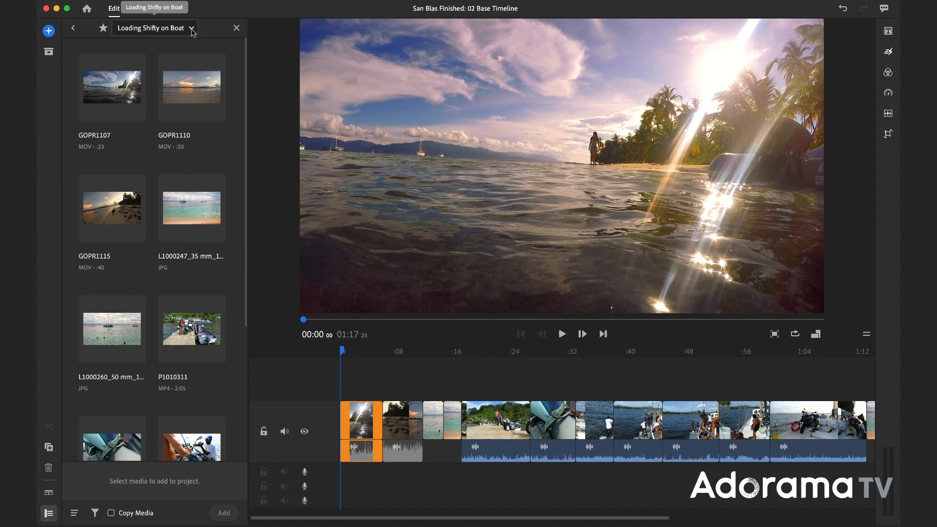
{"action": "left_click", "coordinate": [191, 28]}
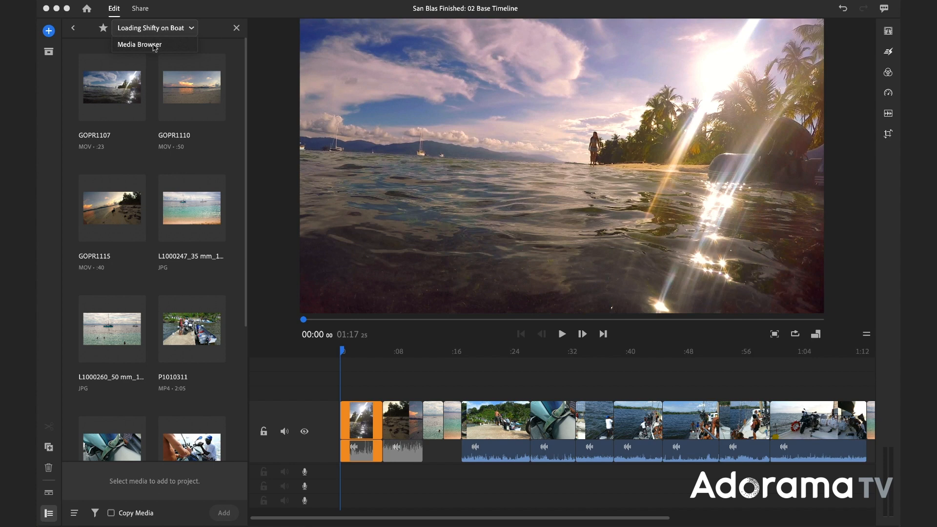
{"action": "mouse_move", "coordinate": [171, 51]}
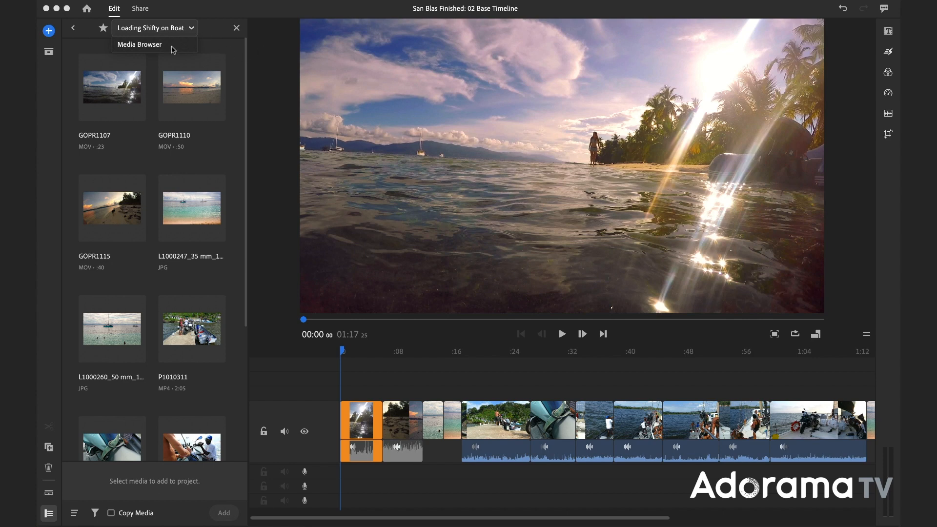
{"action": "left_click", "coordinate": [139, 45]}
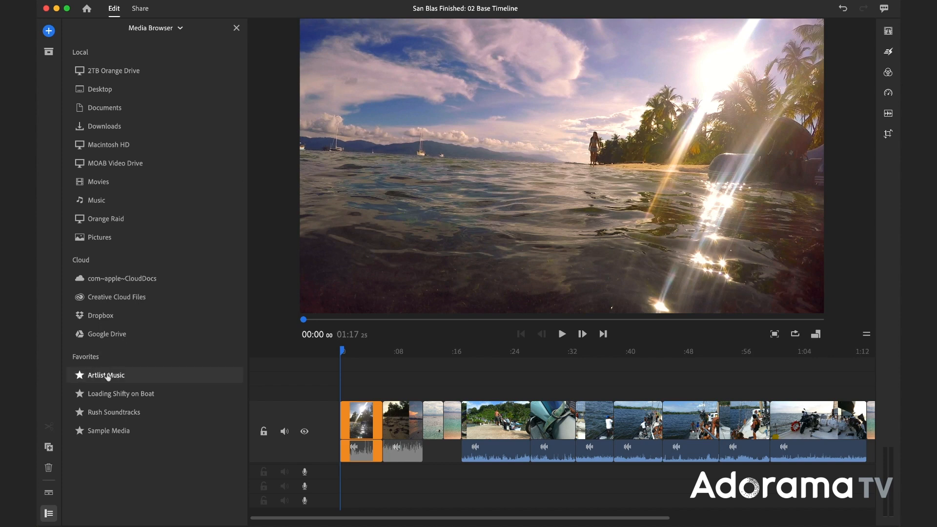
{"action": "left_click", "coordinate": [105, 375]}
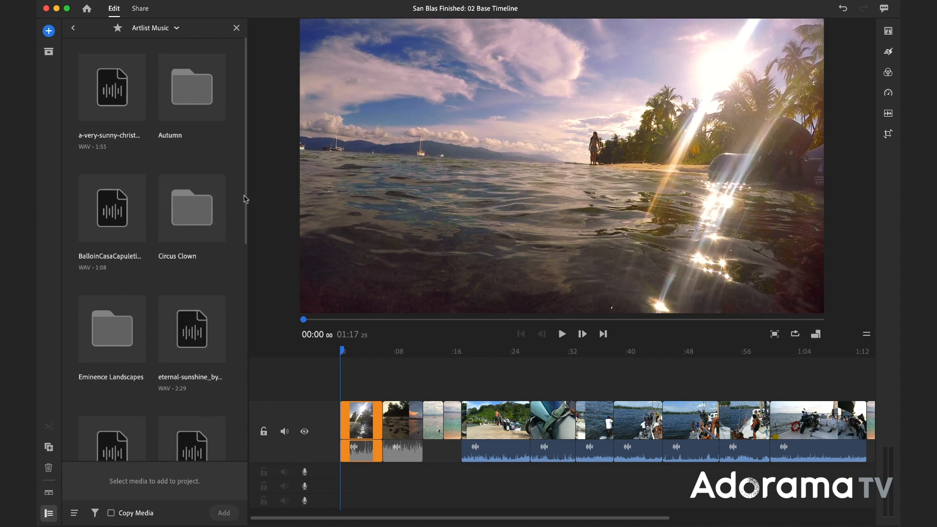
{"action": "scroll", "scroll_direction": "down", "scroll_amount": 3}
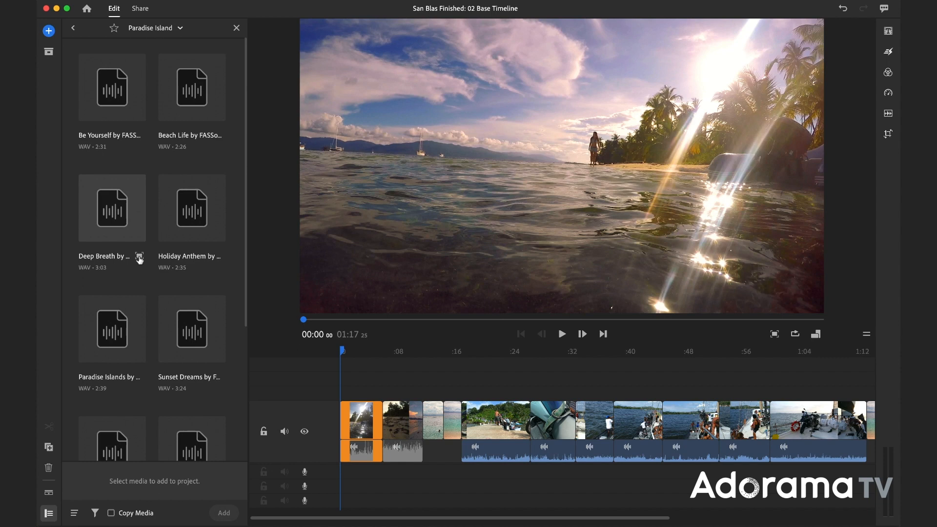
Preview the Deep Breath music track and stop it
{"action": "double_click", "coordinate": [111, 208]}
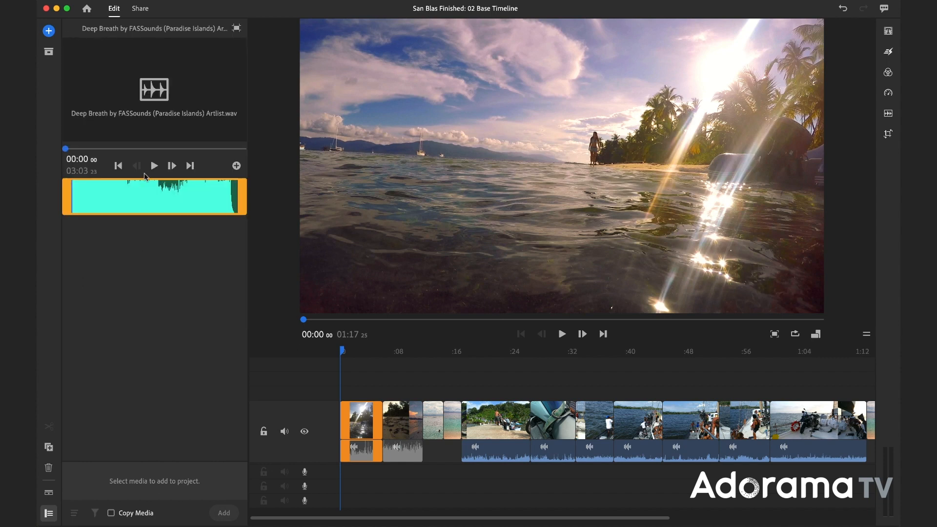
{"action": "left_click", "coordinate": [154, 166]}
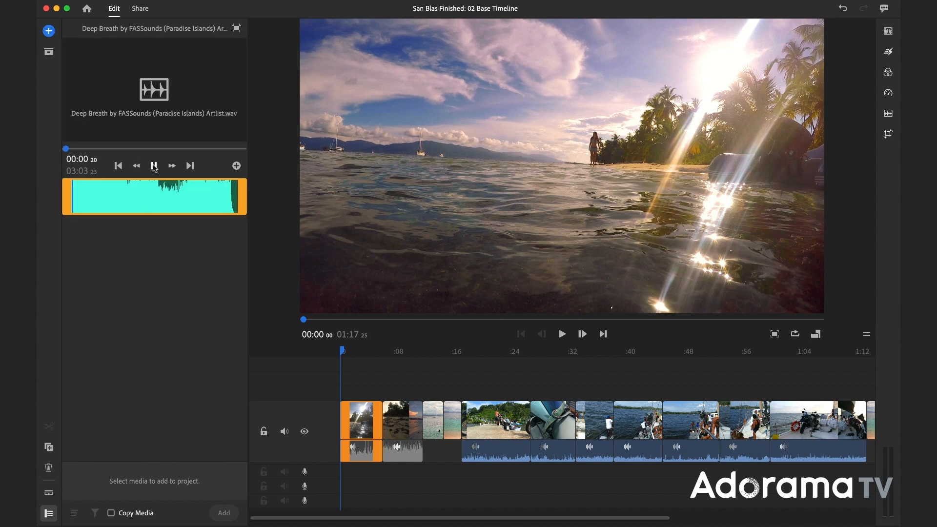
{"action": "left_click", "coordinate": [154, 166]}
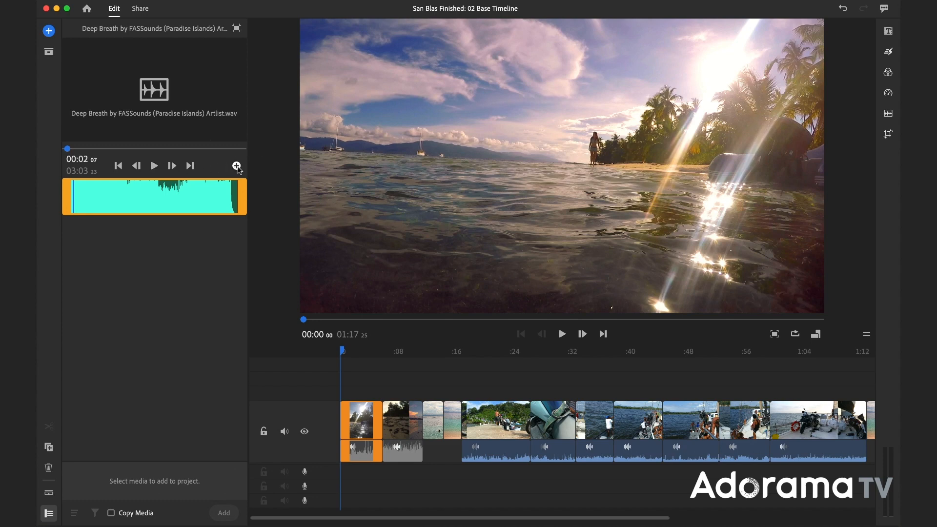
Add Deep Breath to the timeline and close the media browser
{"action": "left_click", "coordinate": [236, 165]}
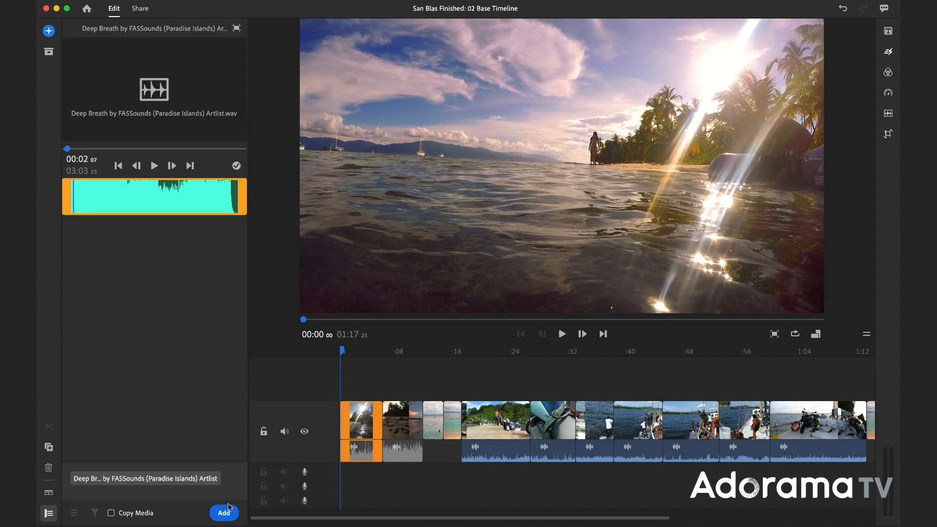
{"action": "left_click", "coordinate": [223, 513]}
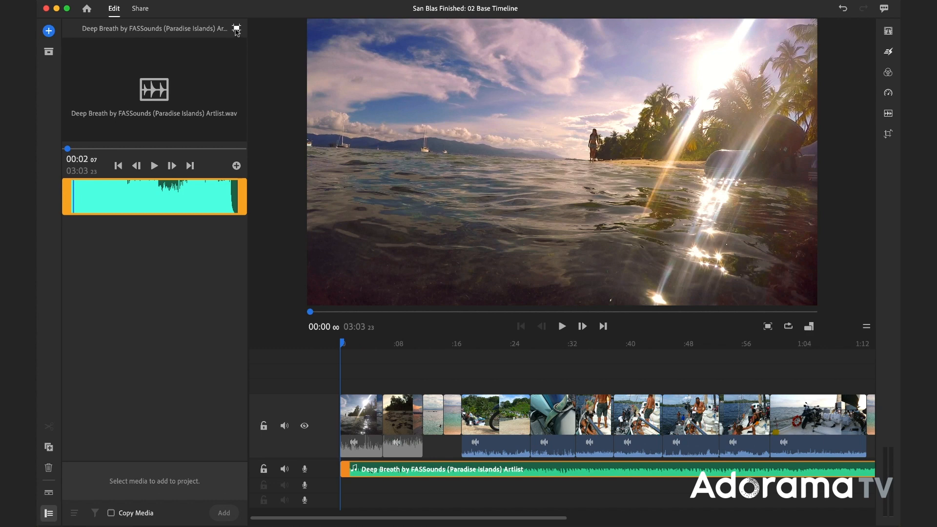
{"action": "mouse_move", "coordinate": [237, 29]}
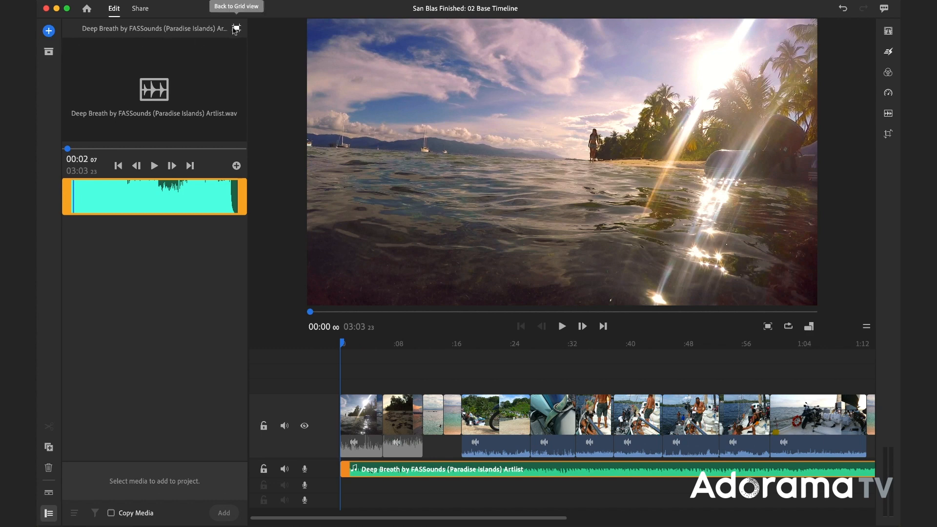
{"action": "left_click", "coordinate": [236, 29]}
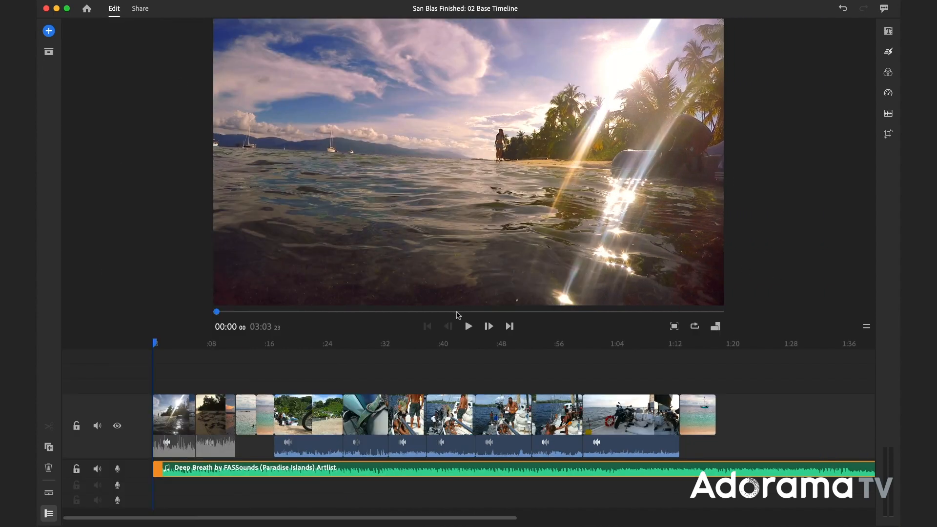
Play the video with the new music, then select the Deep Breath clip for trimming
{"action": "left_click", "coordinate": [468, 326]}
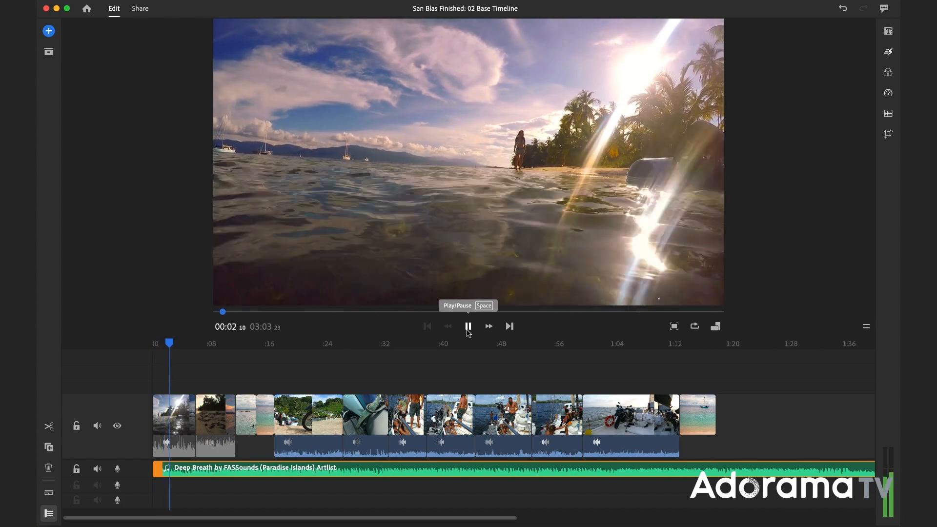
{"action": "left_click", "coordinate": [468, 325]}
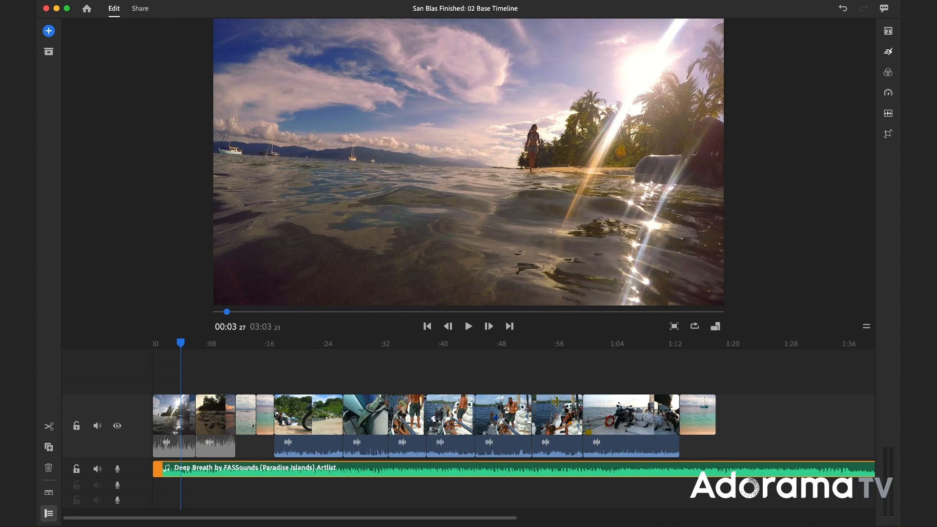
{"action": "left_click", "coordinate": [631, 344]}
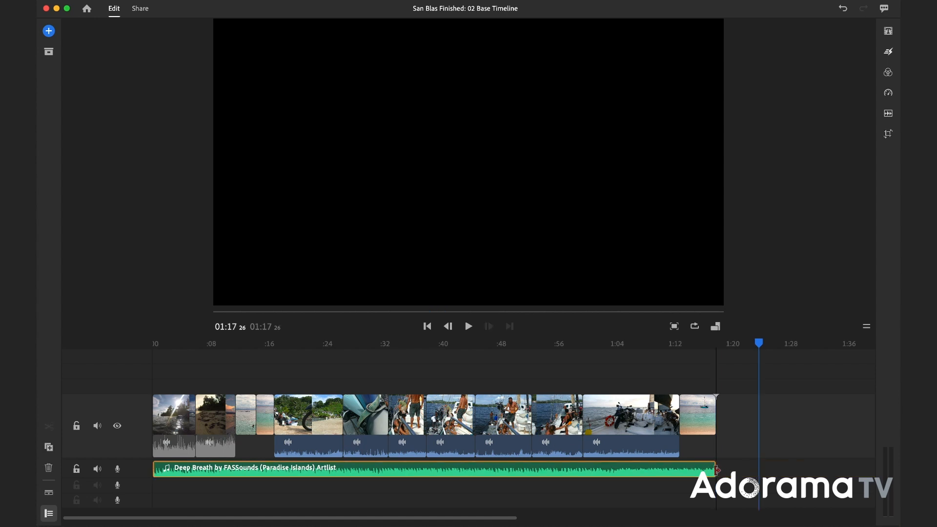
{"action": "left_click", "coordinate": [510, 343]}
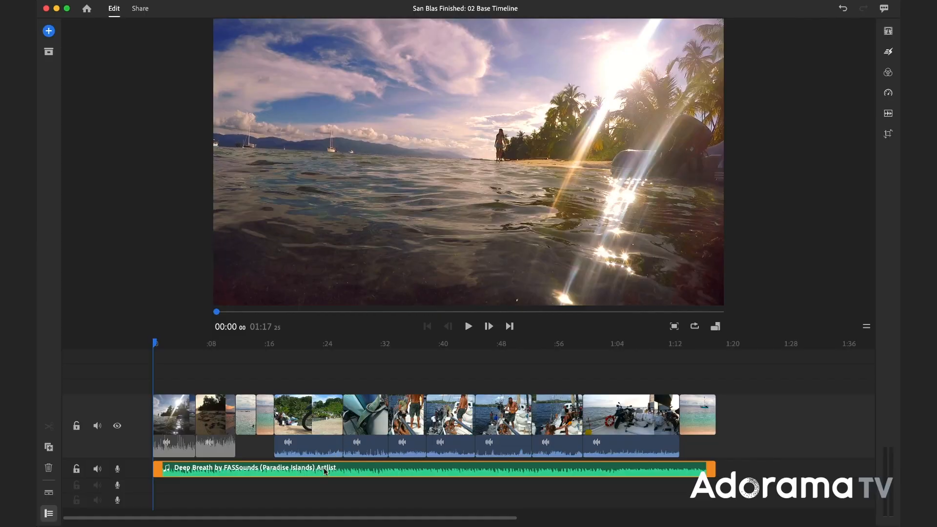
{"action": "left_click", "coordinate": [888, 113]}
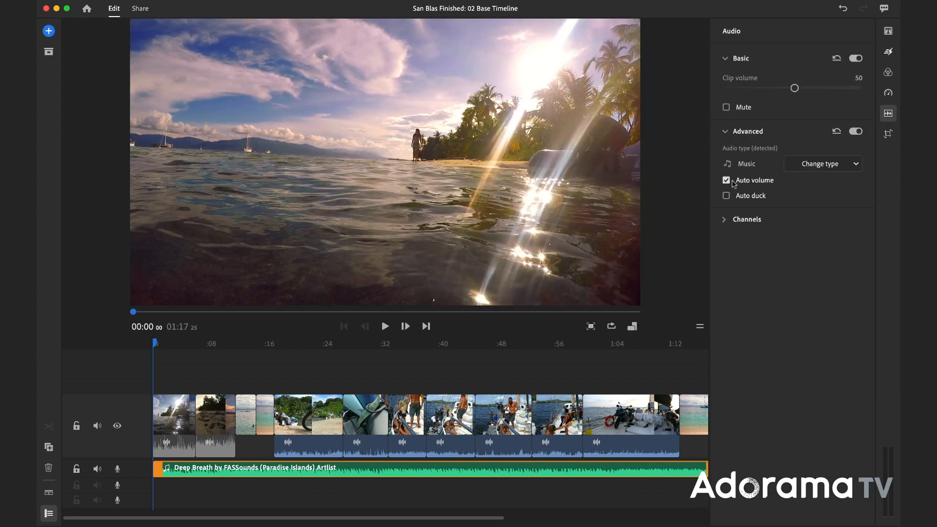
{"action": "mouse_move", "coordinate": [753, 179]}
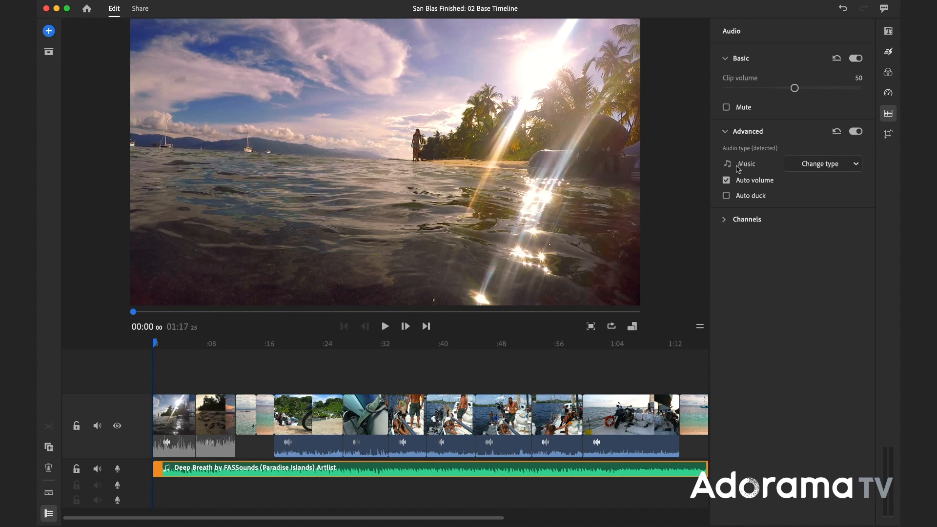
{"action": "mouse_move", "coordinate": [326, 334]}
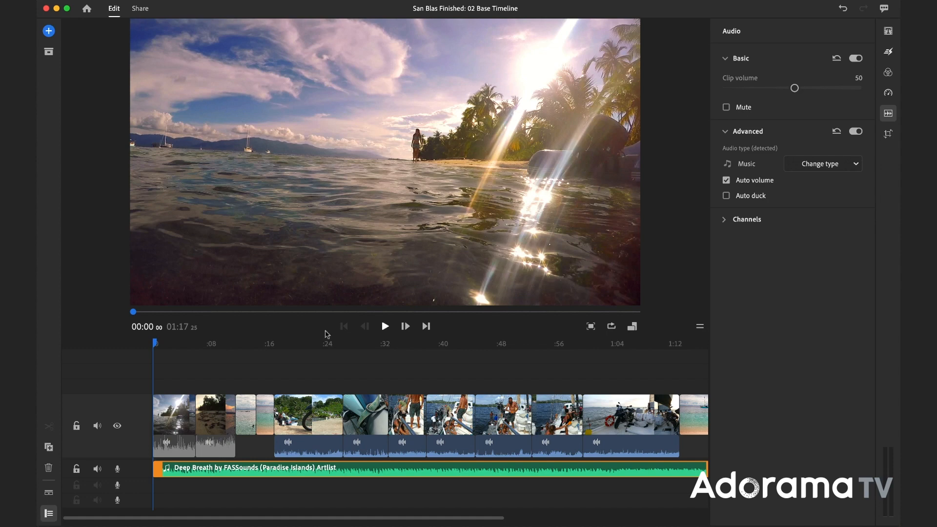
{"action": "left_click", "coordinate": [365, 426]}
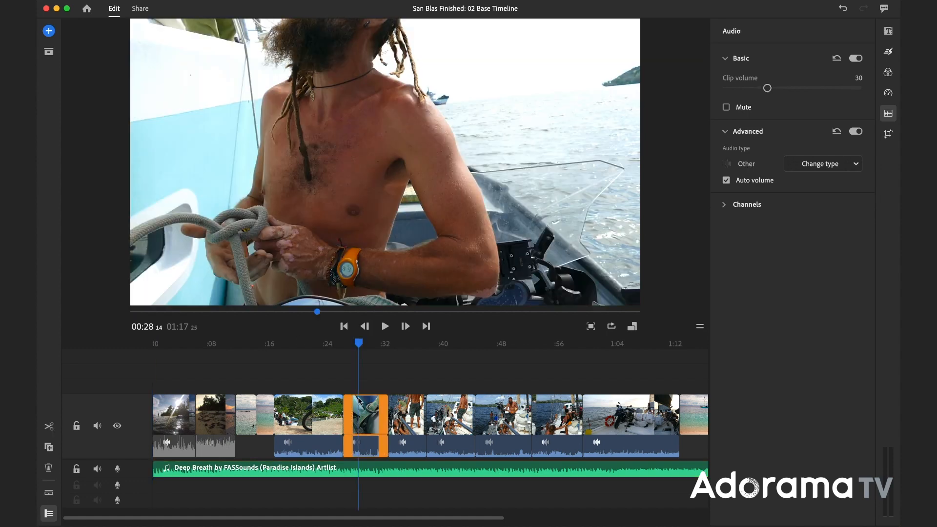
{"action": "mouse_move", "coordinate": [723, 171]}
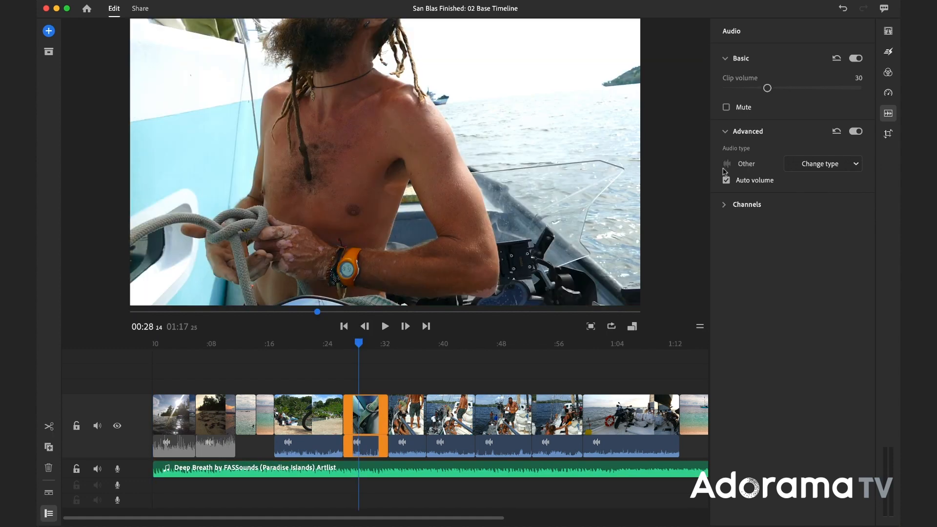
{"action": "left_click", "coordinate": [822, 164]}
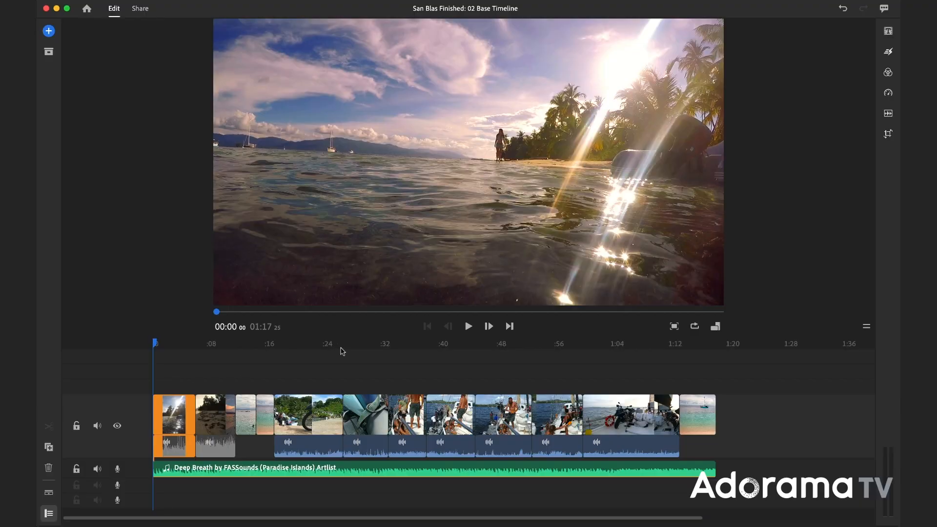
Apply a half-second Cross Dissolve between all selected clips and scrub to preview it
{"action": "left_click", "coordinate": [469, 326]}
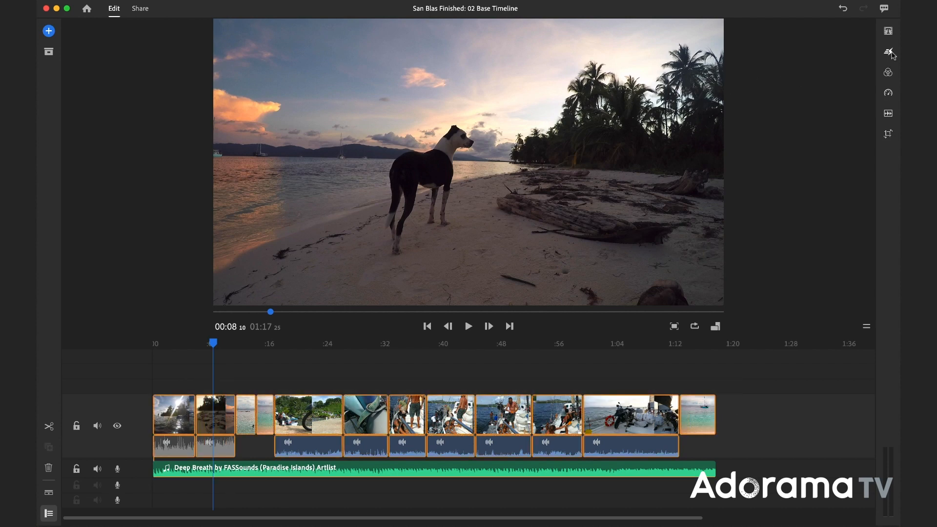
{"action": "left_click", "coordinate": [888, 53]}
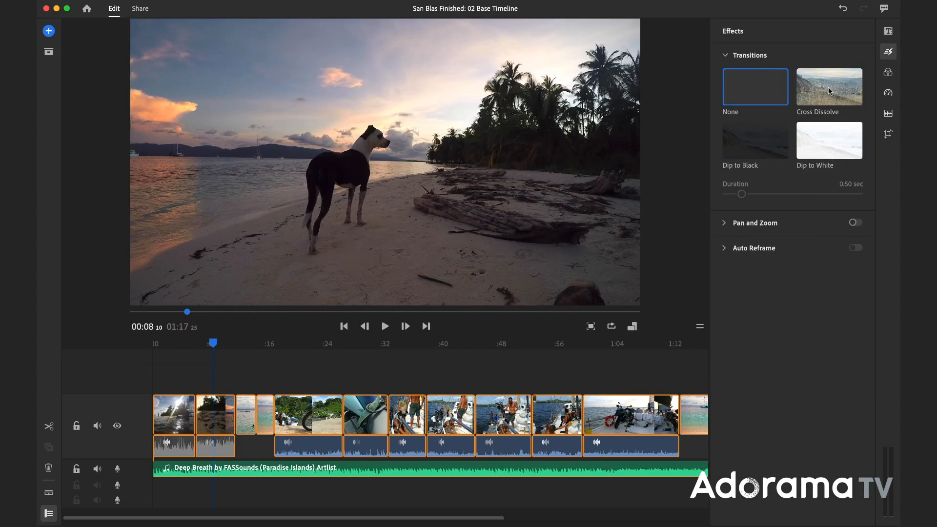
{"action": "left_click", "coordinate": [830, 86]}
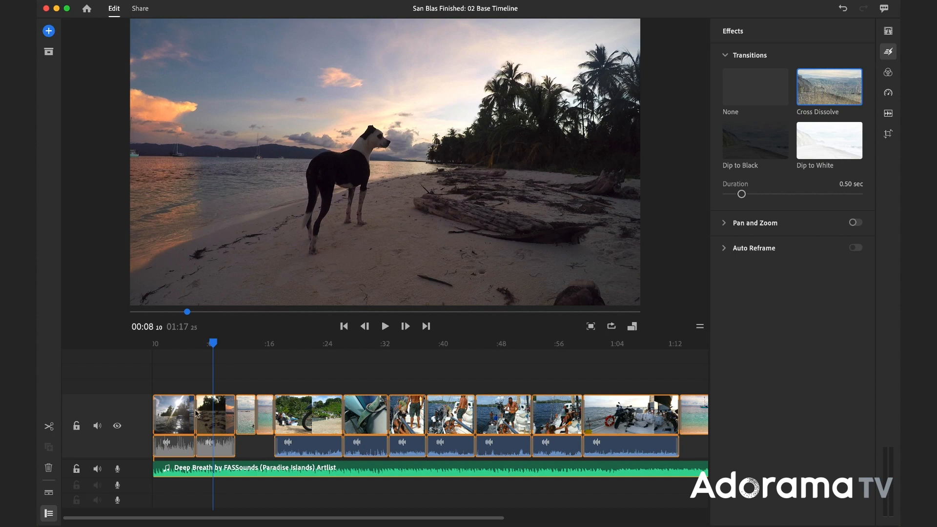
{"action": "mouse_move", "coordinate": [687, 379]}
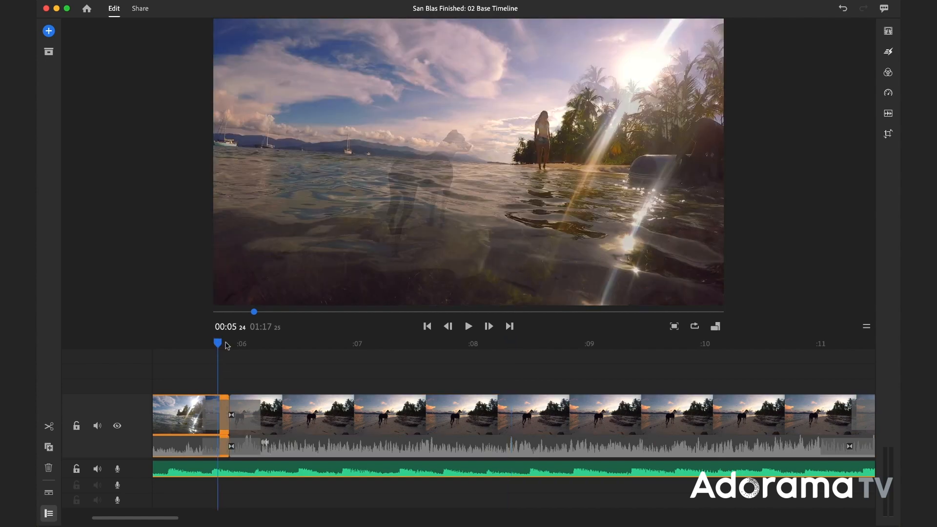
{"action": "left_click_drag", "start_coordinate": [218, 343], "coordinate": [176, 342]}
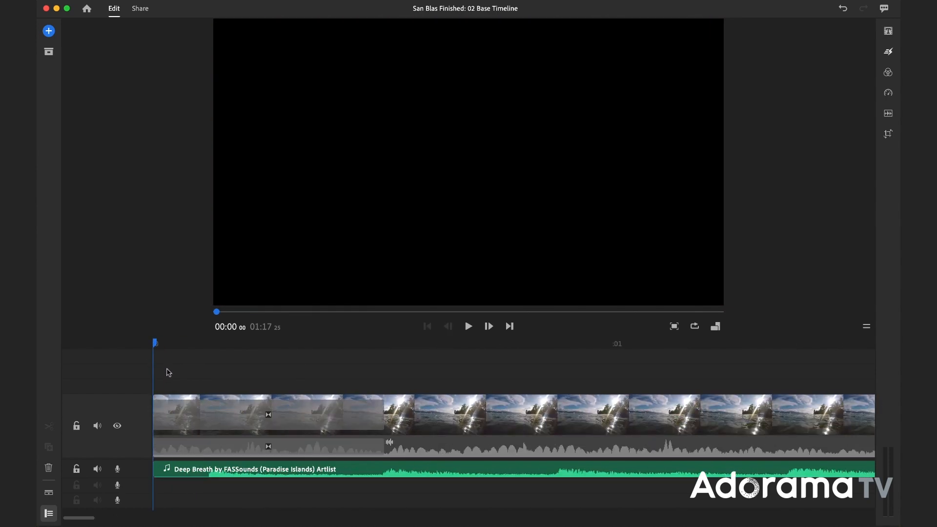
Delete the dissolve at the head of the first clip so the video opens straight on picture
{"action": "left_click", "coordinate": [209, 414]}
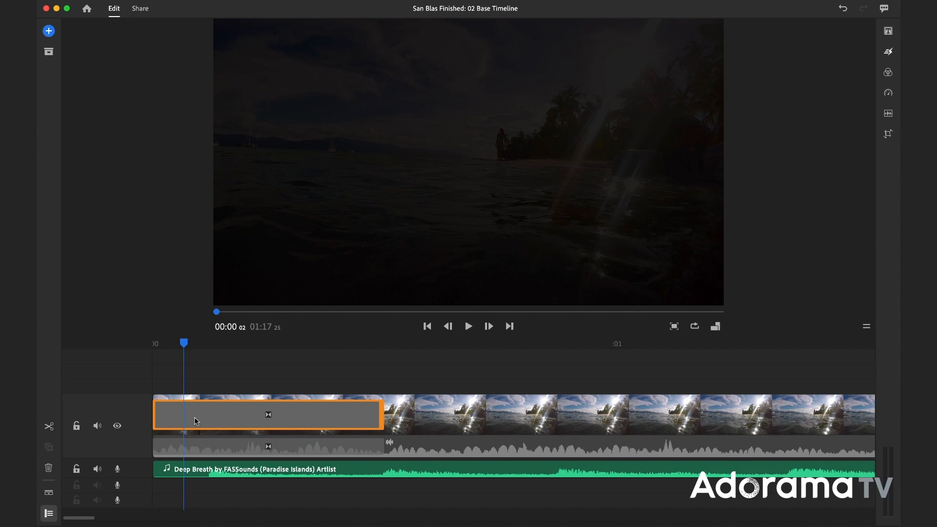
{"action": "left_click", "coordinate": [155, 344]}
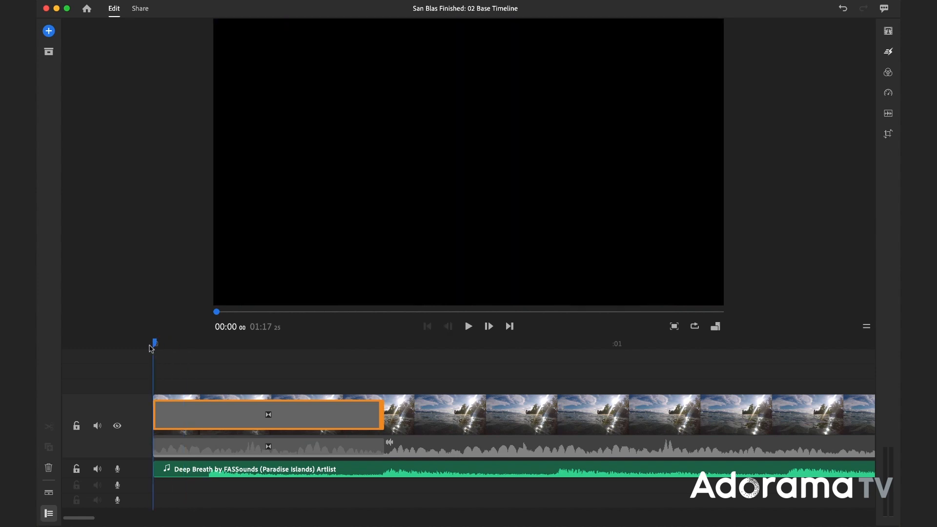
{"action": "mouse_move", "coordinate": [200, 416]}
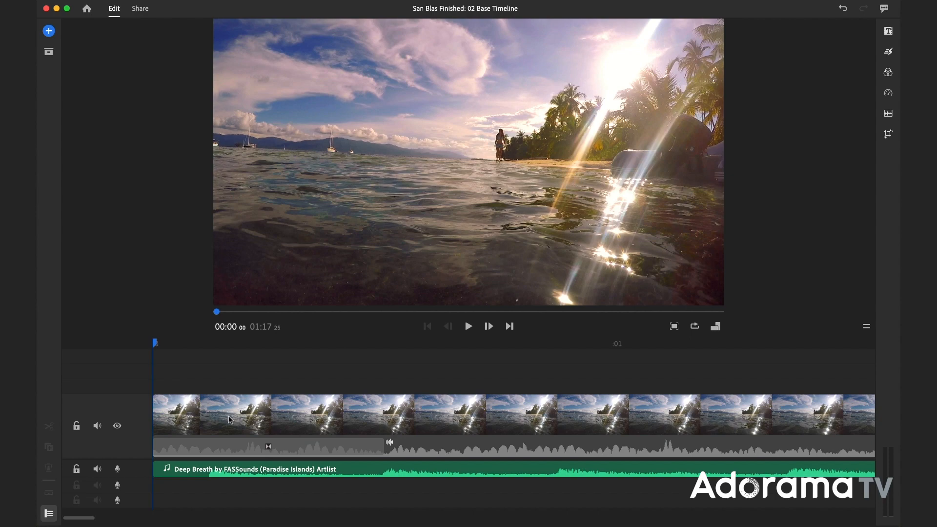
{"action": "mouse_move", "coordinate": [347, 397]}
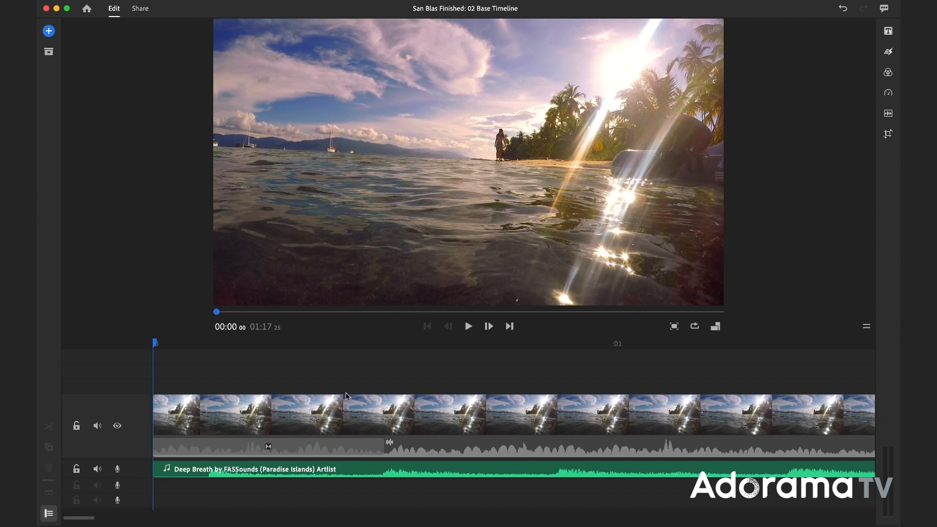
{"action": "left_click", "coordinate": [469, 325]}
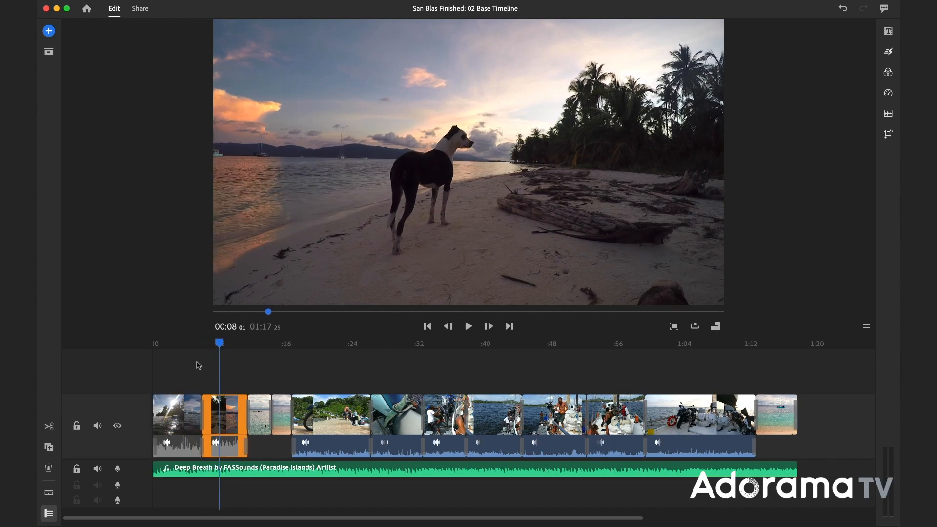
{"action": "mouse_move", "coordinate": [260, 353]}
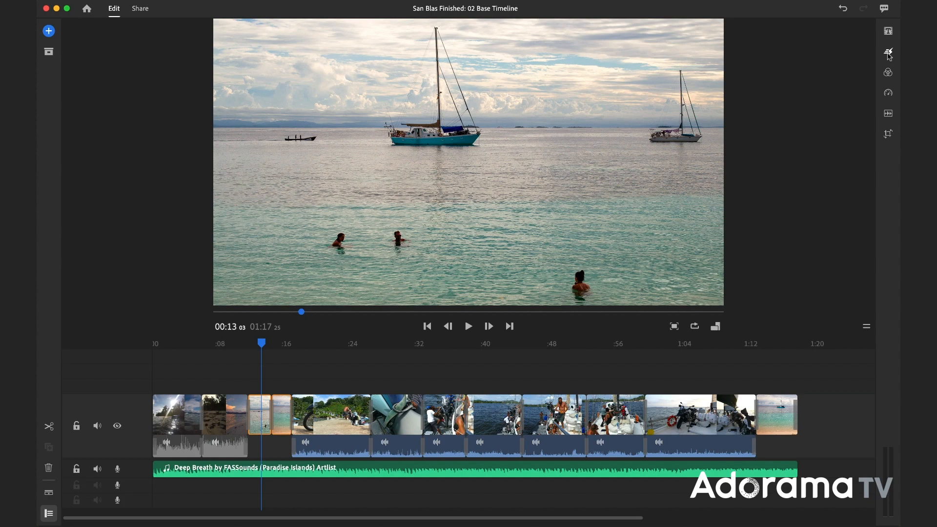
Switch on Pan and Zoom in the Effects panel for the swimmers-near-sailboats clip
{"action": "left_click", "coordinate": [888, 54]}
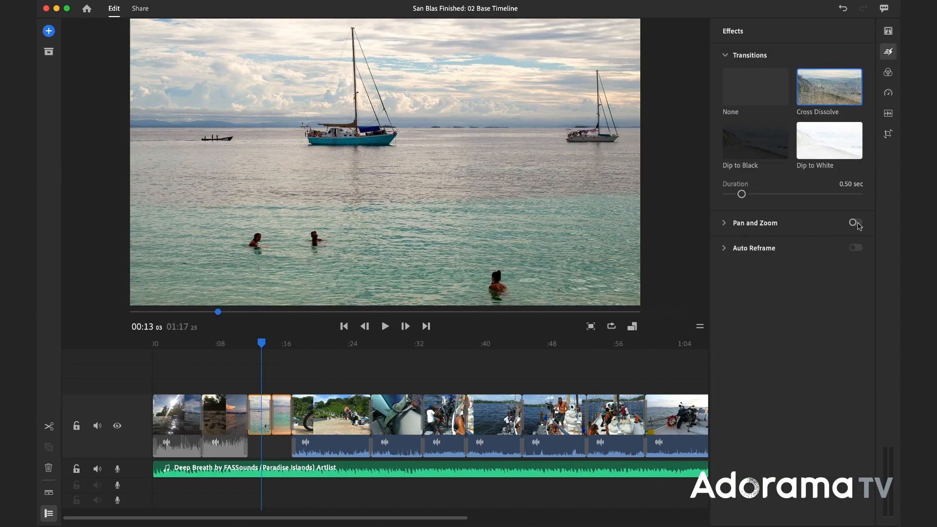
{"action": "left_click", "coordinate": [855, 223]}
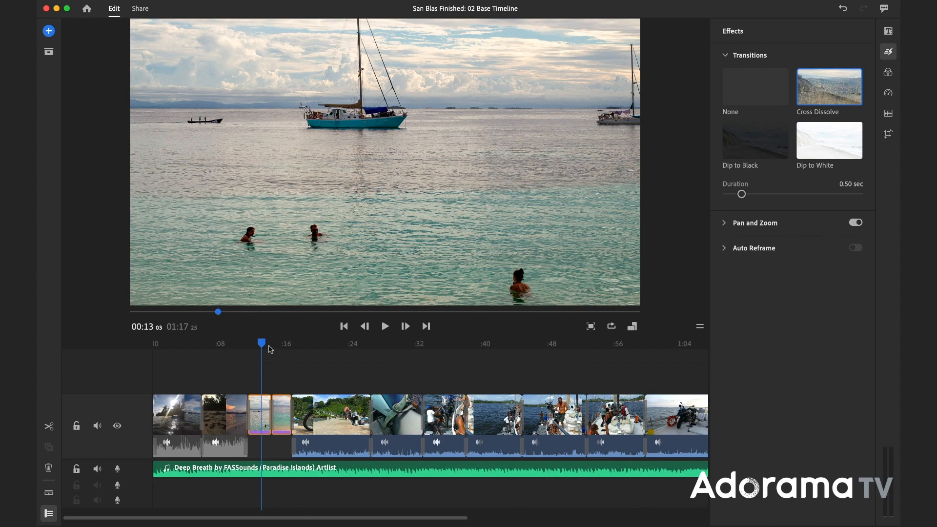
{"action": "left_click", "coordinate": [385, 326]}
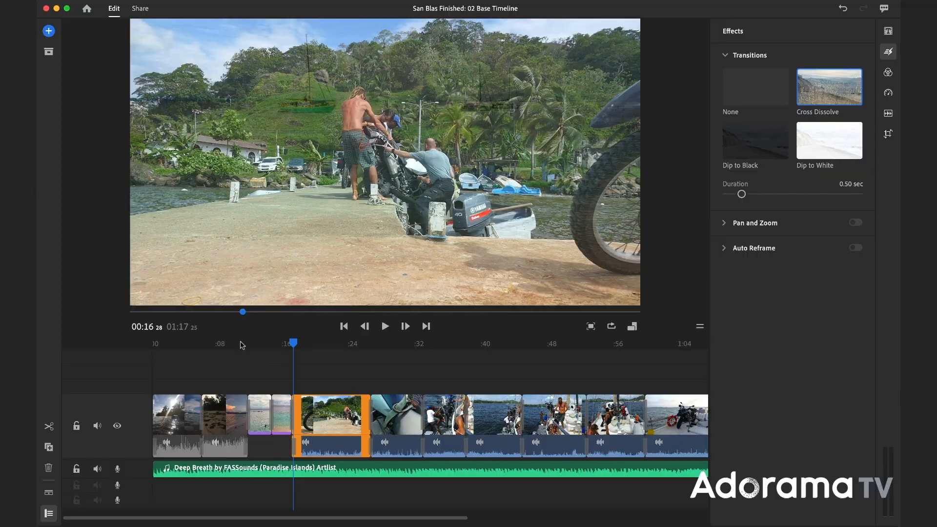
{"action": "mouse_move", "coordinate": [273, 342]}
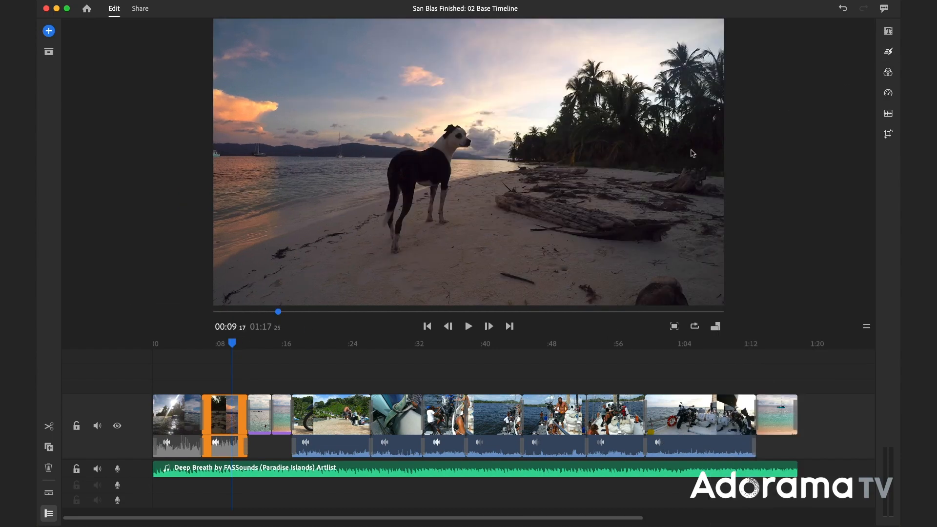
{"action": "left_click", "coordinate": [164, 343]}
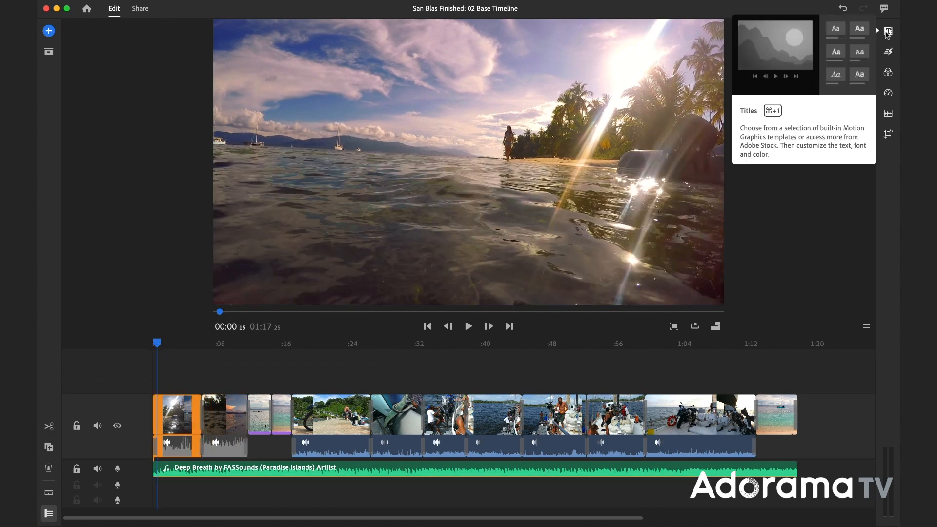
Search the title styles for 'title' and filter the list to Favorites only
{"action": "left_click", "coordinate": [888, 32]}
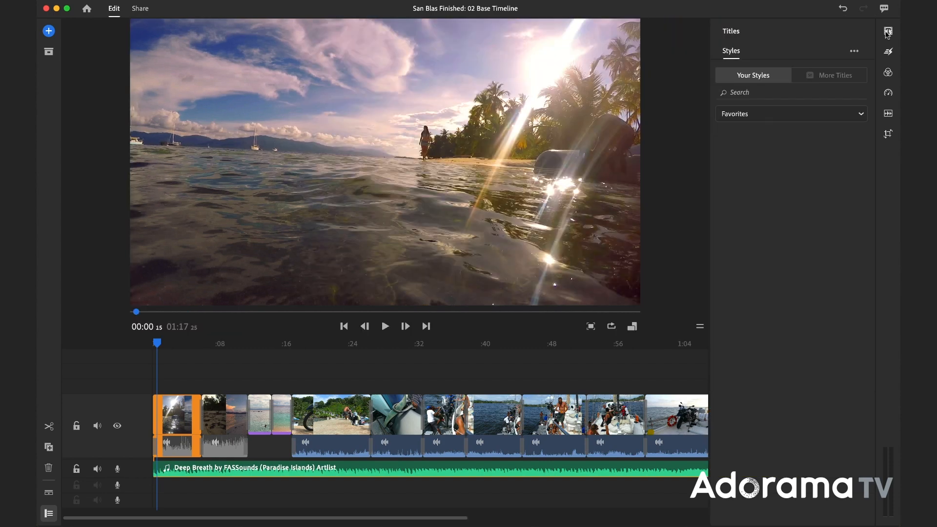
{"action": "left_click", "coordinate": [861, 113]}
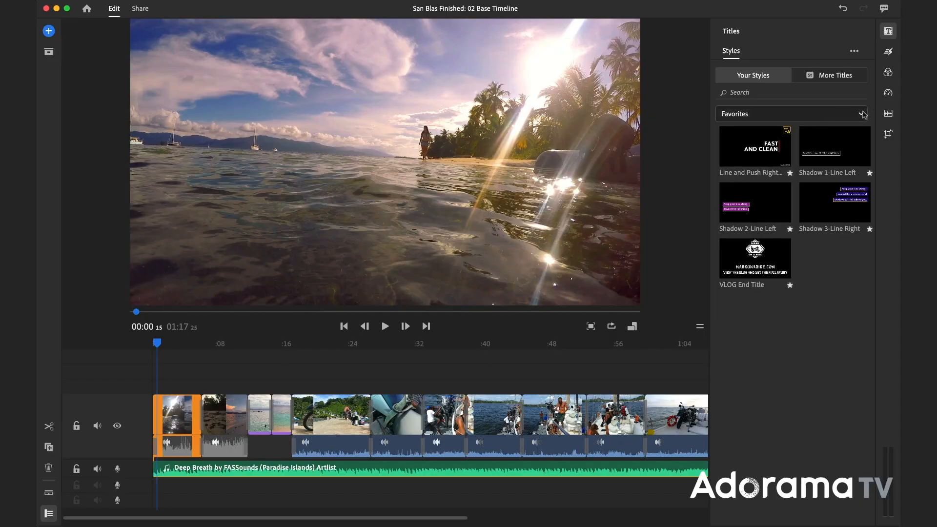
{"action": "left_click", "coordinate": [862, 113]}
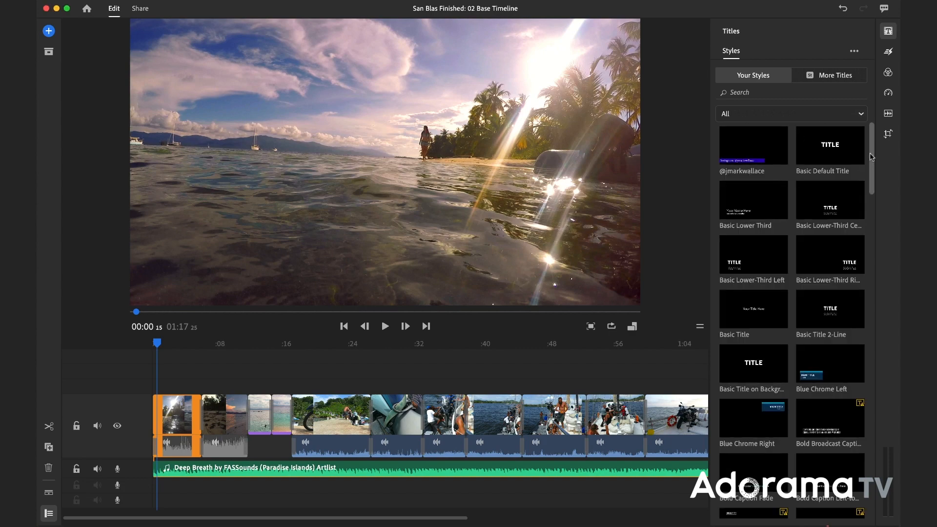
{"action": "scroll", "scroll_direction": "down", "scroll_amount": 3}
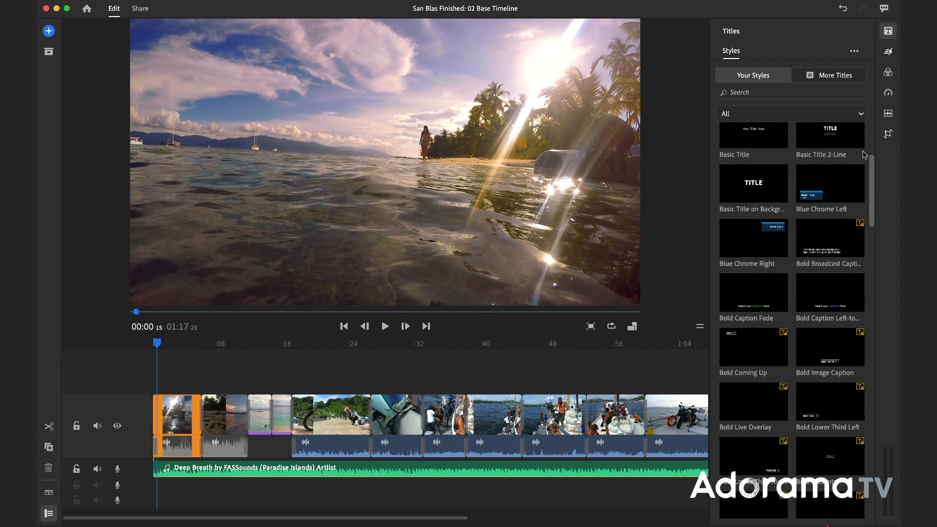
{"action": "type", "text": "t"}
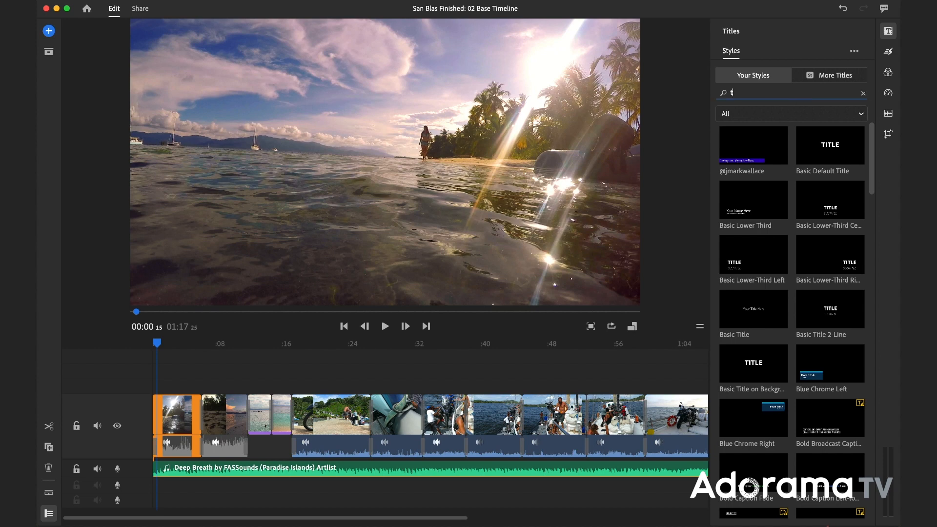
{"action": "type", "text": "itle"}
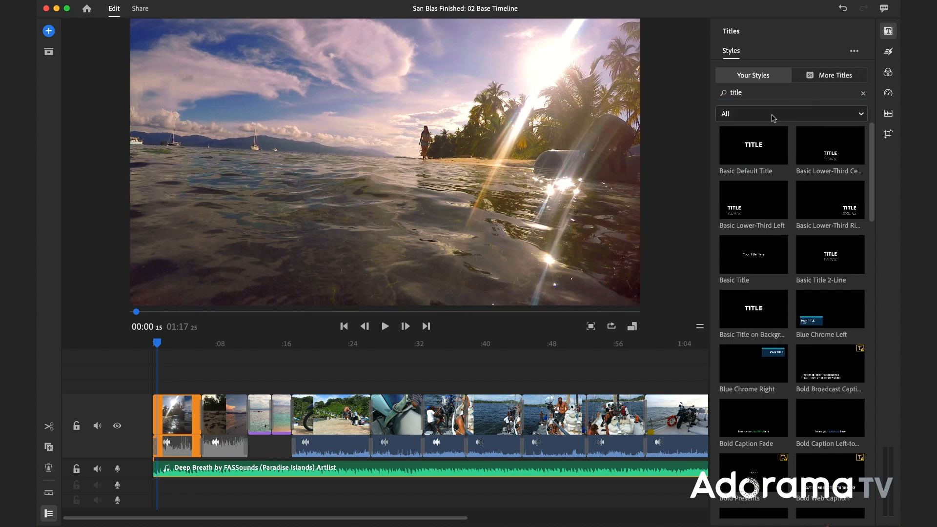
{"action": "left_click", "coordinate": [862, 93]}
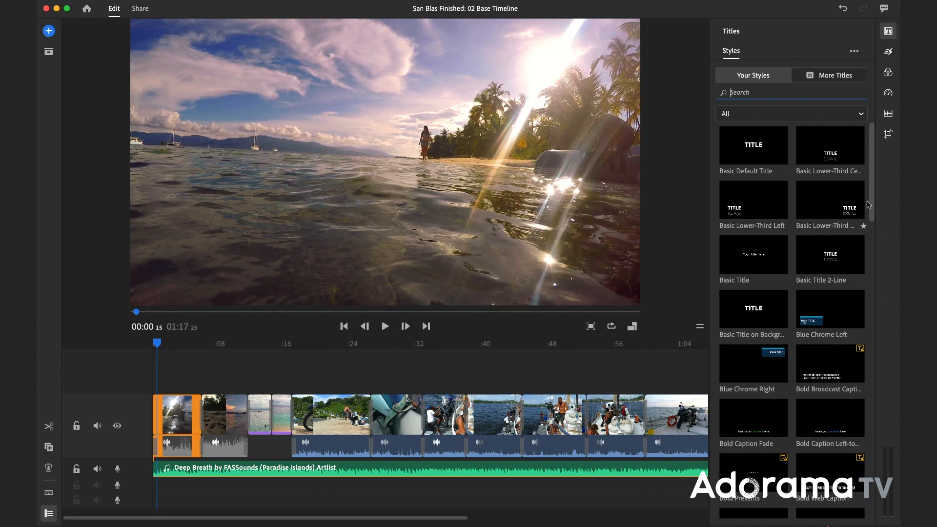
{"action": "type", "text": "title"}
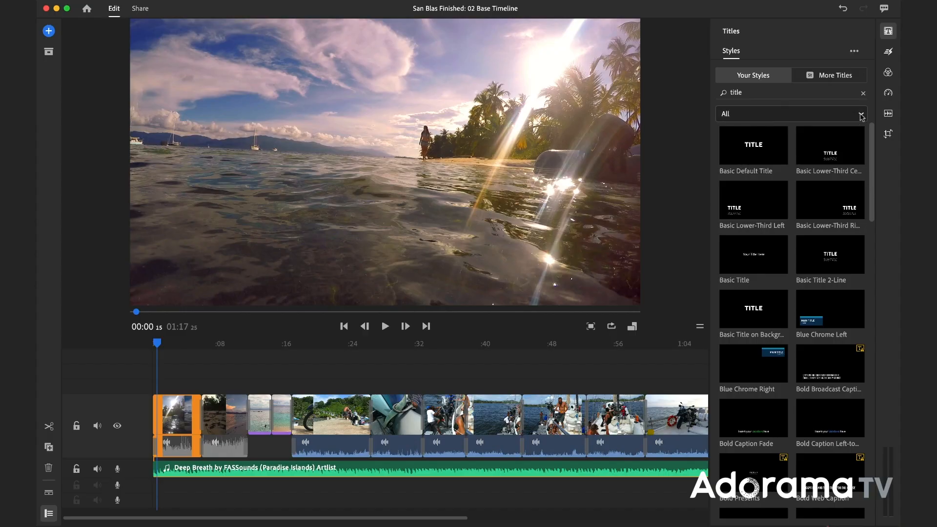
{"action": "left_click", "coordinate": [790, 114]}
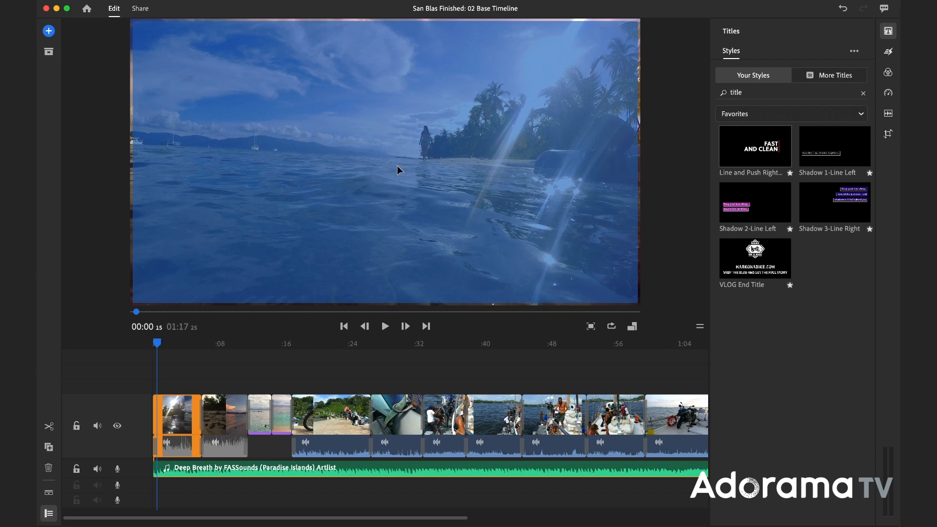
Add the title style over the first clip and retype its text as SAILIING TO THE SAN BLAS ISLANDS
{"action": "double_click", "coordinate": [755, 146]}
{"action": "type", "text": "IMPORTANT & QUICK DETAILS"}
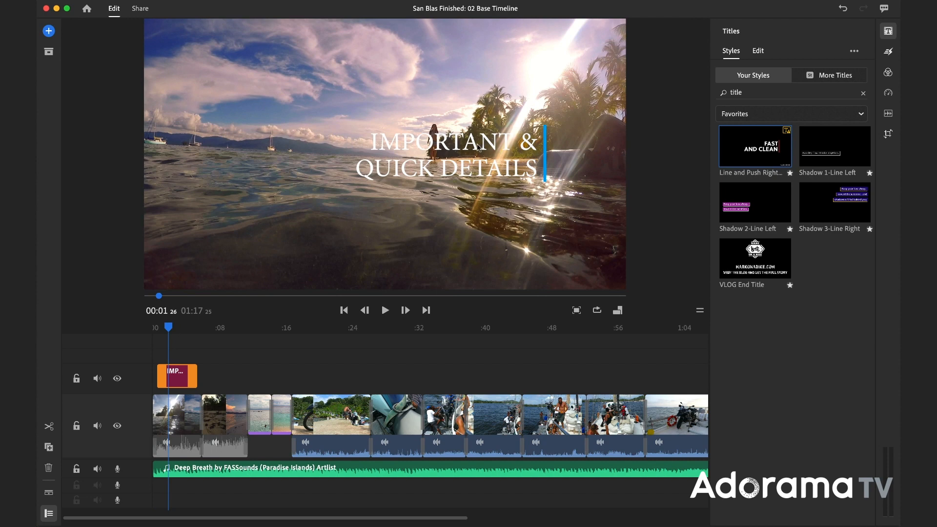
{"action": "left_click", "coordinate": [757, 51]}
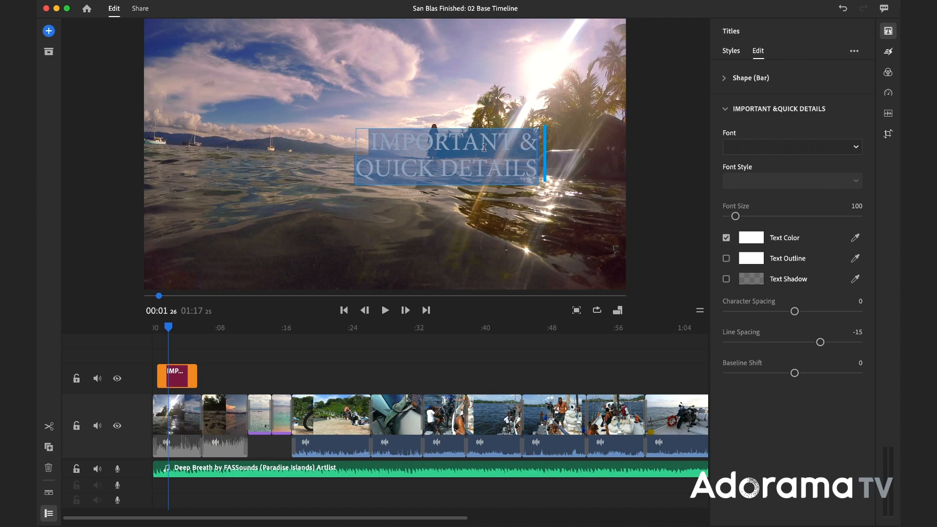
{"action": "type", "text": "SA"}
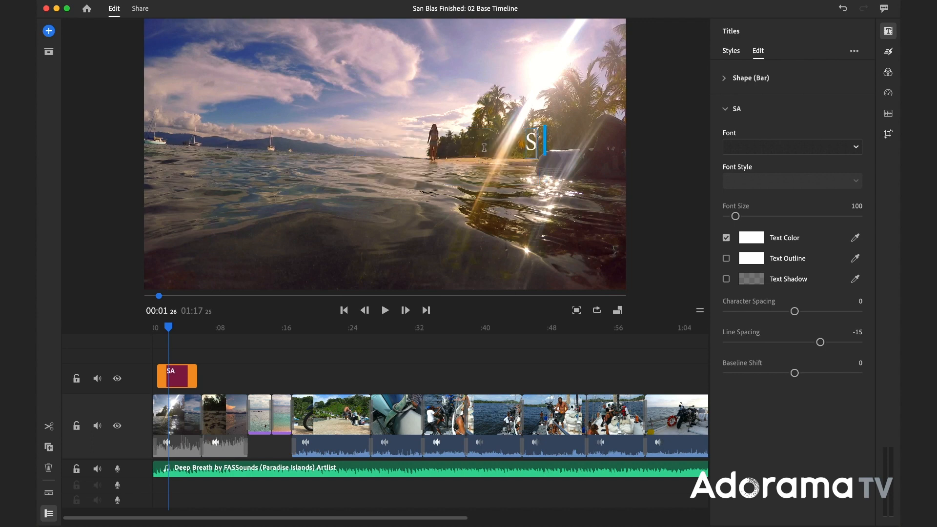
{"action": "type", "text": "AILIING TO THE"}
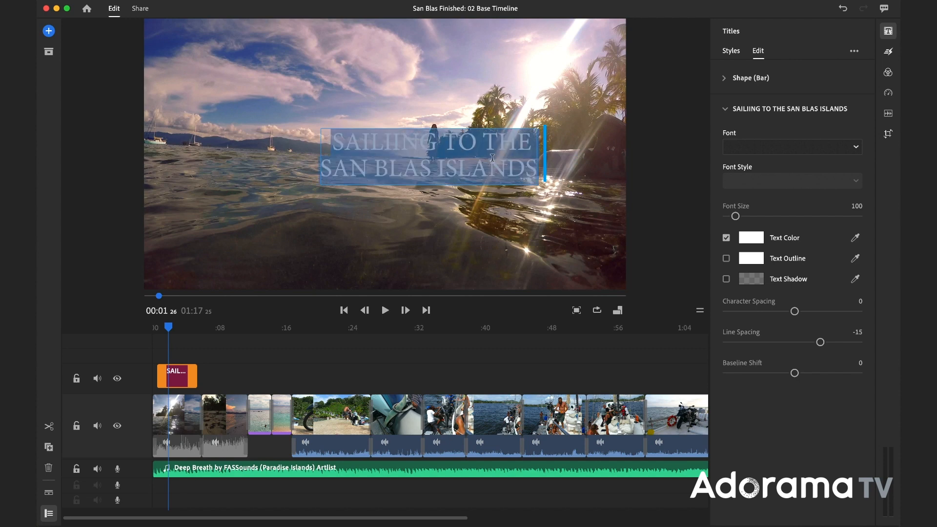
Set the title font to Bebas Neue Pro in the Expanded Bold style
{"action": "left_click", "coordinate": [793, 146]}
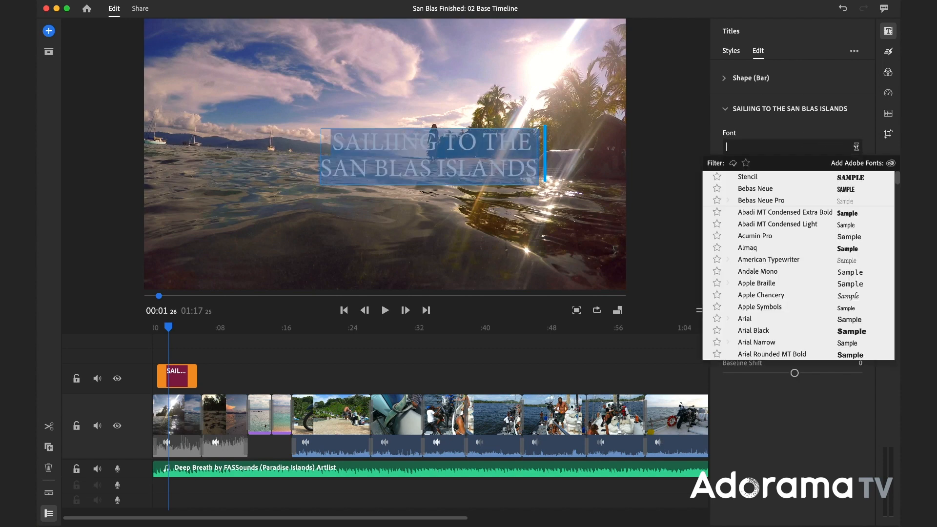
{"action": "mouse_move", "coordinate": [775, 238]}
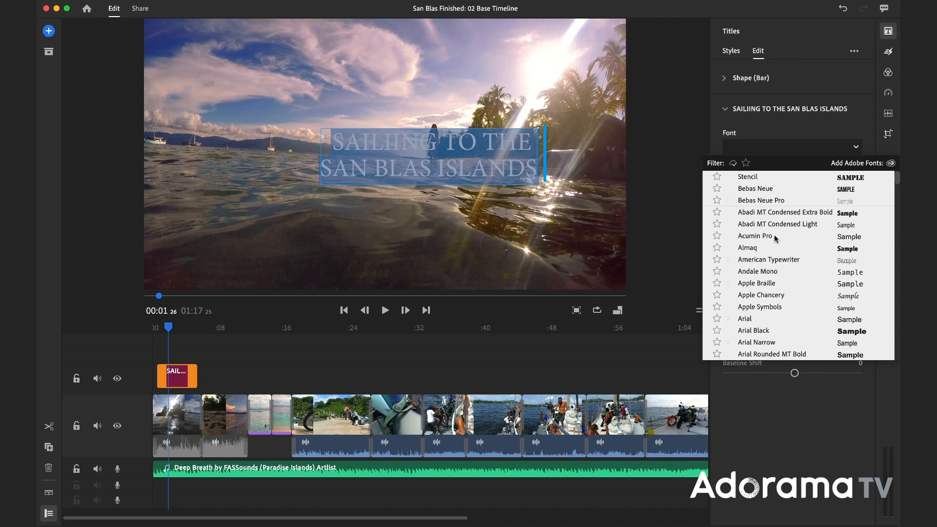
{"action": "mouse_move", "coordinate": [789, 203]}
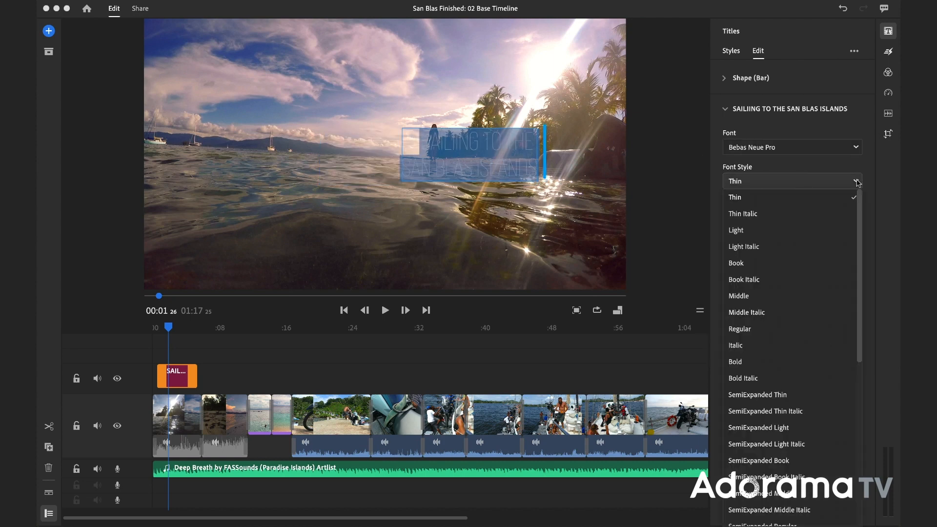
{"action": "scroll", "scroll_direction": "down", "scroll_amount": 3}
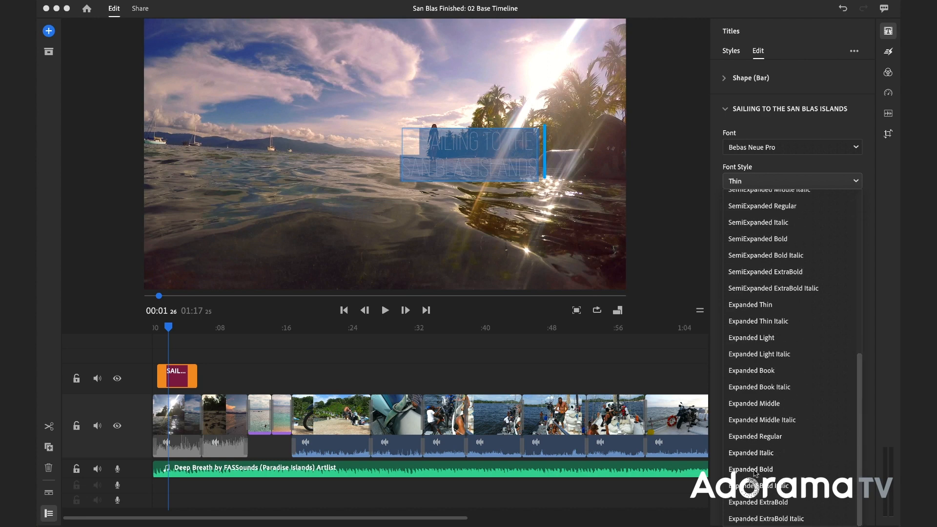
{"action": "left_click", "coordinate": [749, 469]}
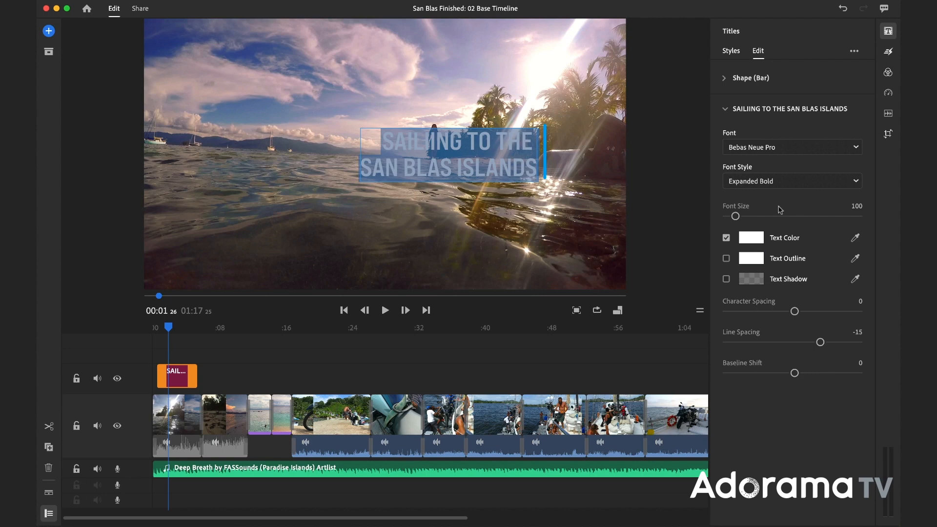
Raise the title font size to 209 and finish editing the title
{"action": "left_click_drag", "start_coordinate": [736, 217], "coordinate": [759, 217]}
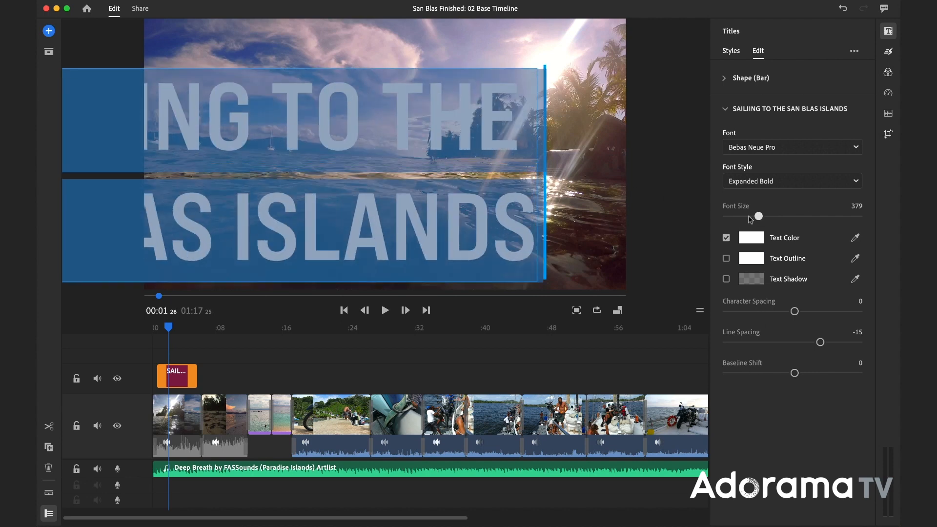
{"action": "left_click_drag", "start_coordinate": [758, 216], "coordinate": [743, 217]}
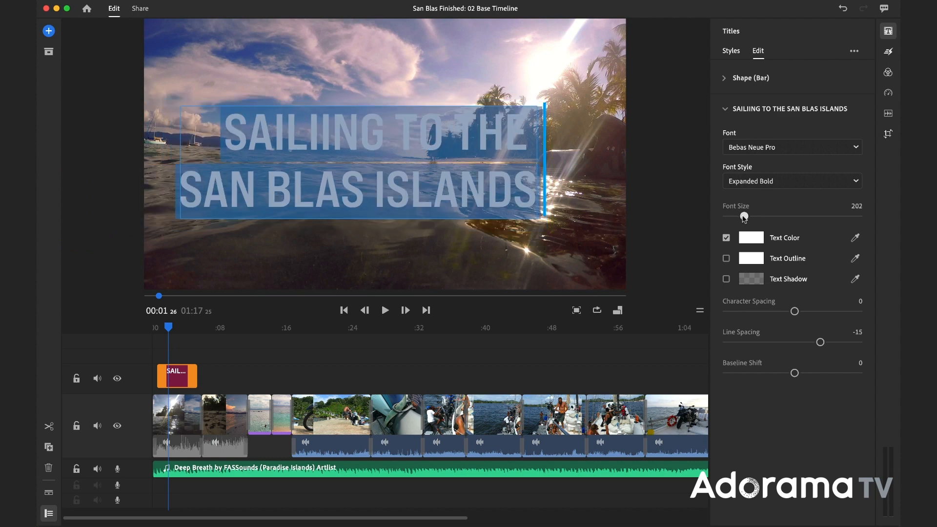
{"action": "left_click_drag", "start_coordinate": [742, 216], "coordinate": [745, 217]}
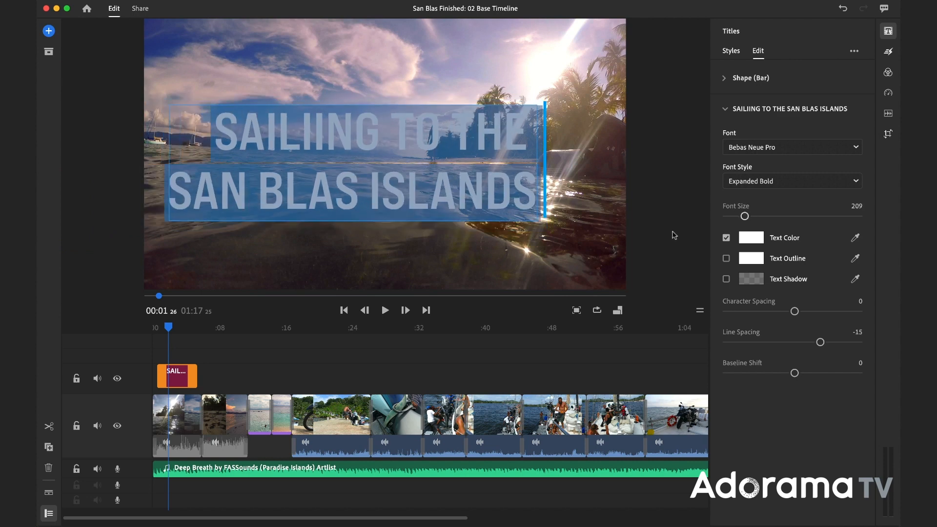
{"action": "left_click", "coordinate": [724, 110]}
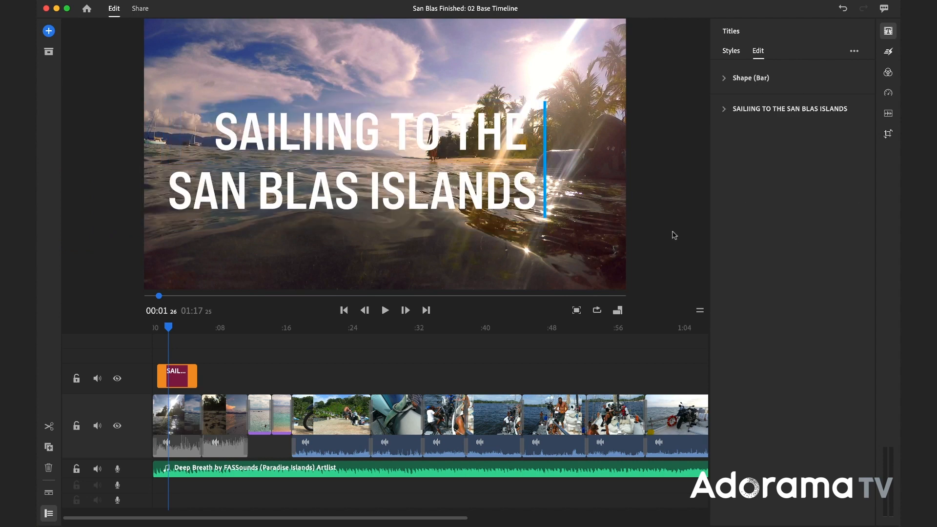
{"action": "mouse_move", "coordinate": [529, 176]}
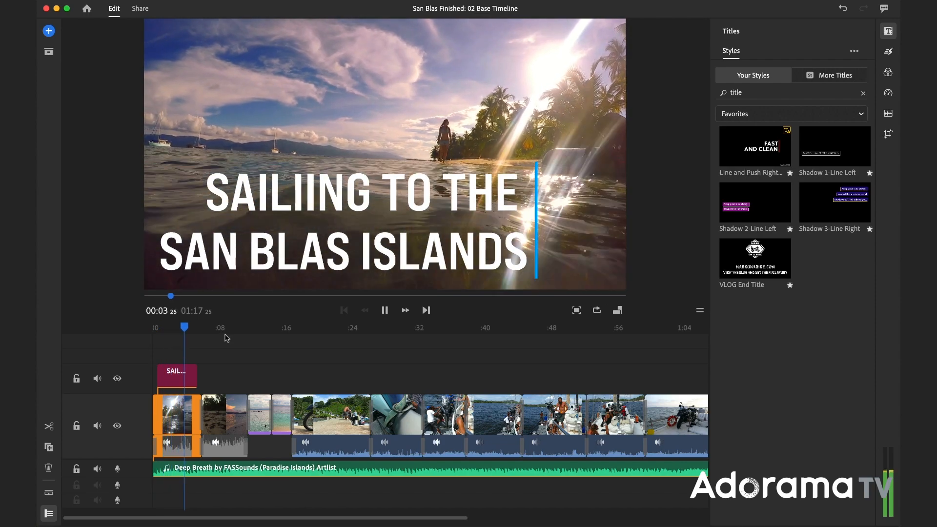
{"action": "left_click", "coordinate": [385, 310]}
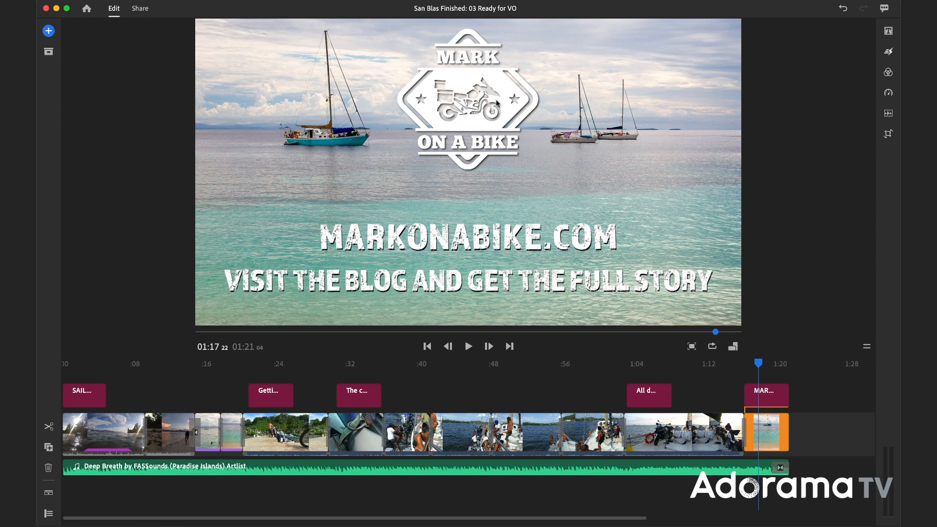
{"action": "mouse_move", "coordinate": [671, 316]}
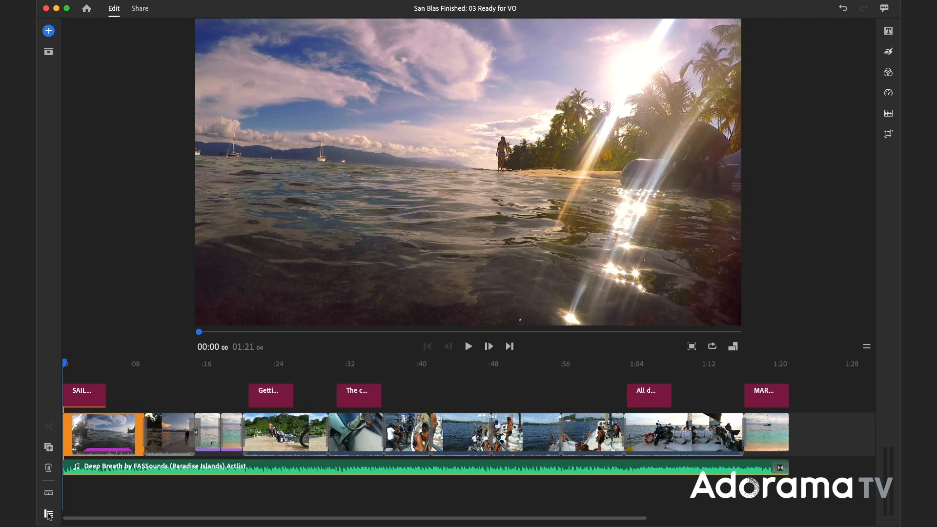
Show track controls and mute the original audio of the video and music tracks
{"action": "left_click", "coordinate": [47, 512]}
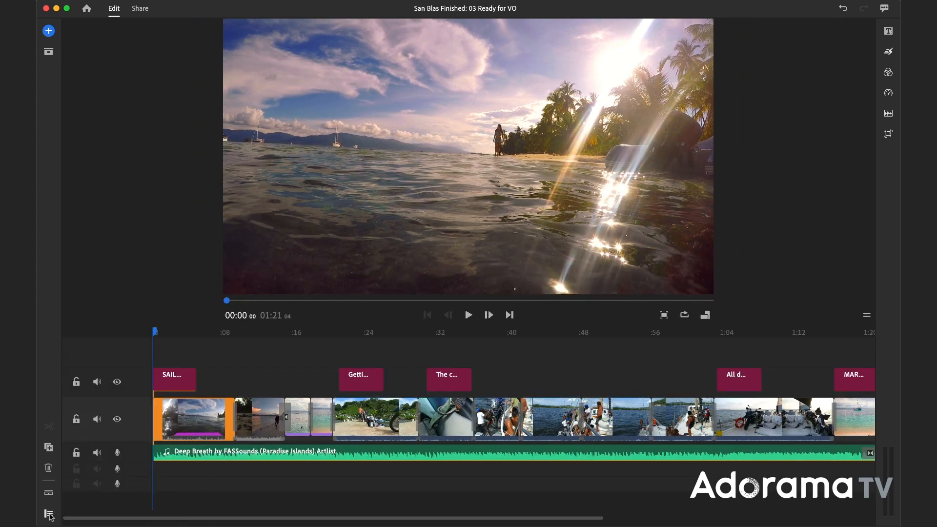
{"action": "mouse_move", "coordinate": [49, 513]}
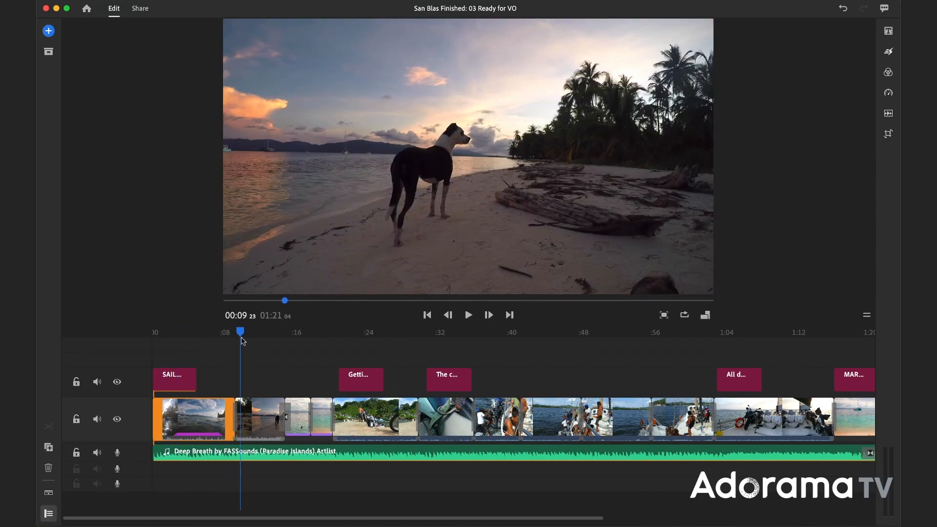
{"action": "left_click", "coordinate": [261, 420]}
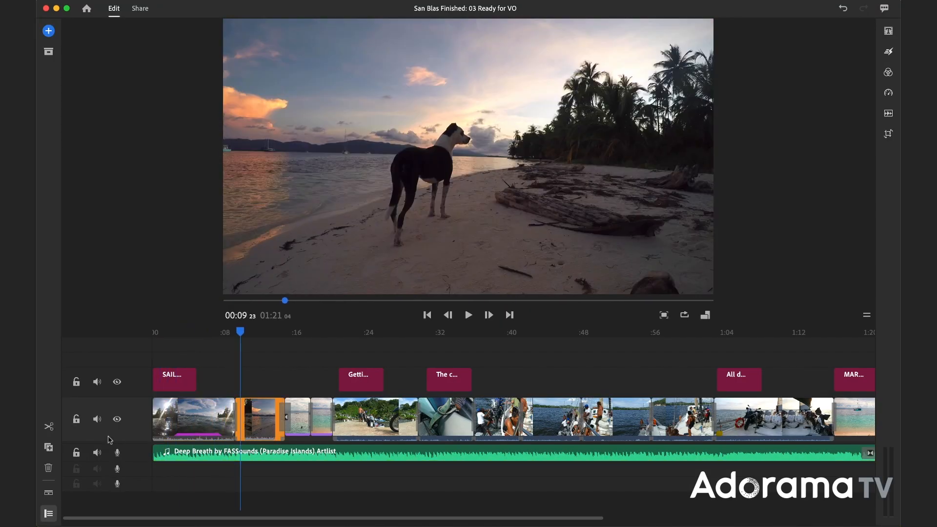
{"action": "mouse_move", "coordinate": [98, 420]}
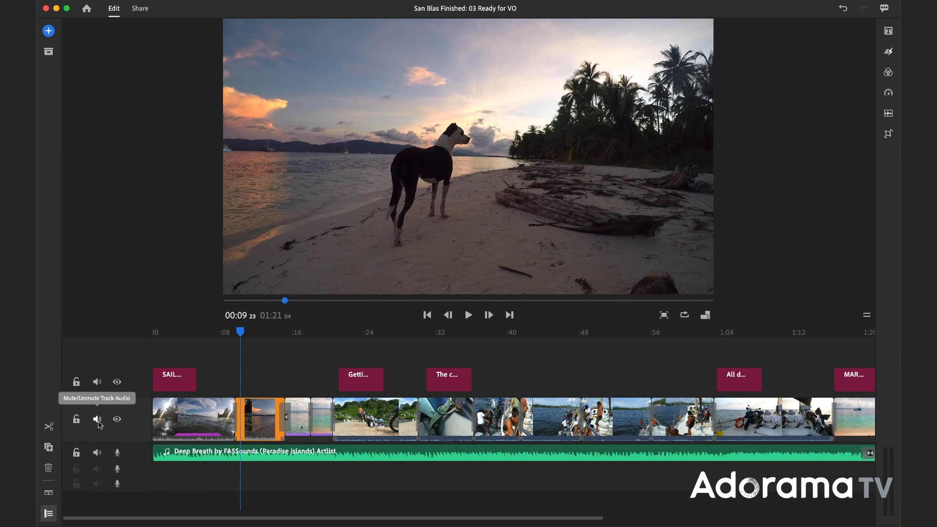
{"action": "left_click", "coordinate": [97, 420]}
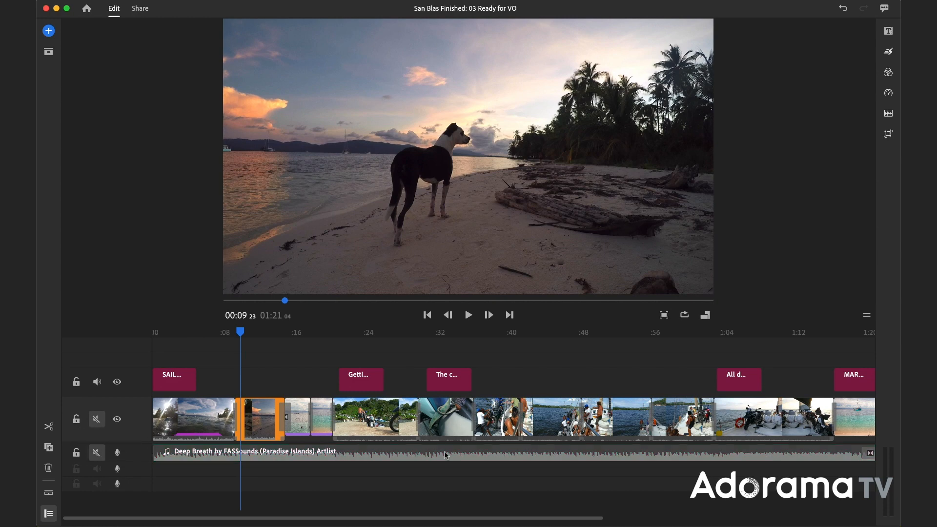
{"action": "mouse_move", "coordinate": [116, 469]}
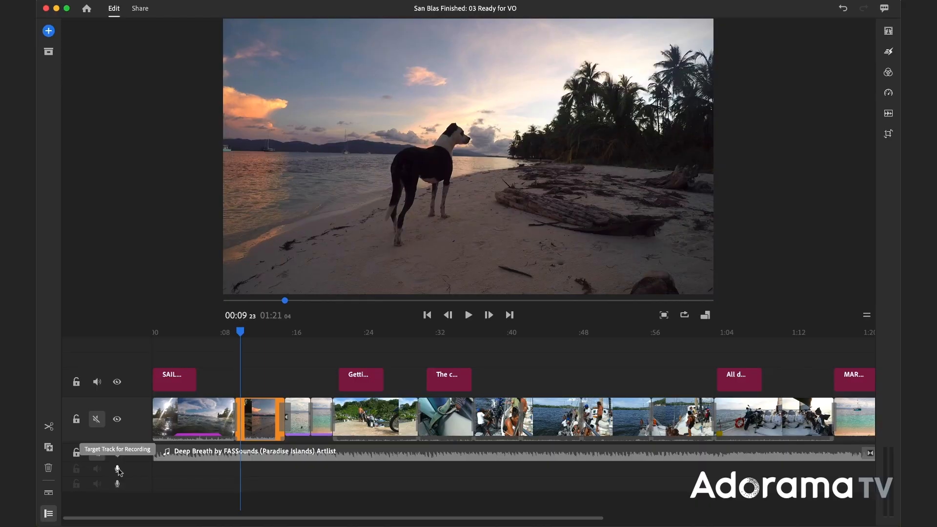
Arm the empty audio track and start recording a voiceover
{"action": "left_click", "coordinate": [117, 470]}
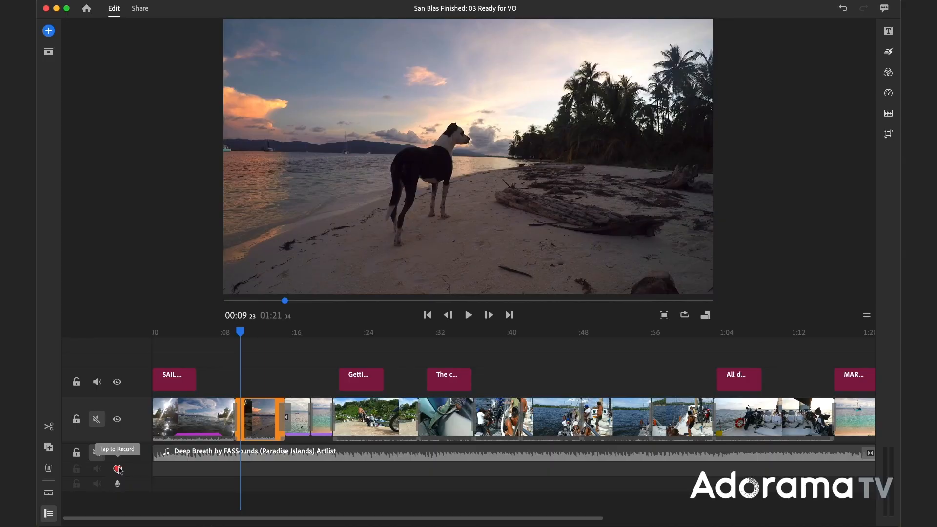
{"action": "left_click", "coordinate": [469, 314]}
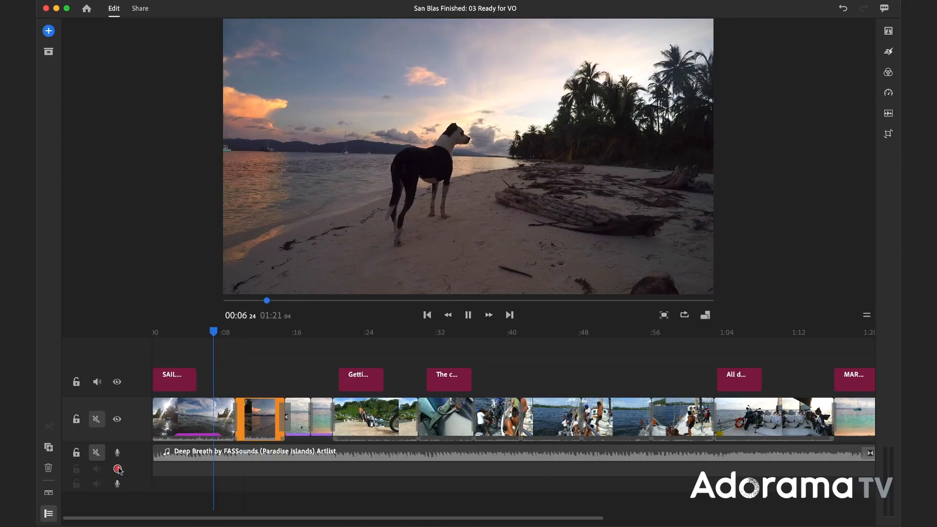
Record about ten seconds of voiceover and stop, creating the Voiceover 4 clip
{"action": "left_click", "coordinate": [115, 469]}
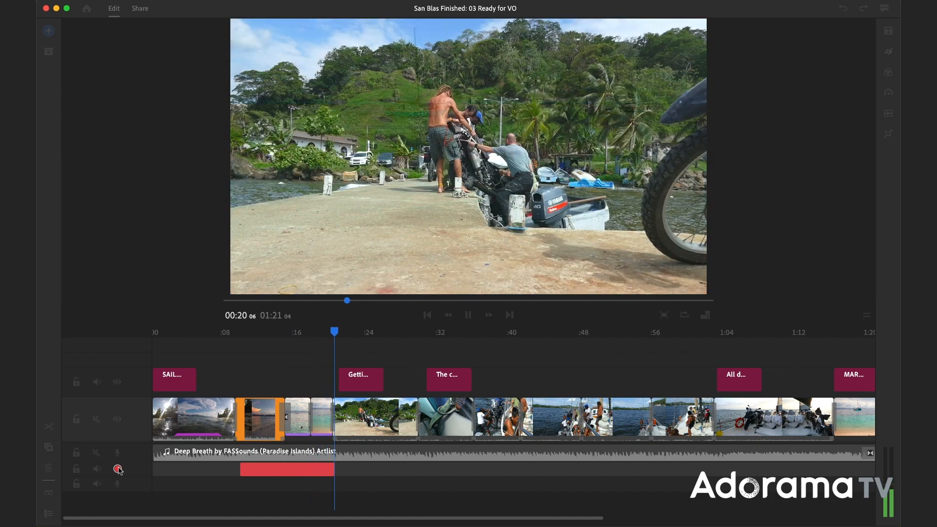
{"action": "left_click", "coordinate": [117, 466]}
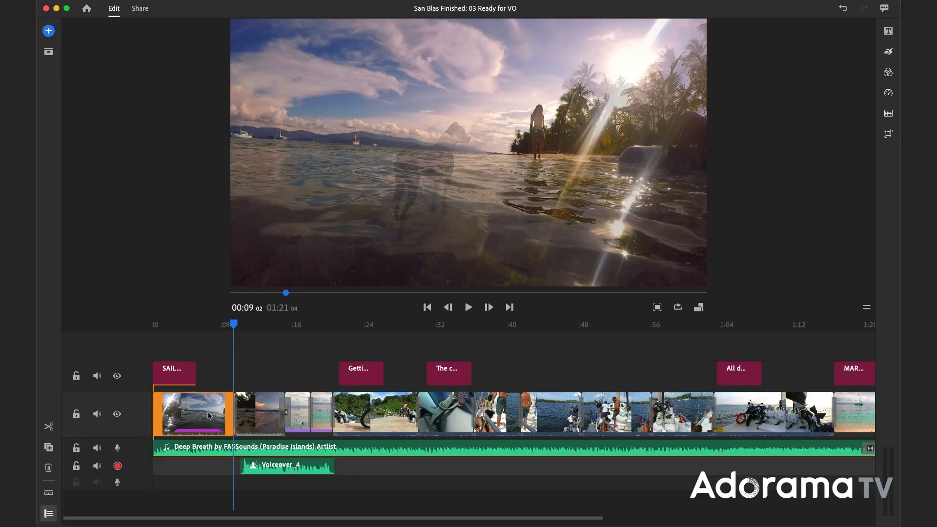
Play back the new Voiceover 4 recording against the video, then pause
{"action": "left_click", "coordinate": [468, 307]}
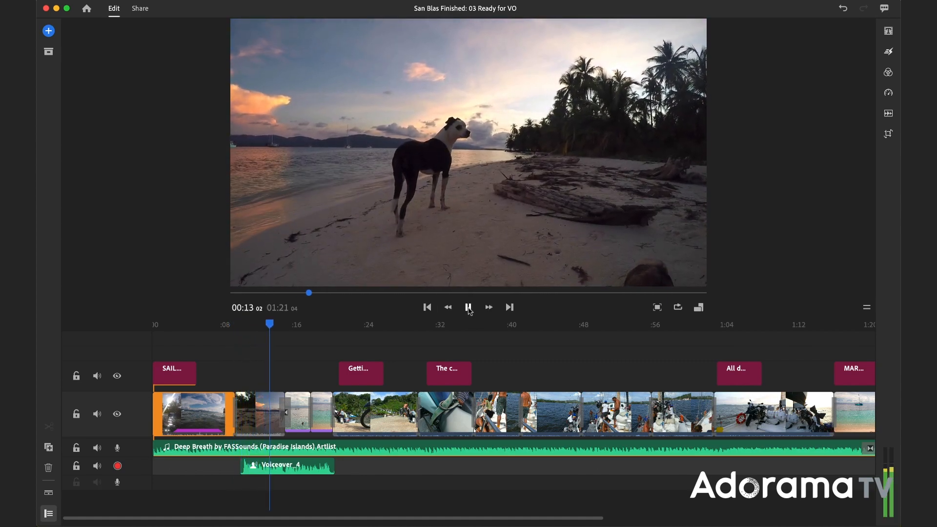
{"action": "left_click", "coordinate": [468, 308]}
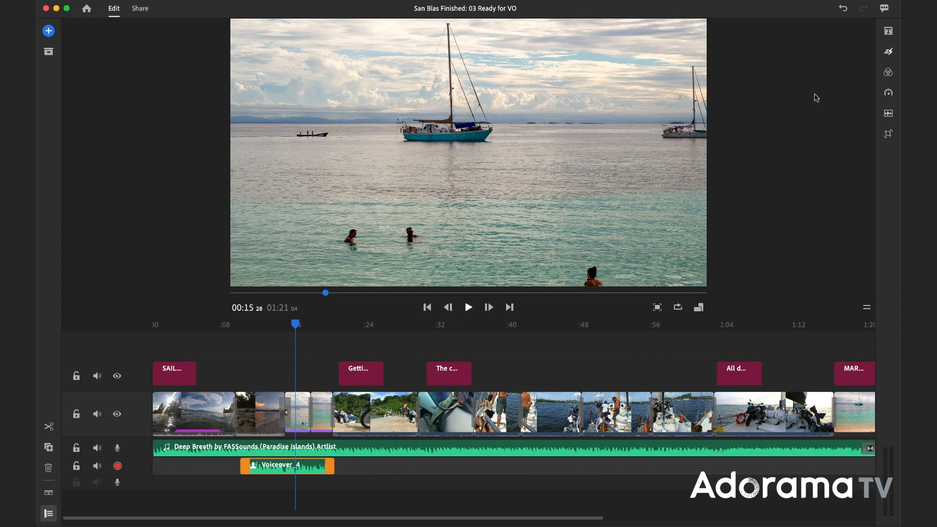
Enable Enhance speech for Voiceover 4 in the Audio panel, set to Male
{"action": "left_click", "coordinate": [888, 113]}
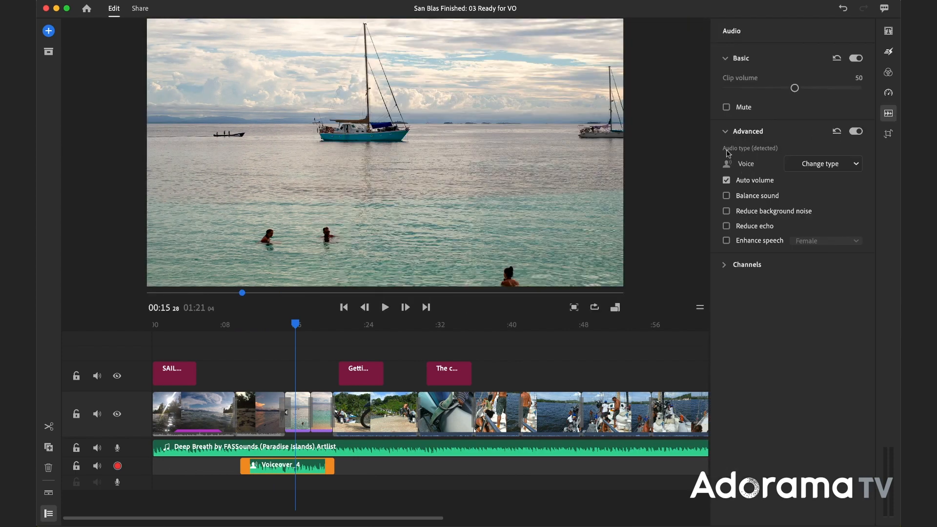
{"action": "mouse_move", "coordinate": [754, 168]}
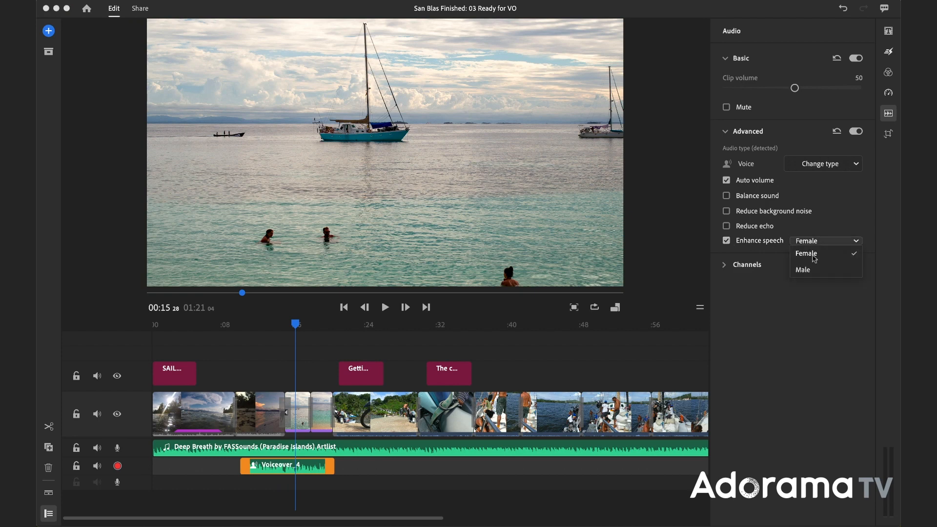
{"action": "left_click", "coordinate": [802, 269]}
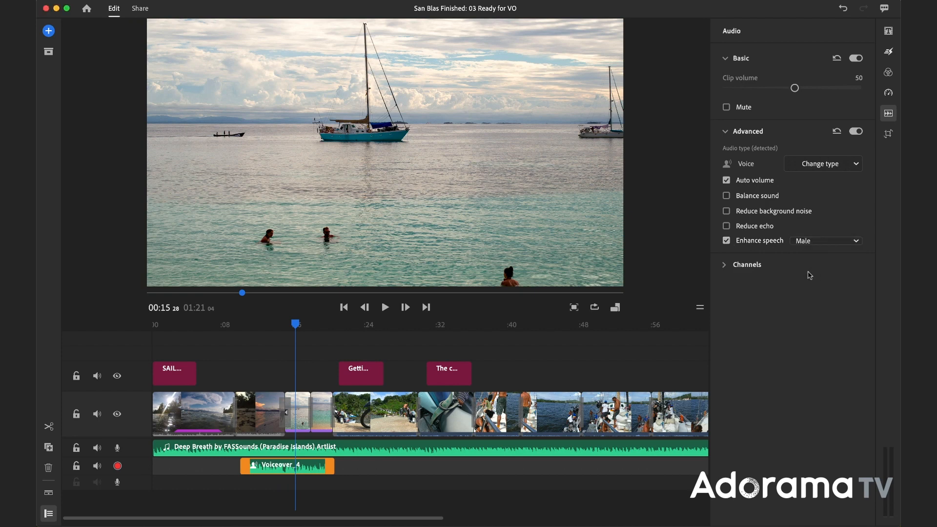
{"action": "mouse_move", "coordinate": [737, 224]}
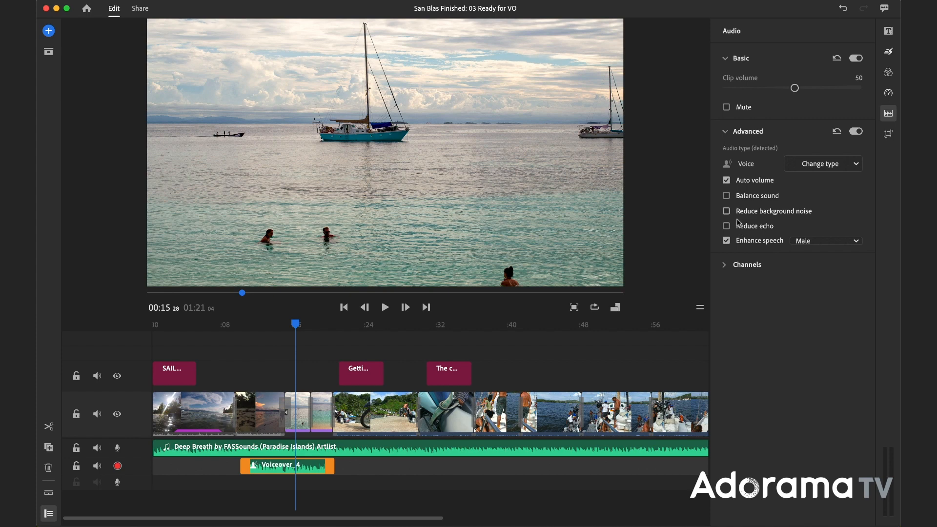
{"action": "mouse_move", "coordinate": [755, 195]}
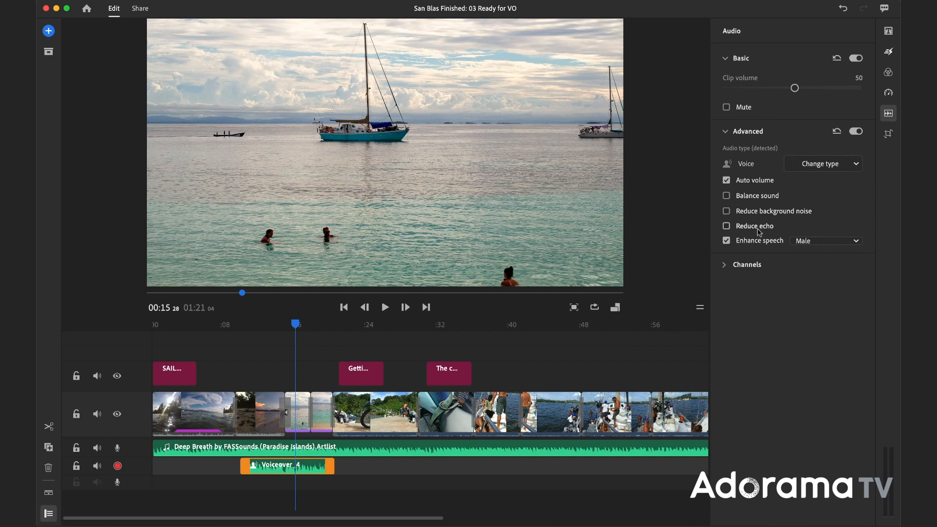
{"action": "mouse_move", "coordinate": [775, 200]}
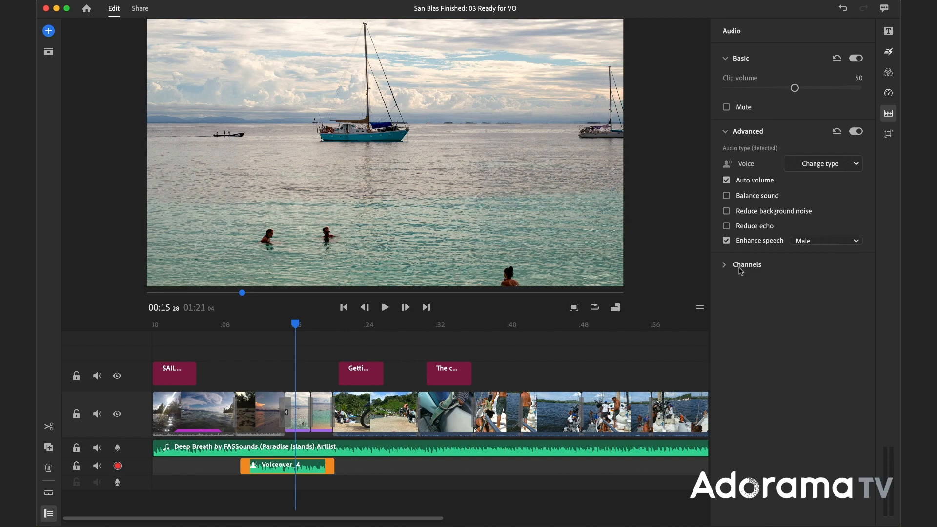
{"action": "mouse_move", "coordinate": [714, 279]}
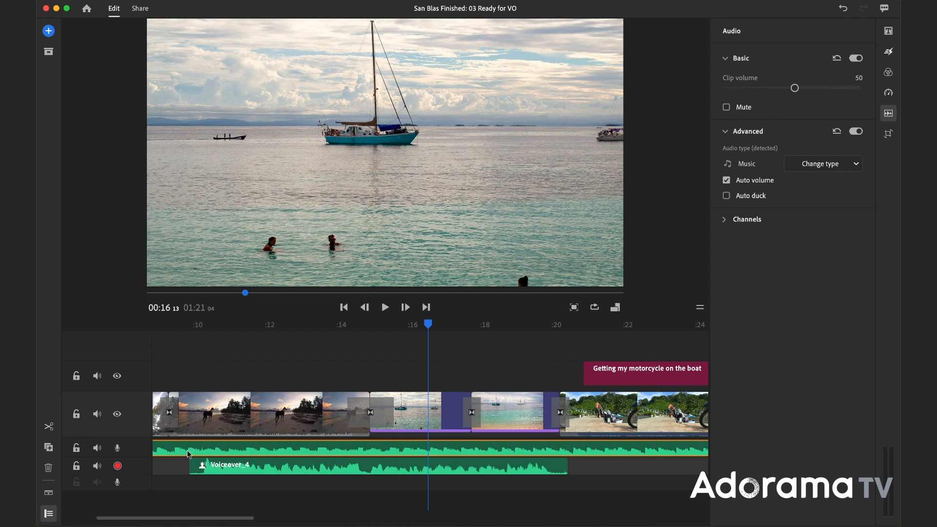
{"action": "mouse_move", "coordinate": [191, 454]}
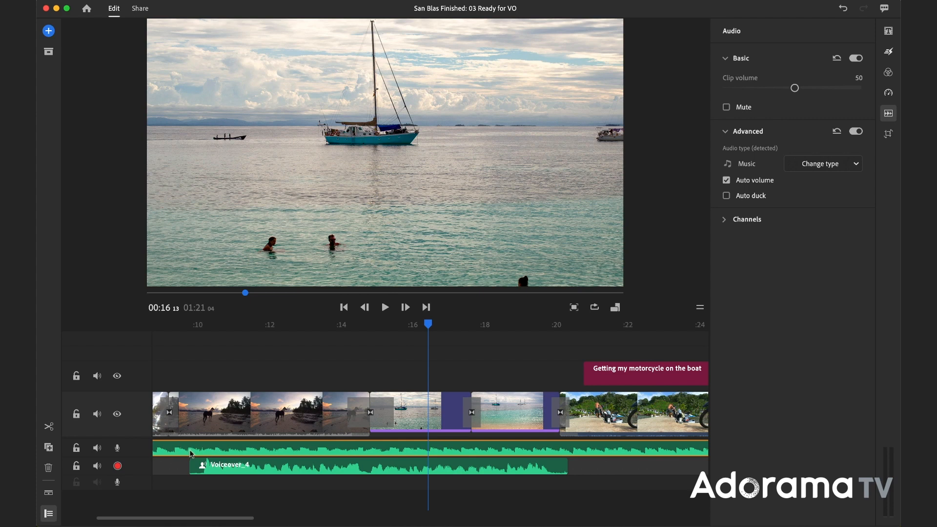
{"action": "mouse_move", "coordinate": [568, 447]}
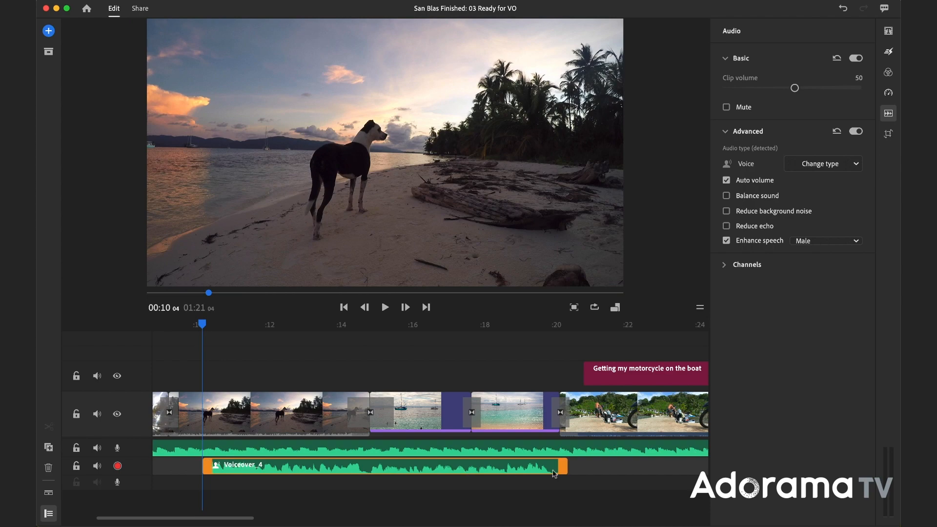
Turn on Auto duck for the Deep Breath music track with Reduce by set to 65
{"action": "left_click", "coordinate": [554, 474]}
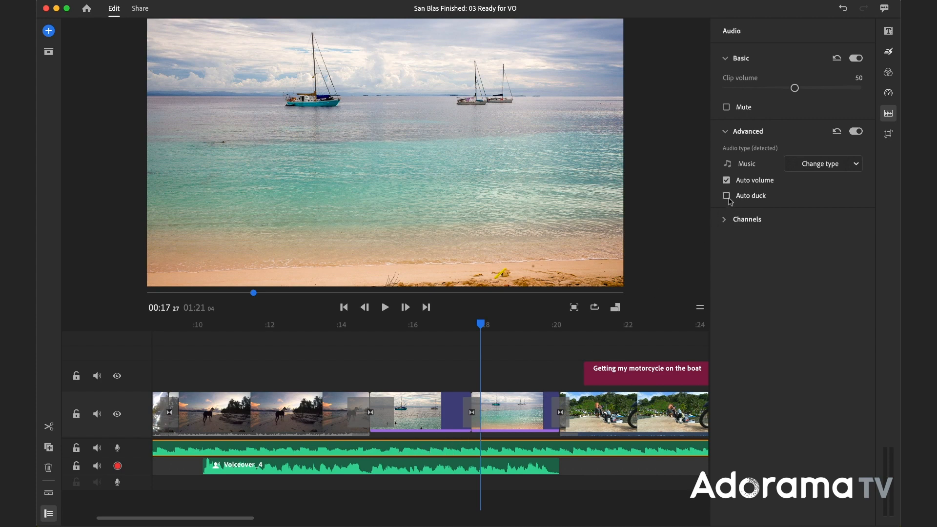
{"action": "mouse_move", "coordinate": [727, 198]}
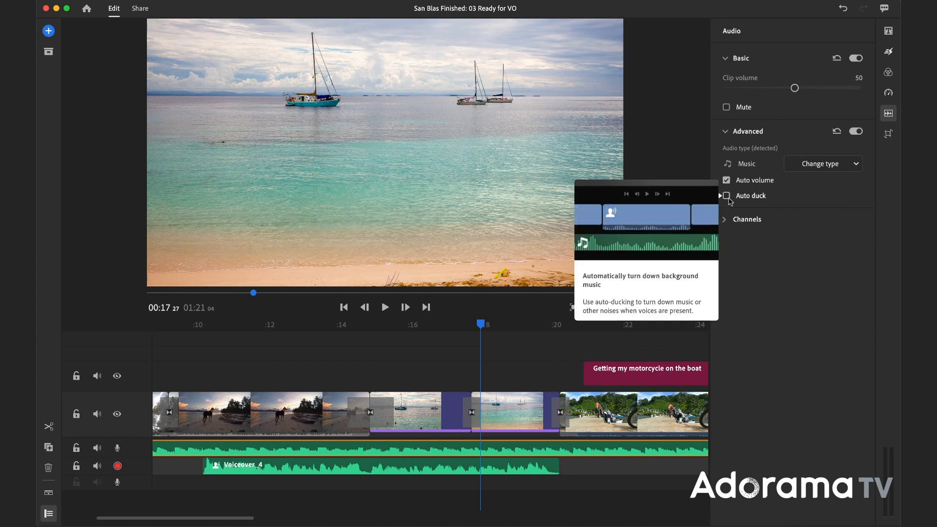
{"action": "left_click", "coordinate": [726, 195]}
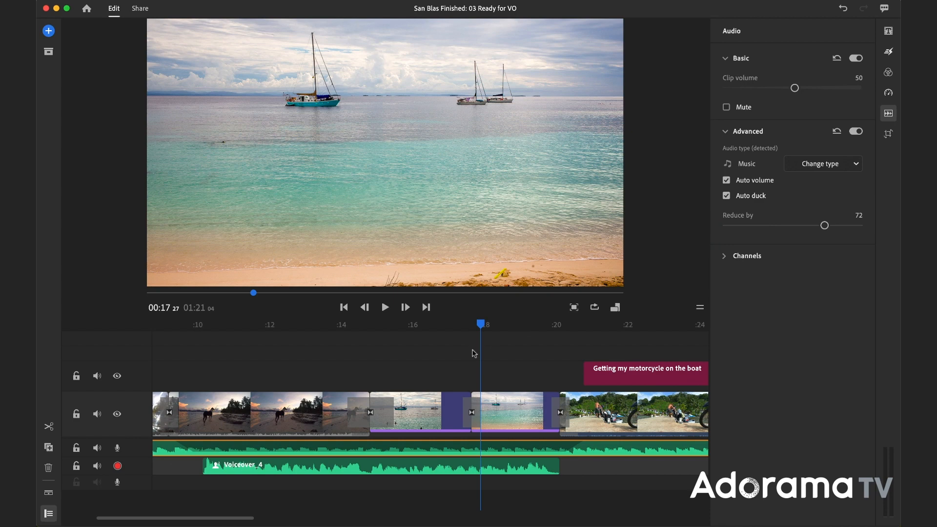
{"action": "mouse_move", "coordinate": [822, 227]}
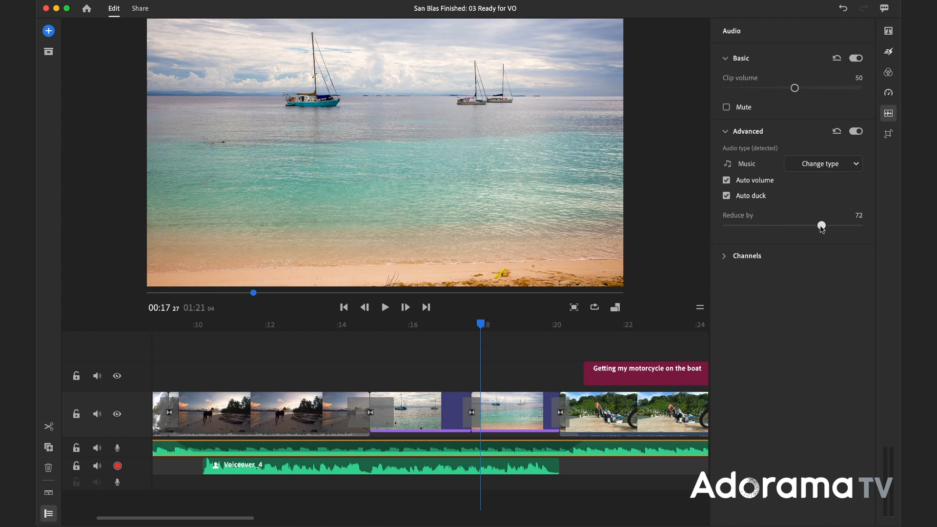
{"action": "left_click_drag", "start_coordinate": [821, 227], "coordinate": [810, 226]}
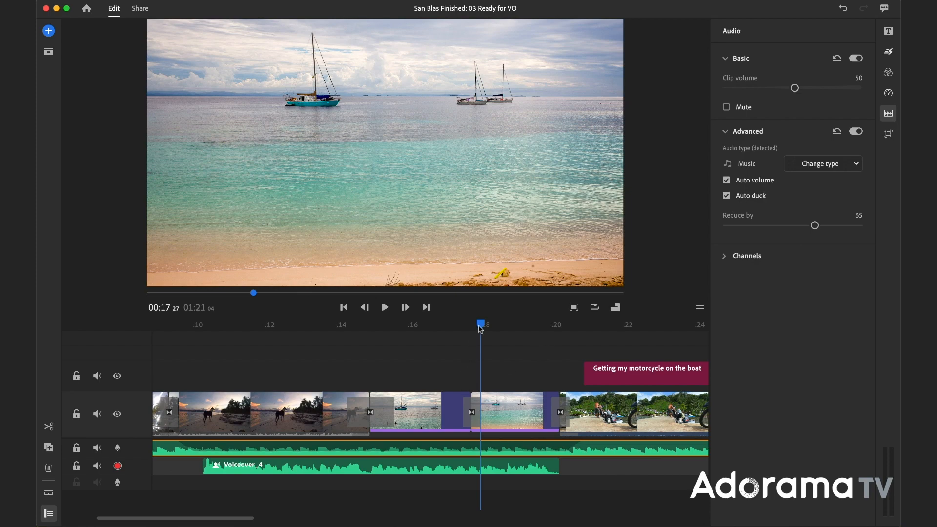
{"action": "left_click", "coordinate": [205, 325]}
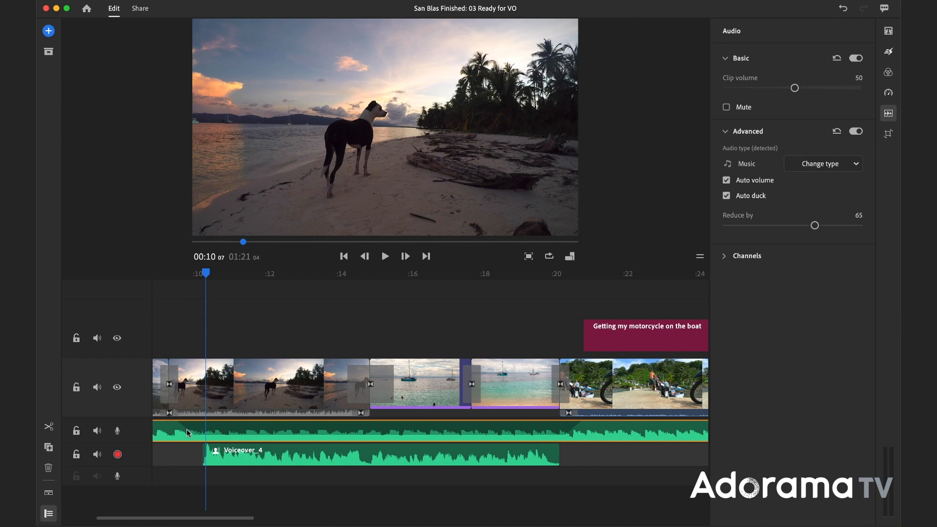
{"action": "mouse_move", "coordinate": [546, 437]}
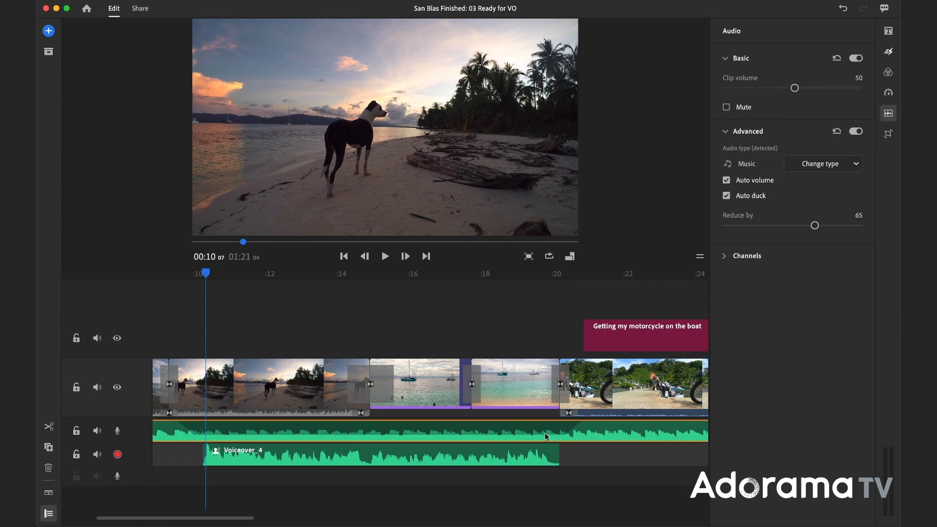
{"action": "mouse_move", "coordinate": [293, 306]}
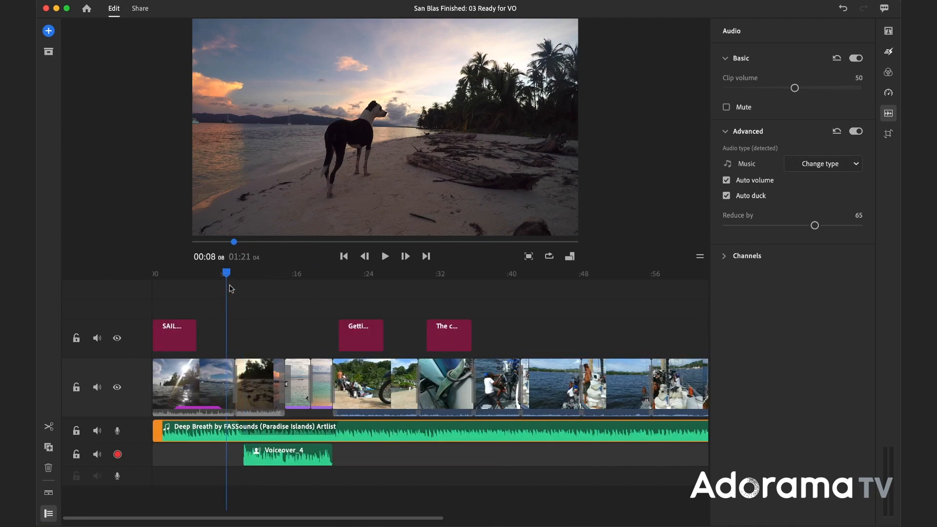
{"action": "left_click", "coordinate": [384, 255]}
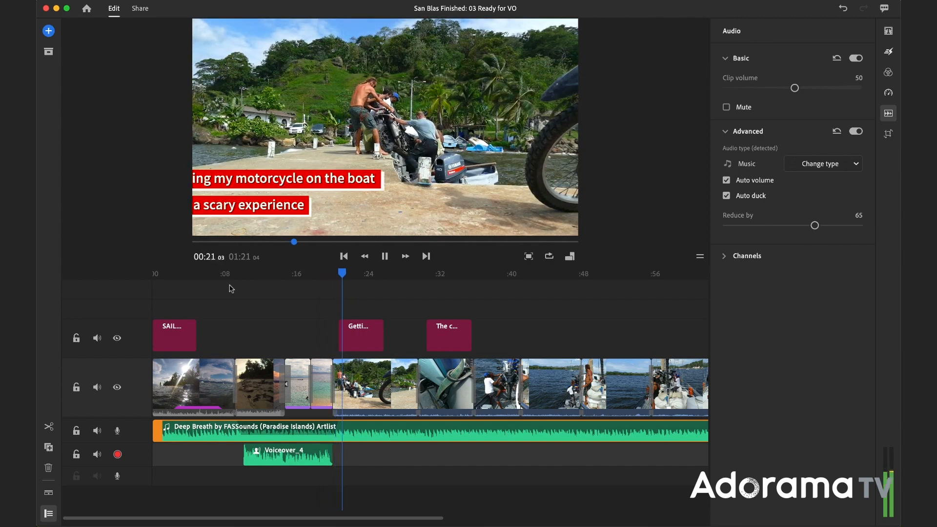
{"action": "left_click", "coordinate": [384, 255]}
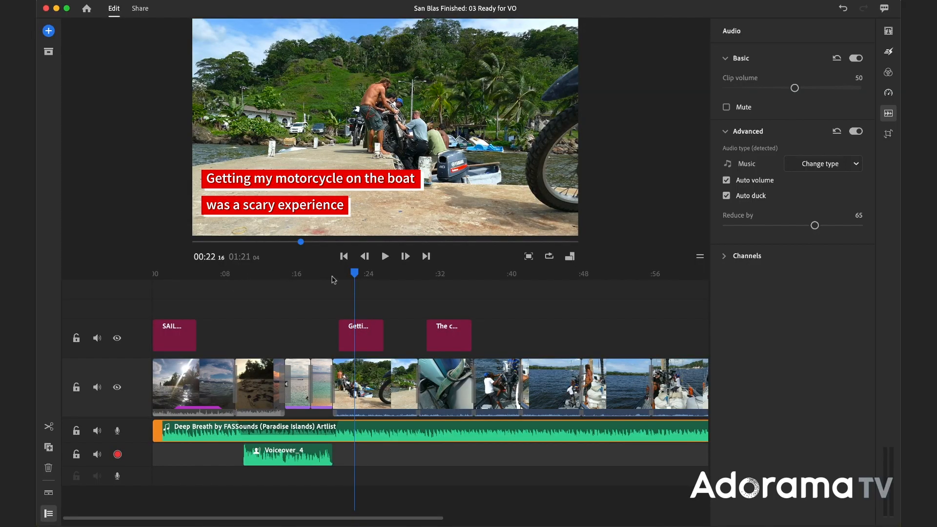
{"action": "mouse_move", "coordinate": [117, 431]}
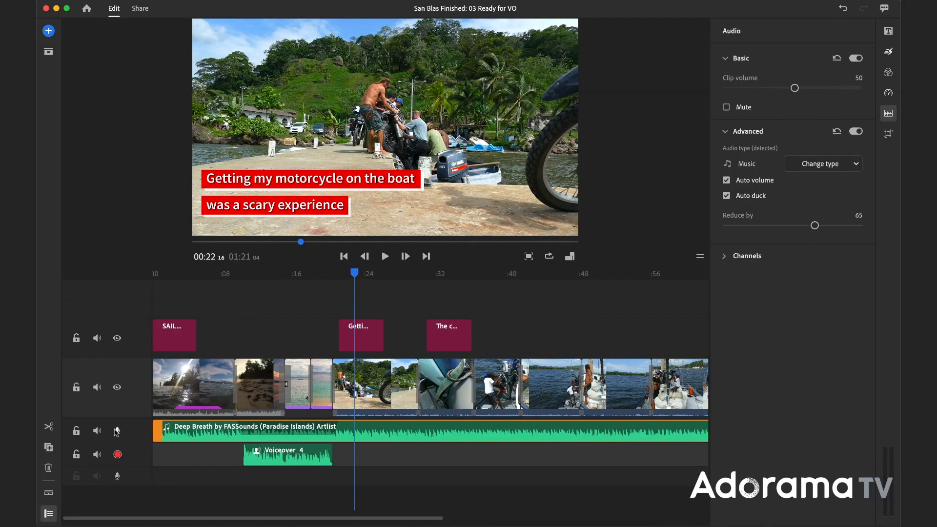
Mute the music and clip audio and record a second voiceover from about the 24-second mark
{"action": "left_click", "coordinate": [97, 386]}
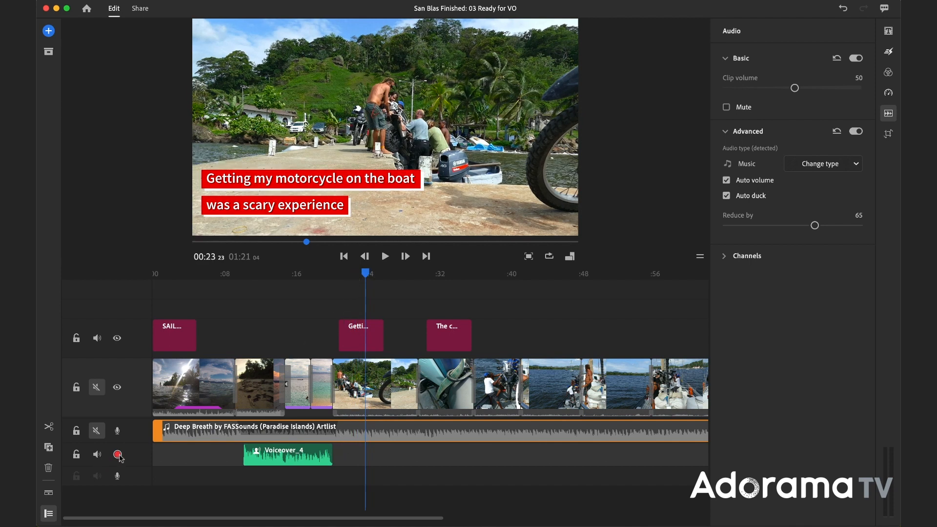
{"action": "left_click", "coordinate": [117, 454]}
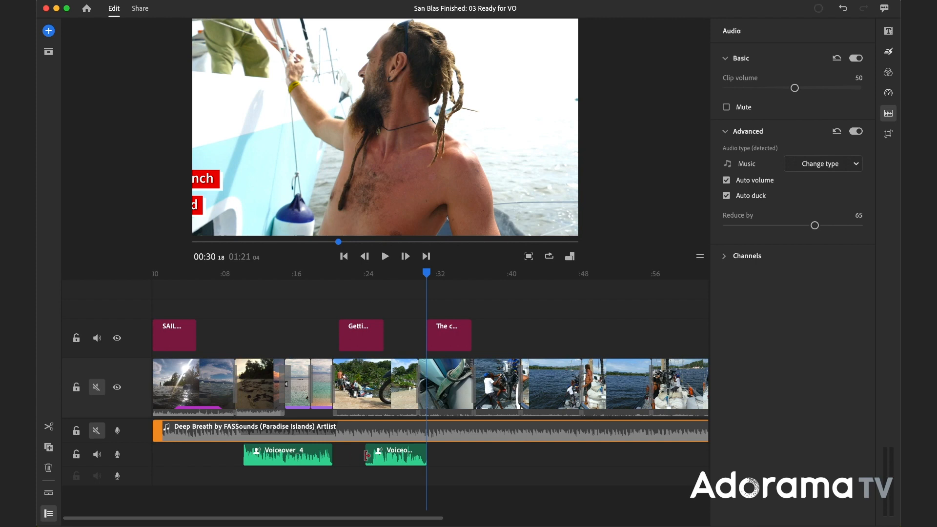
{"action": "left_click", "coordinate": [399, 454]}
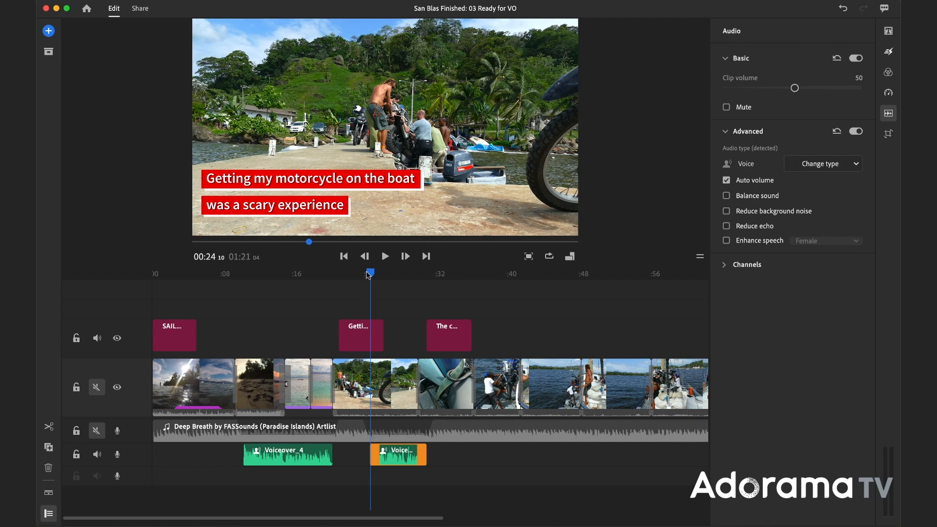
{"action": "left_click", "coordinate": [193, 386]}
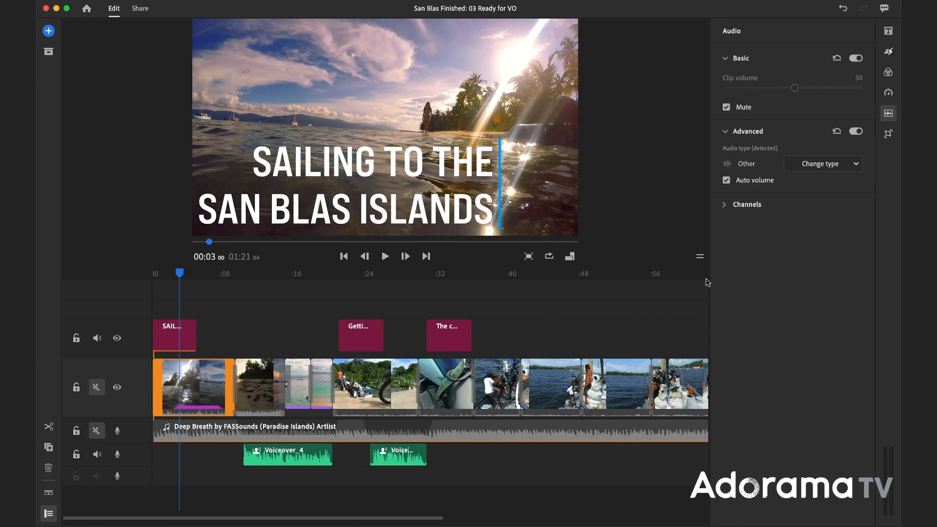
Apply the built-in SL Kodak preset to the opening beach clip from the Color panel
{"action": "left_click", "coordinate": [888, 72]}
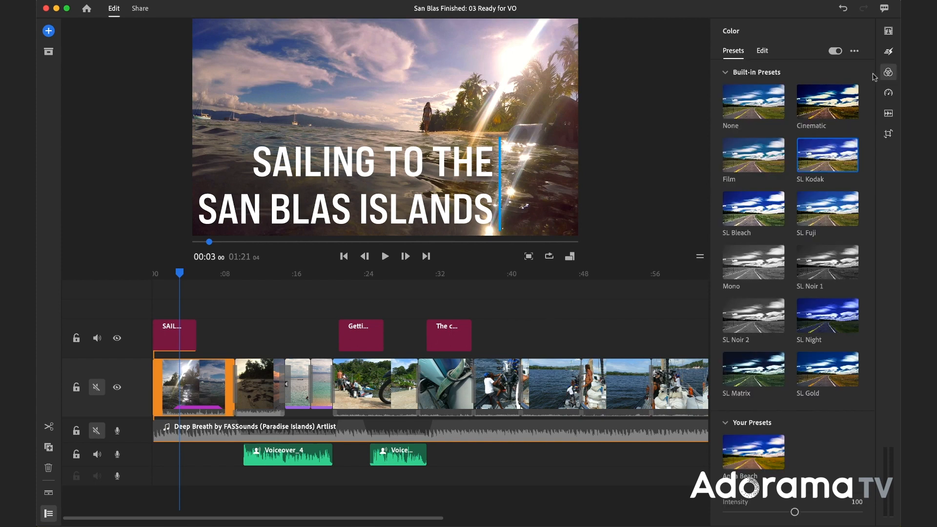
{"action": "mouse_move", "coordinate": [687, 210]}
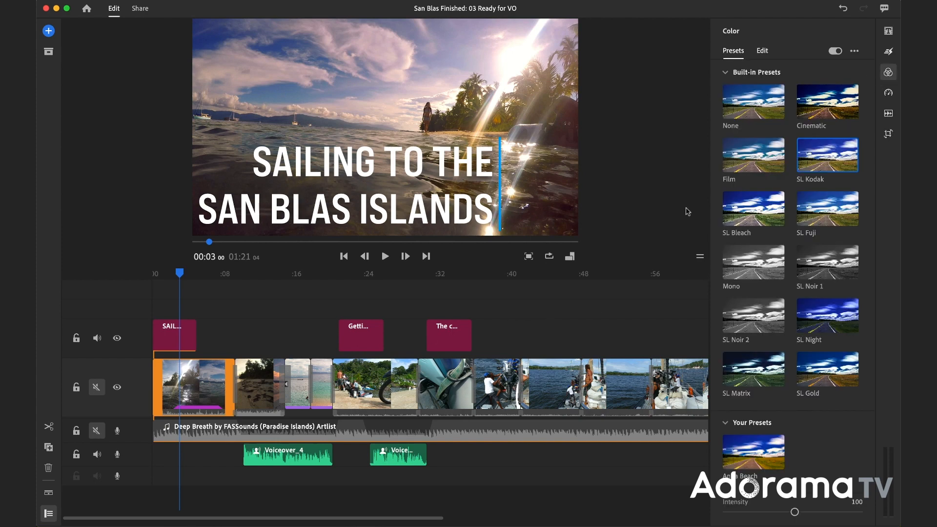
{"action": "mouse_move", "coordinate": [276, 292]}
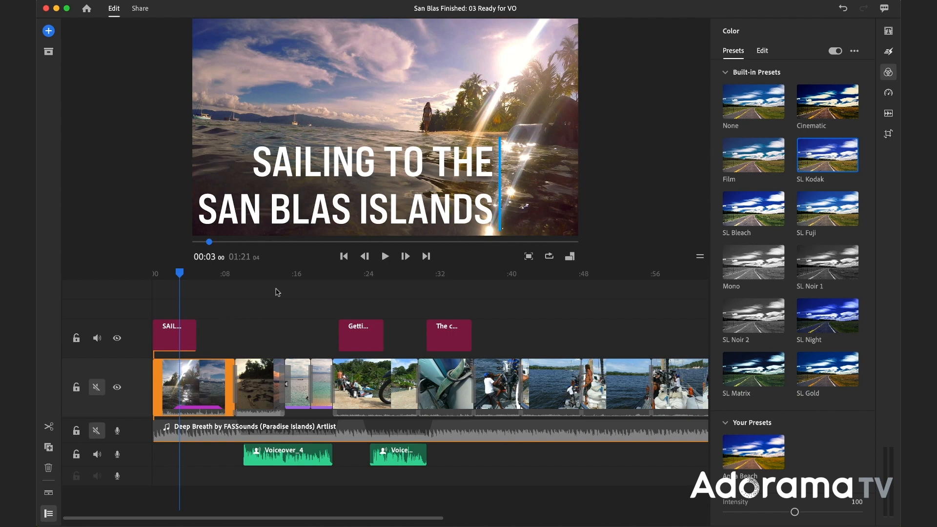
{"action": "mouse_move", "coordinate": [698, 133]}
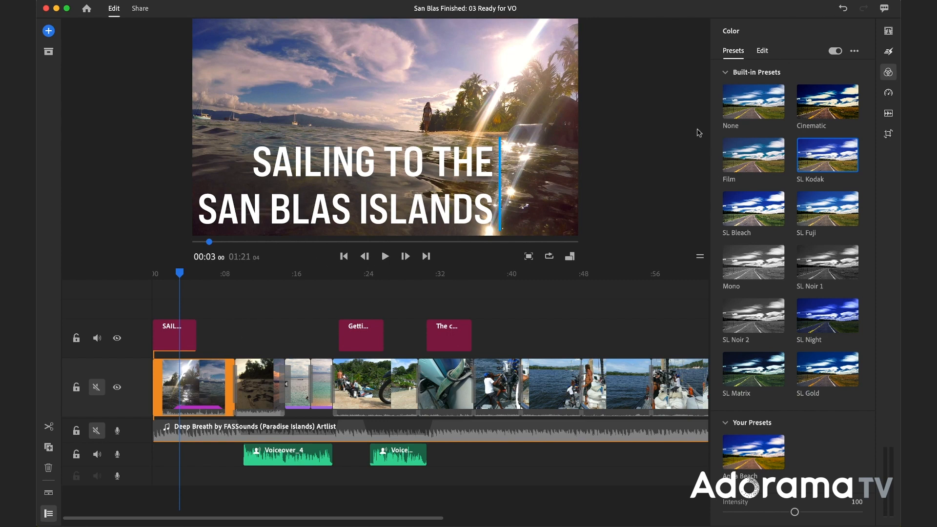
{"action": "left_click", "coordinate": [754, 101]}
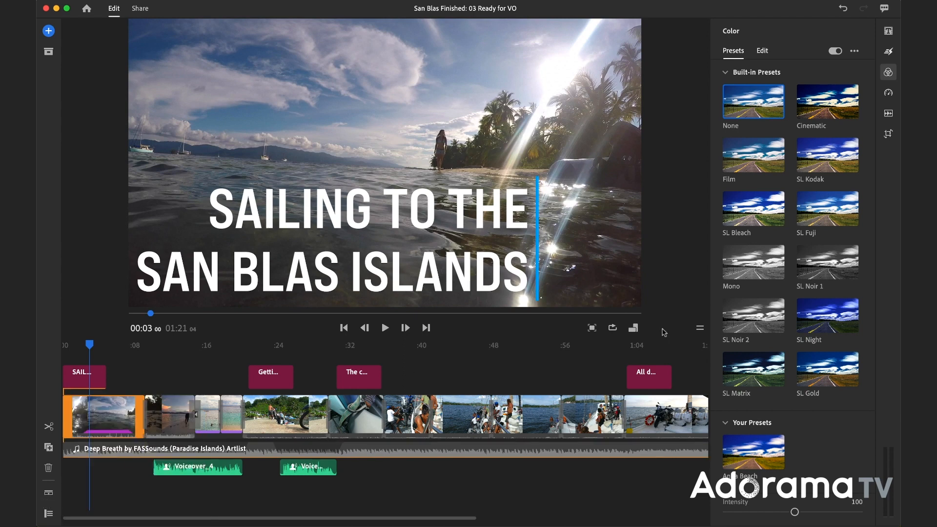
{"action": "mouse_move", "coordinate": [131, 357]}
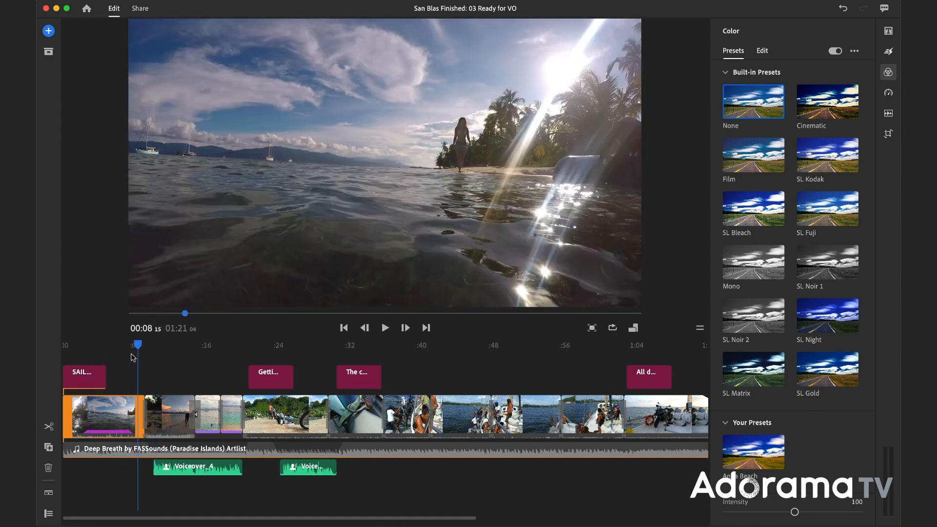
{"action": "left_click_drag", "start_coordinate": [138, 344], "coordinate": [124, 344]}
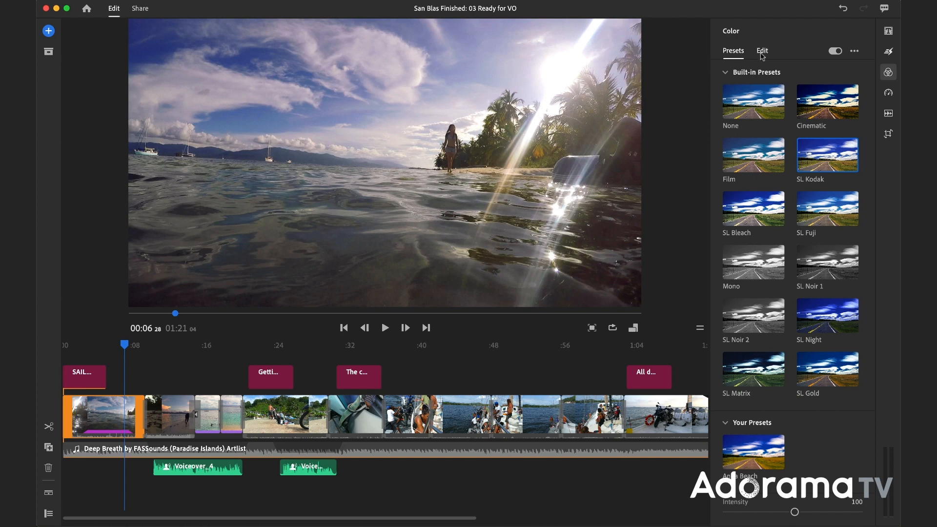
In the Color Edit controls, raise the opening clip's vibrance to 54 and saturation to 146
{"action": "left_click", "coordinate": [762, 51]}
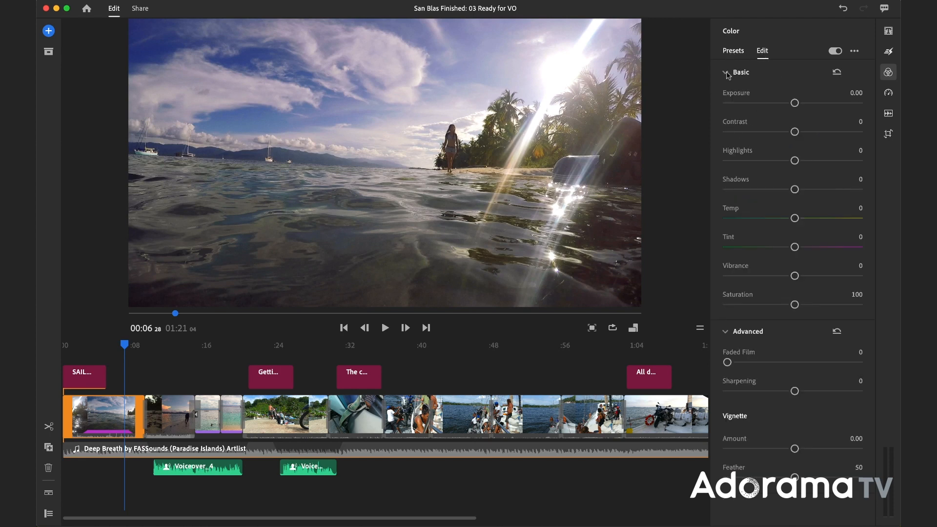
{"action": "left_click_drag", "start_coordinate": [794, 218], "coordinate": [796, 218]}
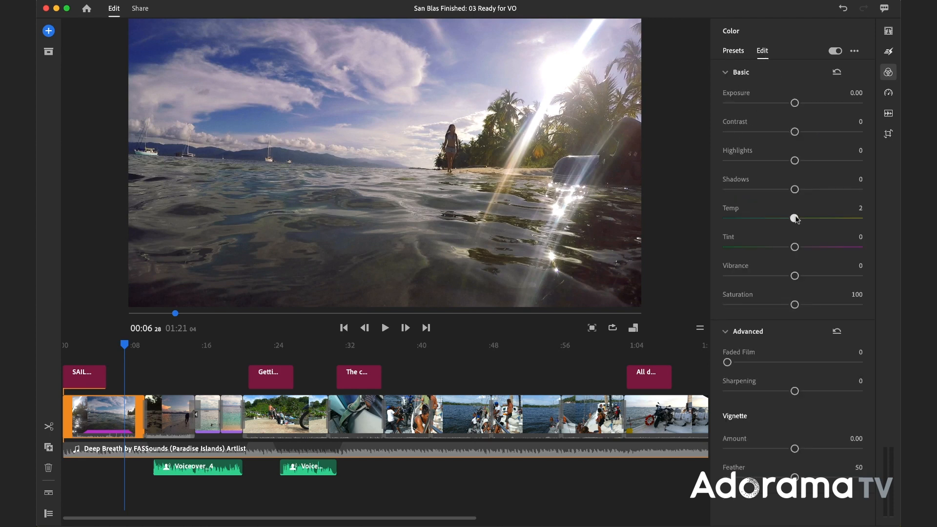
{"action": "left_click_drag", "start_coordinate": [794, 218], "coordinate": [791, 217]}
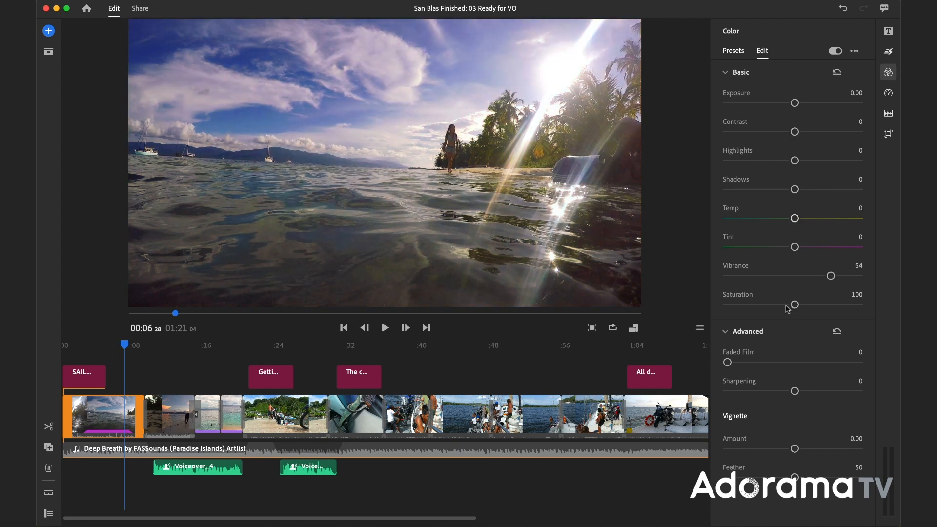
{"action": "left_click_drag", "start_coordinate": [794, 304], "coordinate": [825, 305]}
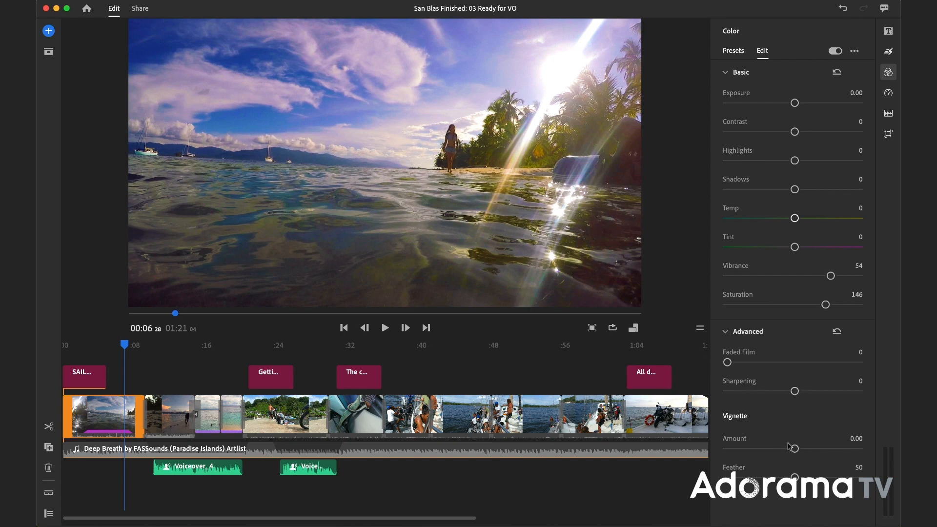
Add a light 0.14 vignette and compare the clip with and without the grade
{"action": "left_click_drag", "start_coordinate": [793, 448], "coordinate": [798, 449]}
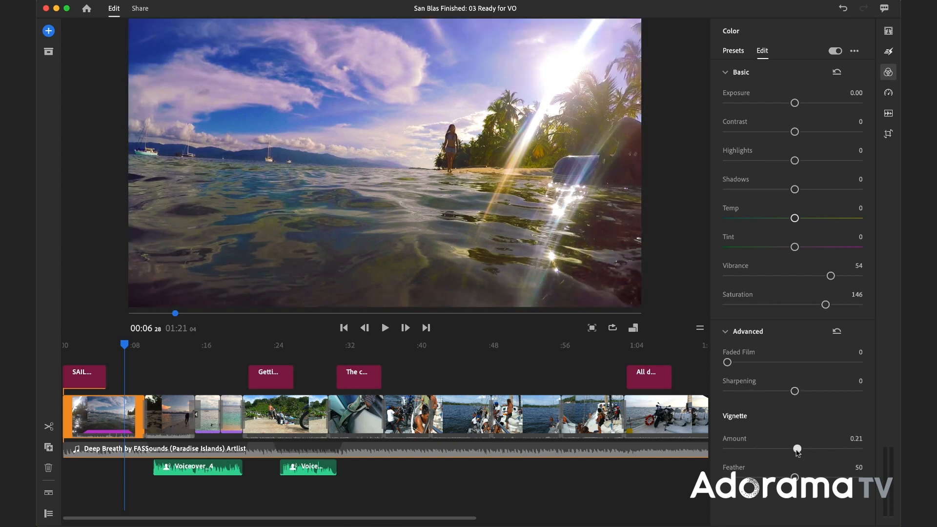
{"action": "left_click_drag", "start_coordinate": [797, 449], "coordinate": [798, 449]}
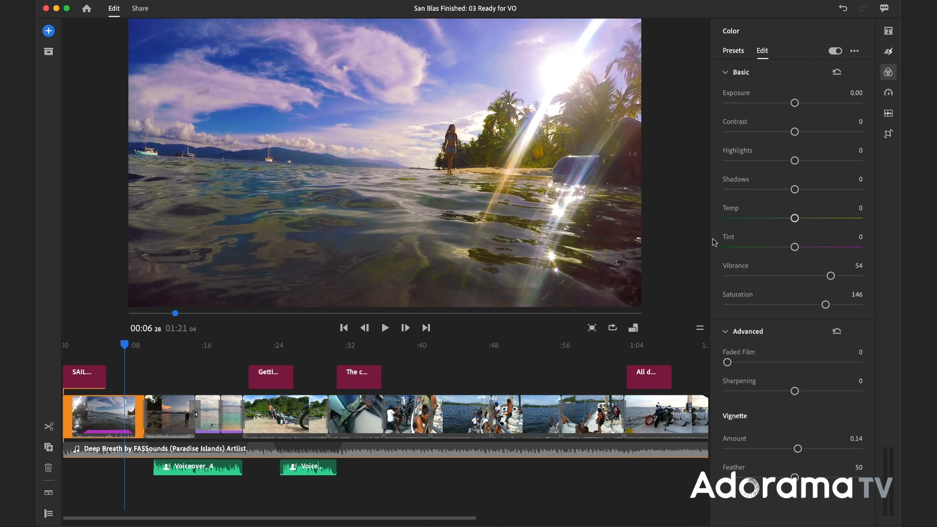
{"action": "mouse_move", "coordinate": [729, 72]}
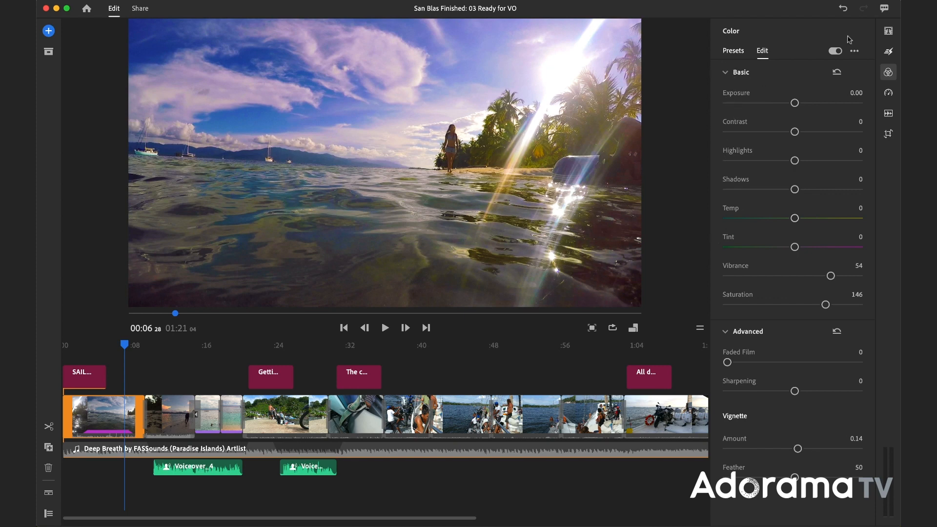
{"action": "left_click", "coordinate": [854, 51]}
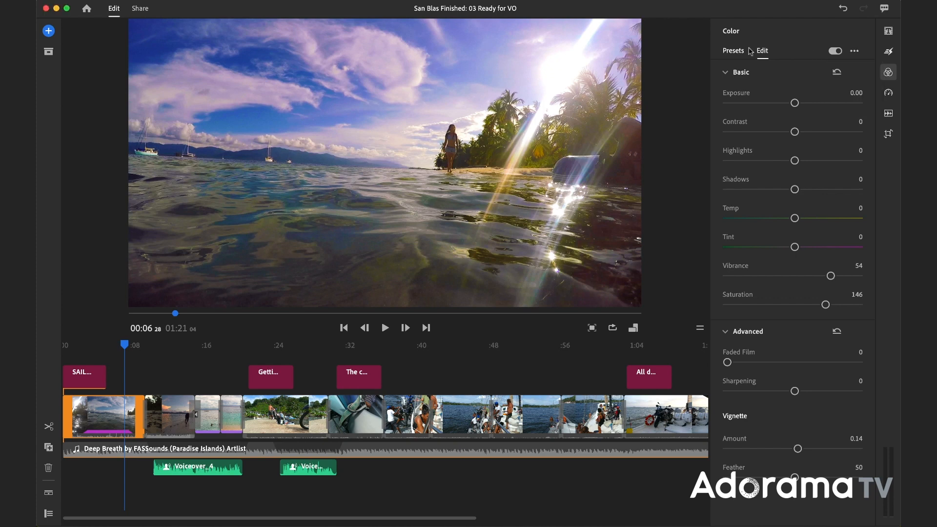
Apply the saved custom beach preset from Your Presets to the opening clip
{"action": "left_click", "coordinate": [733, 50]}
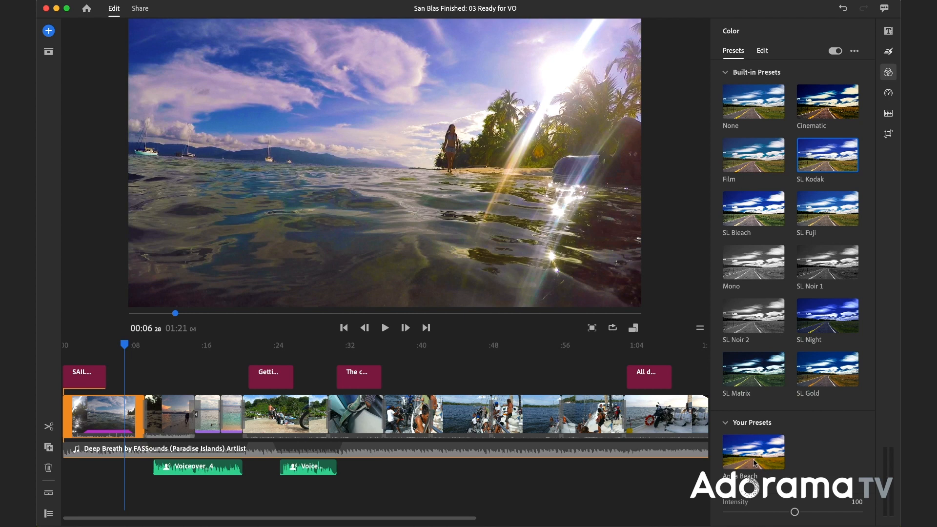
{"action": "mouse_move", "coordinate": [632, 328]}
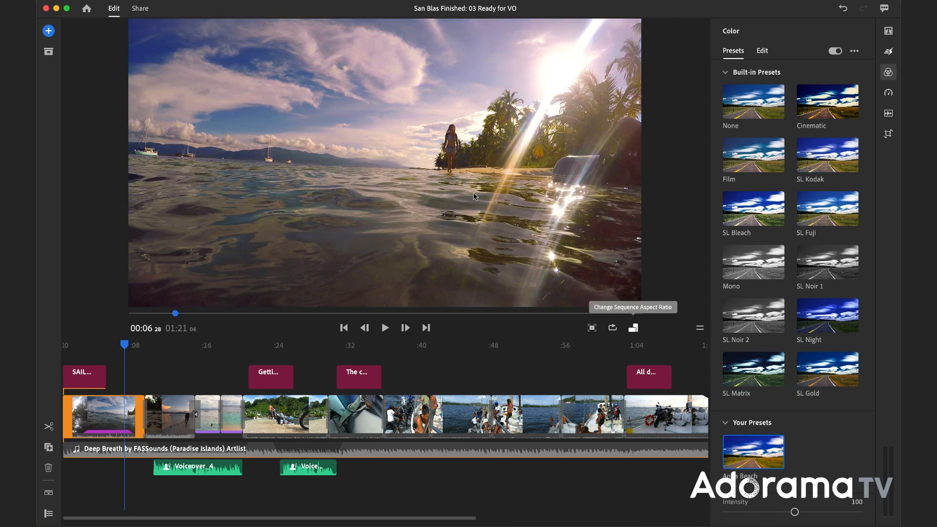
{"action": "mouse_move", "coordinate": [754, 459]}
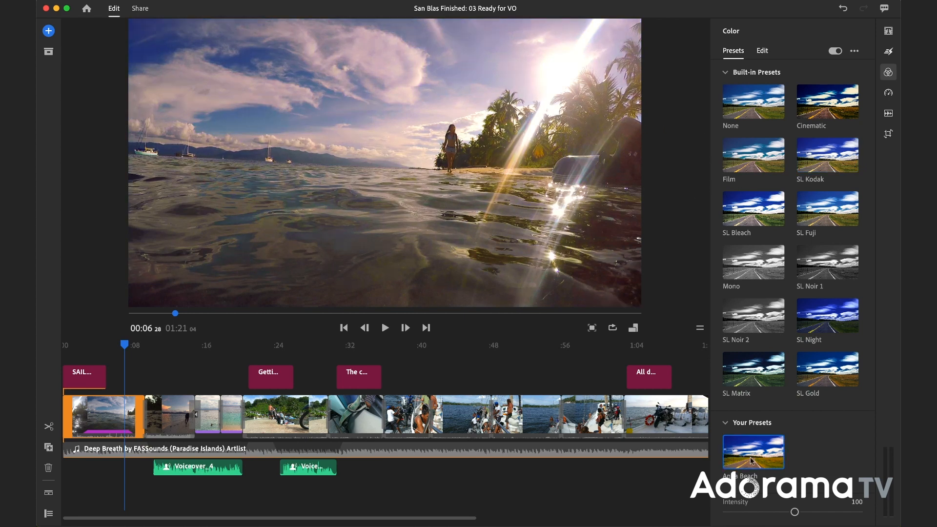
{"action": "left_click", "coordinate": [836, 50]}
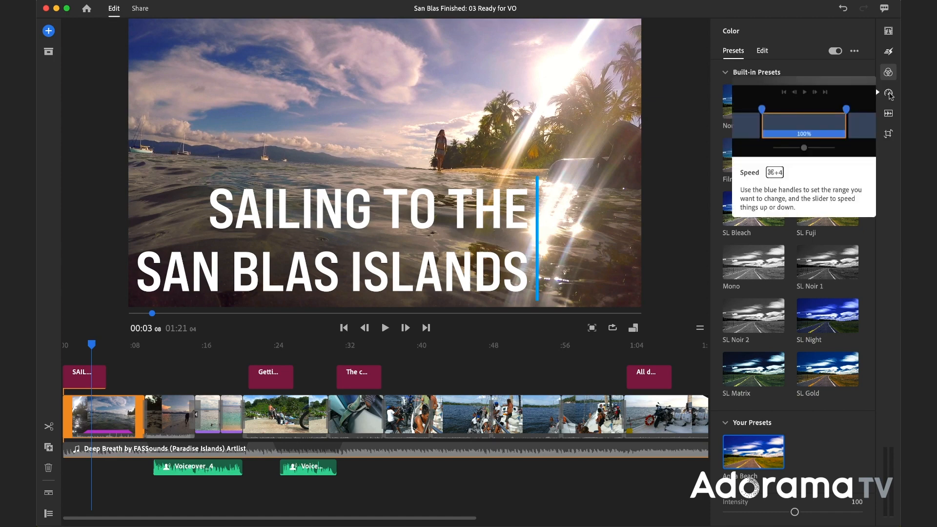
Set the opening clip's Range Speed to 37% with Ramp enabled
{"action": "left_click", "coordinate": [888, 92]}
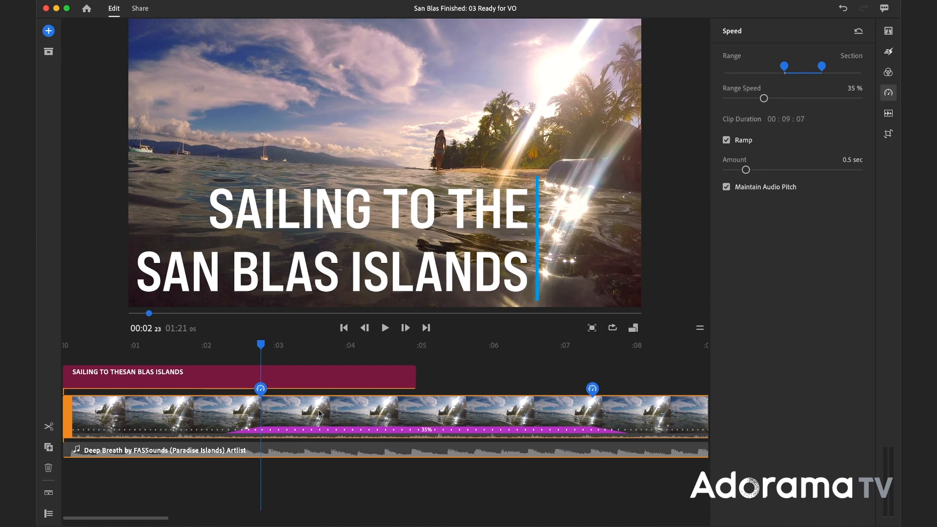
{"action": "mouse_move", "coordinate": [776, 100]}
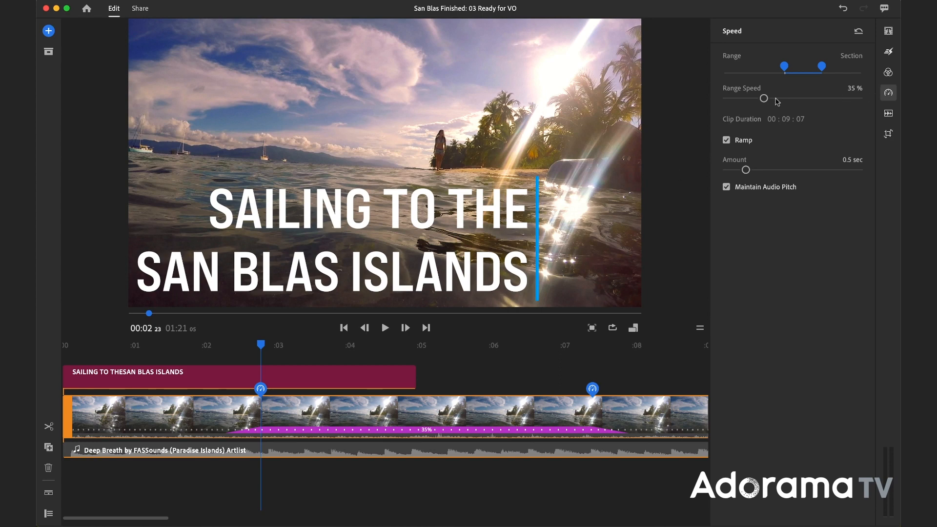
{"action": "left_click_drag", "start_coordinate": [763, 98], "coordinate": [768, 98]}
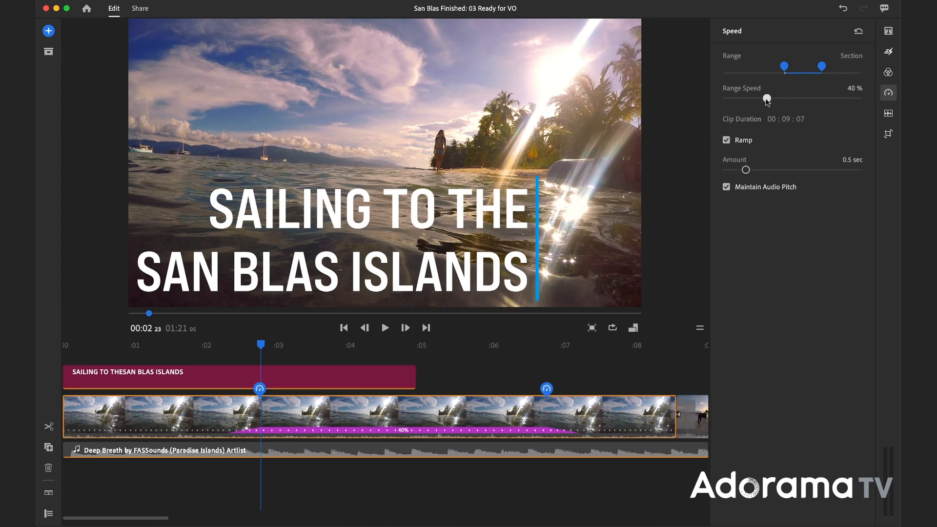
{"action": "left_click_drag", "start_coordinate": [768, 98], "coordinate": [765, 99]}
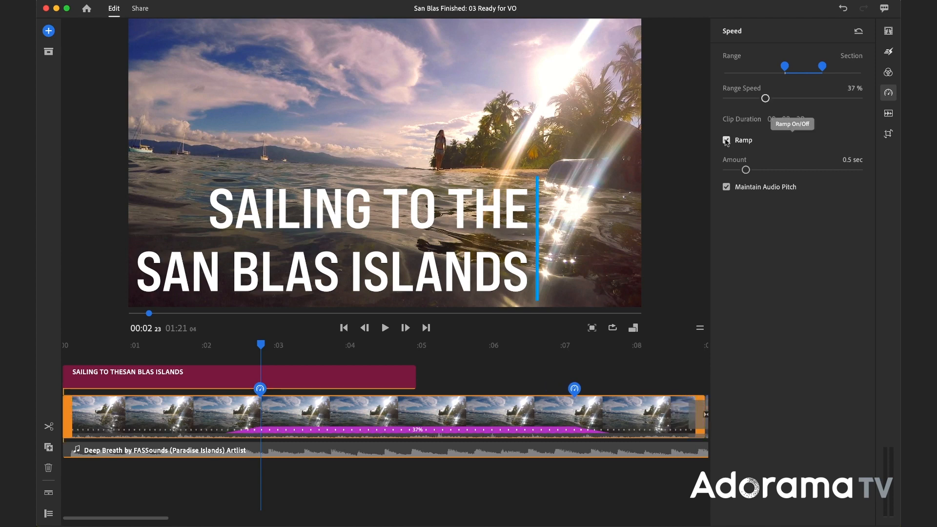
{"action": "left_click", "coordinate": [726, 141]}
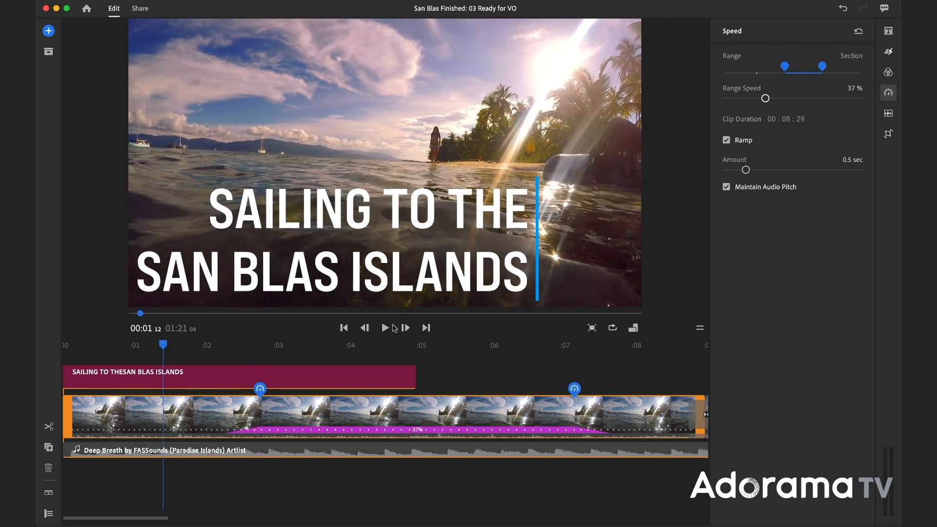
Play back the speed-ramped opening to preview it
{"action": "left_click", "coordinate": [385, 328]}
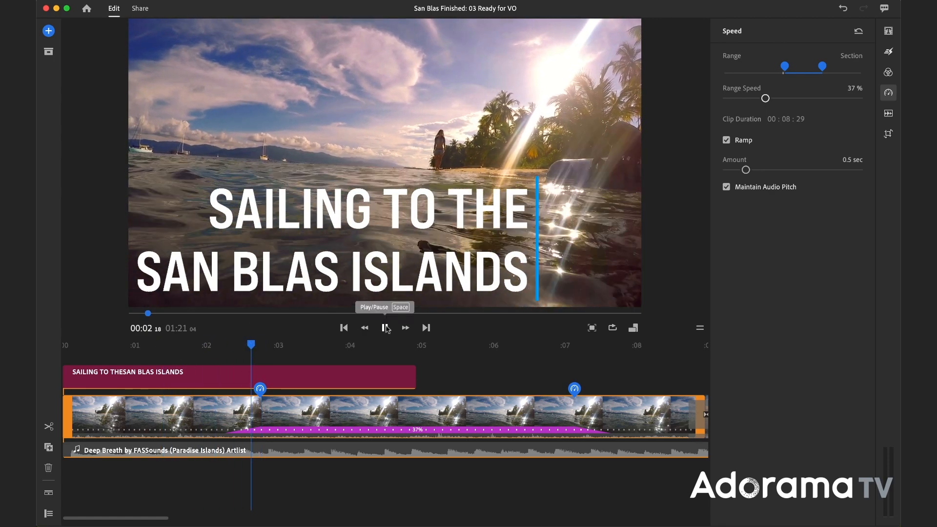
{"action": "left_click", "coordinate": [384, 328]}
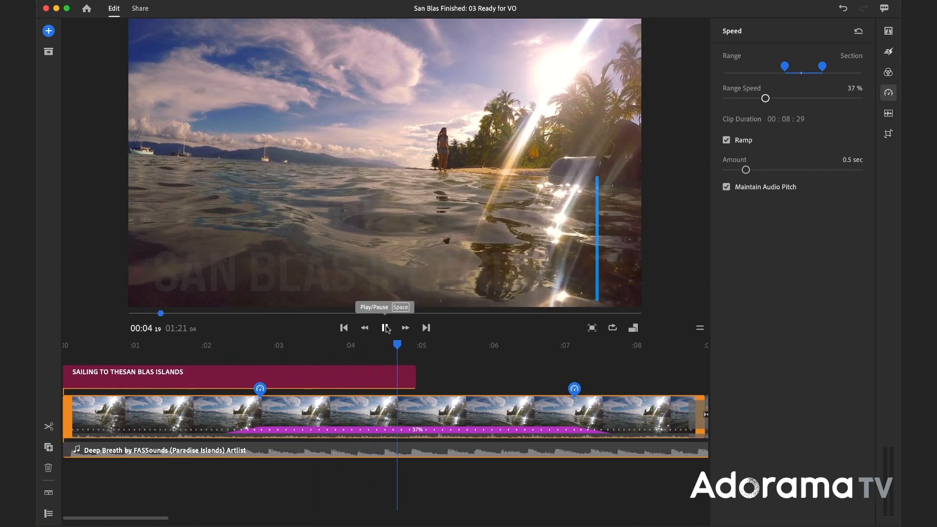
{"action": "left_click", "coordinate": [385, 328]}
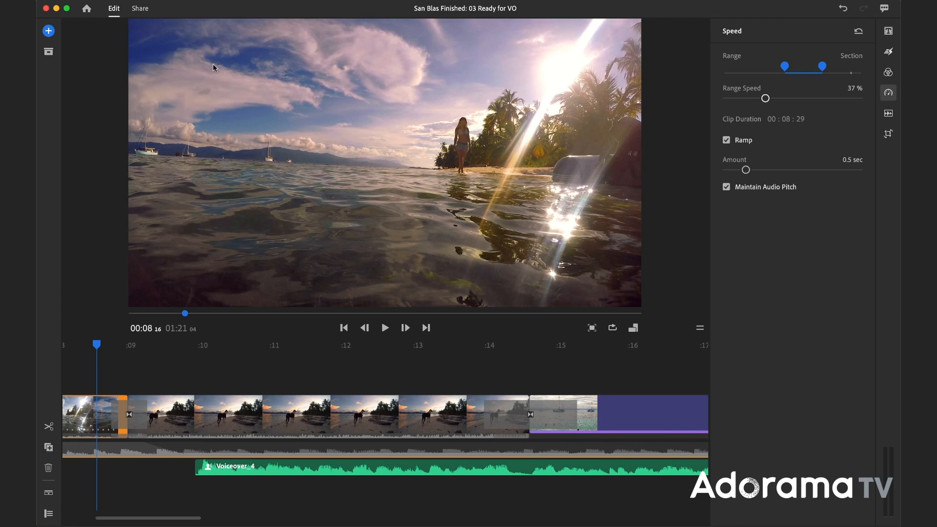
Open the Share export settings for a local SanBlas.mp4 at YouTube 1080p Full HD
{"action": "left_click", "coordinate": [141, 8]}
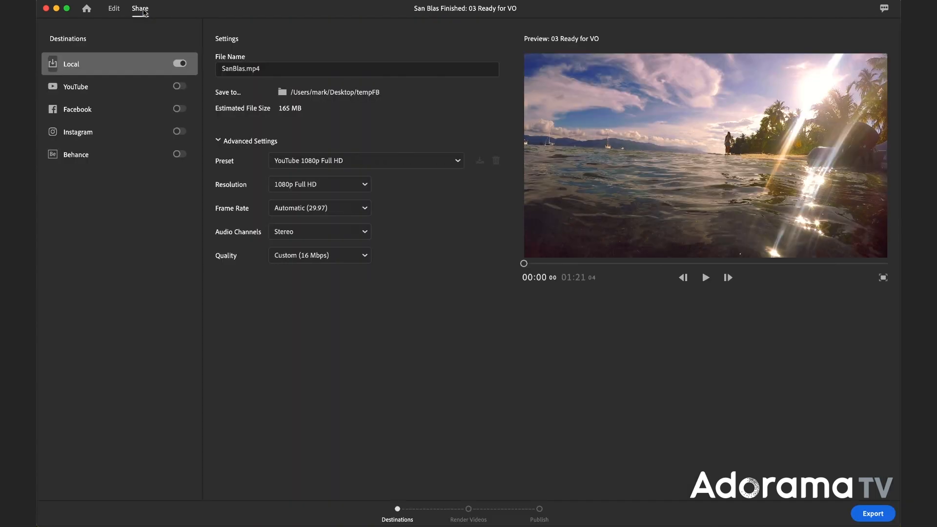
{"action": "mouse_move", "coordinate": [234, 70]}
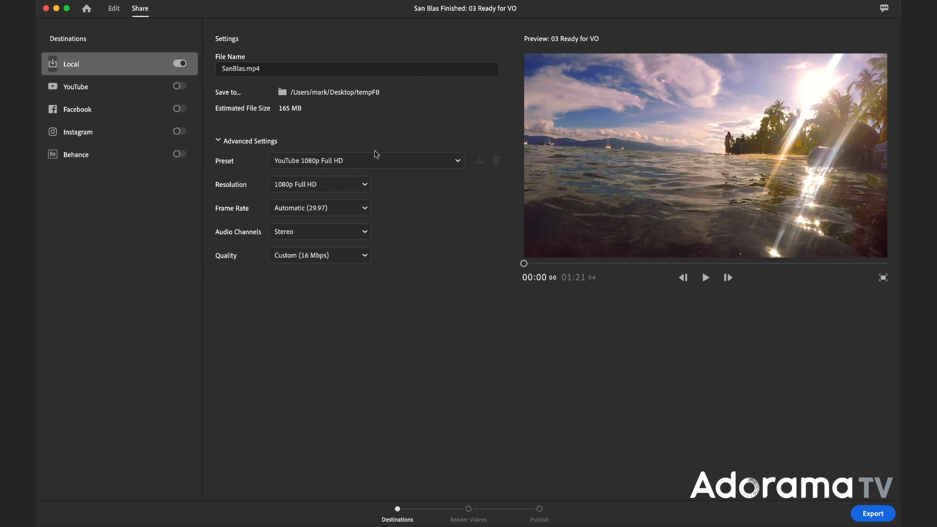
{"action": "mouse_move", "coordinate": [415, 109]}
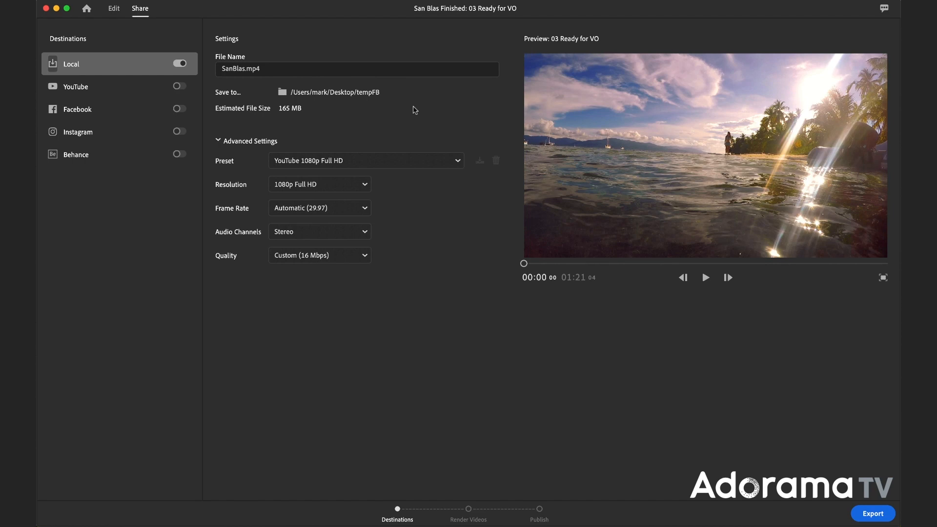
{"action": "mouse_move", "coordinate": [459, 161]}
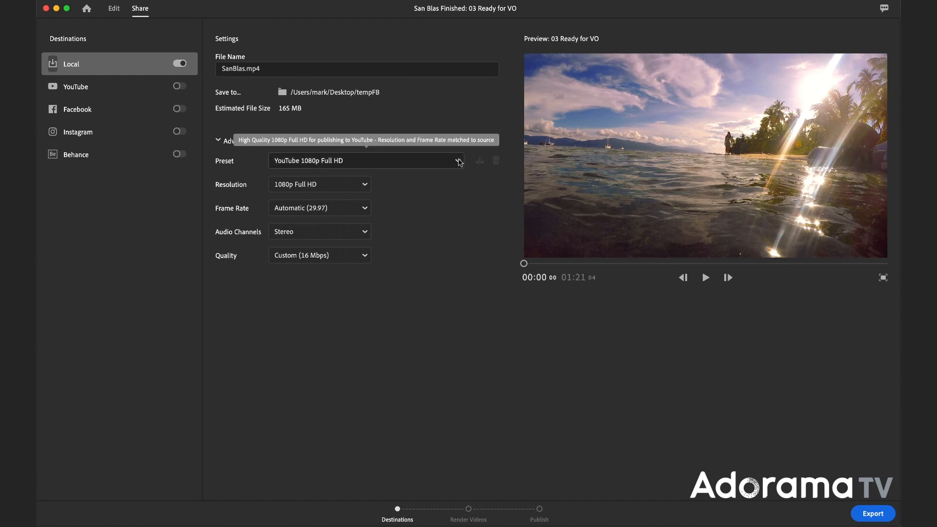